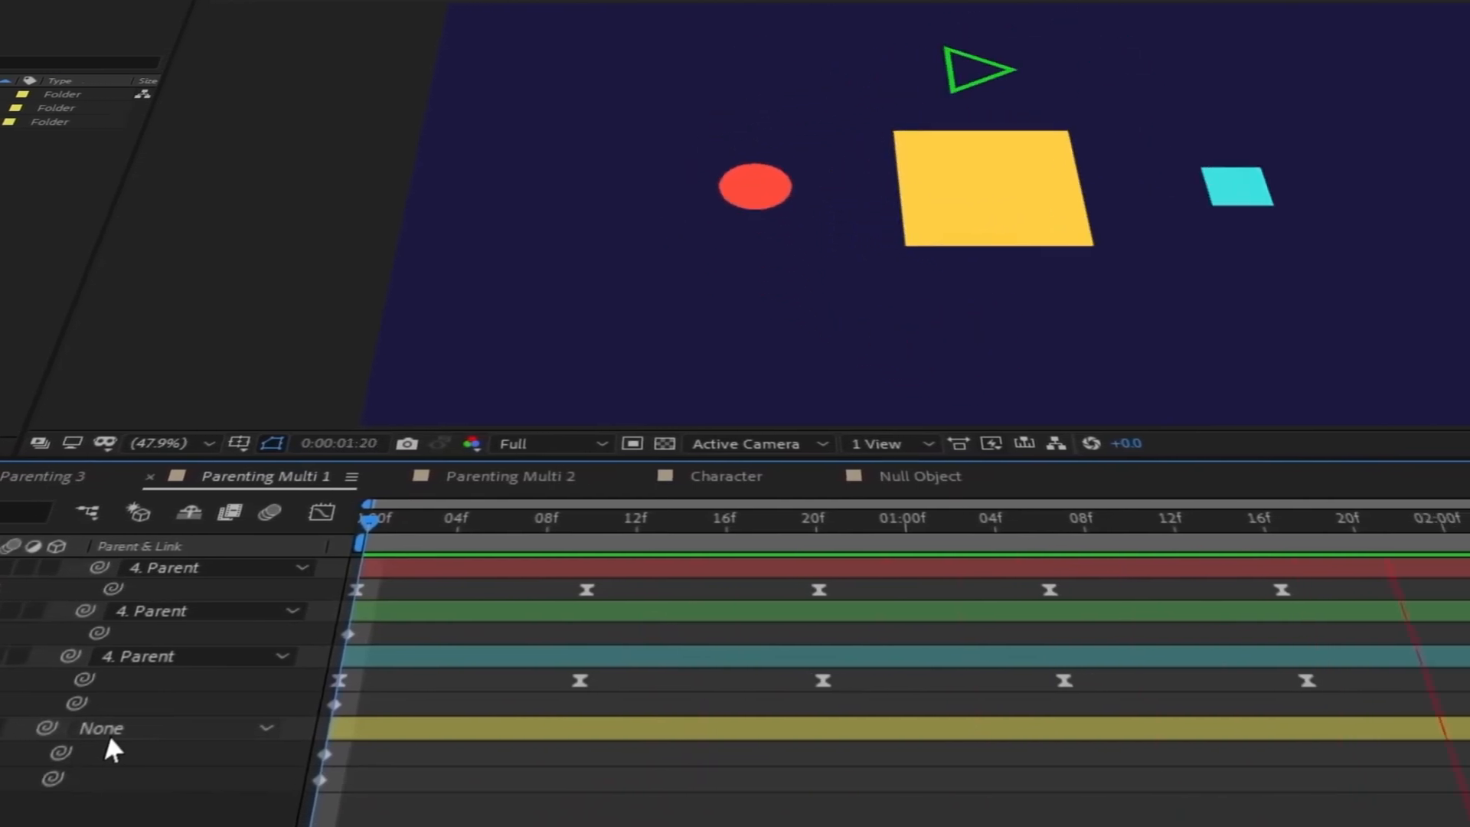
Connect Background1 and Background2 into a new Merge1 node.
left_click(505, 476)
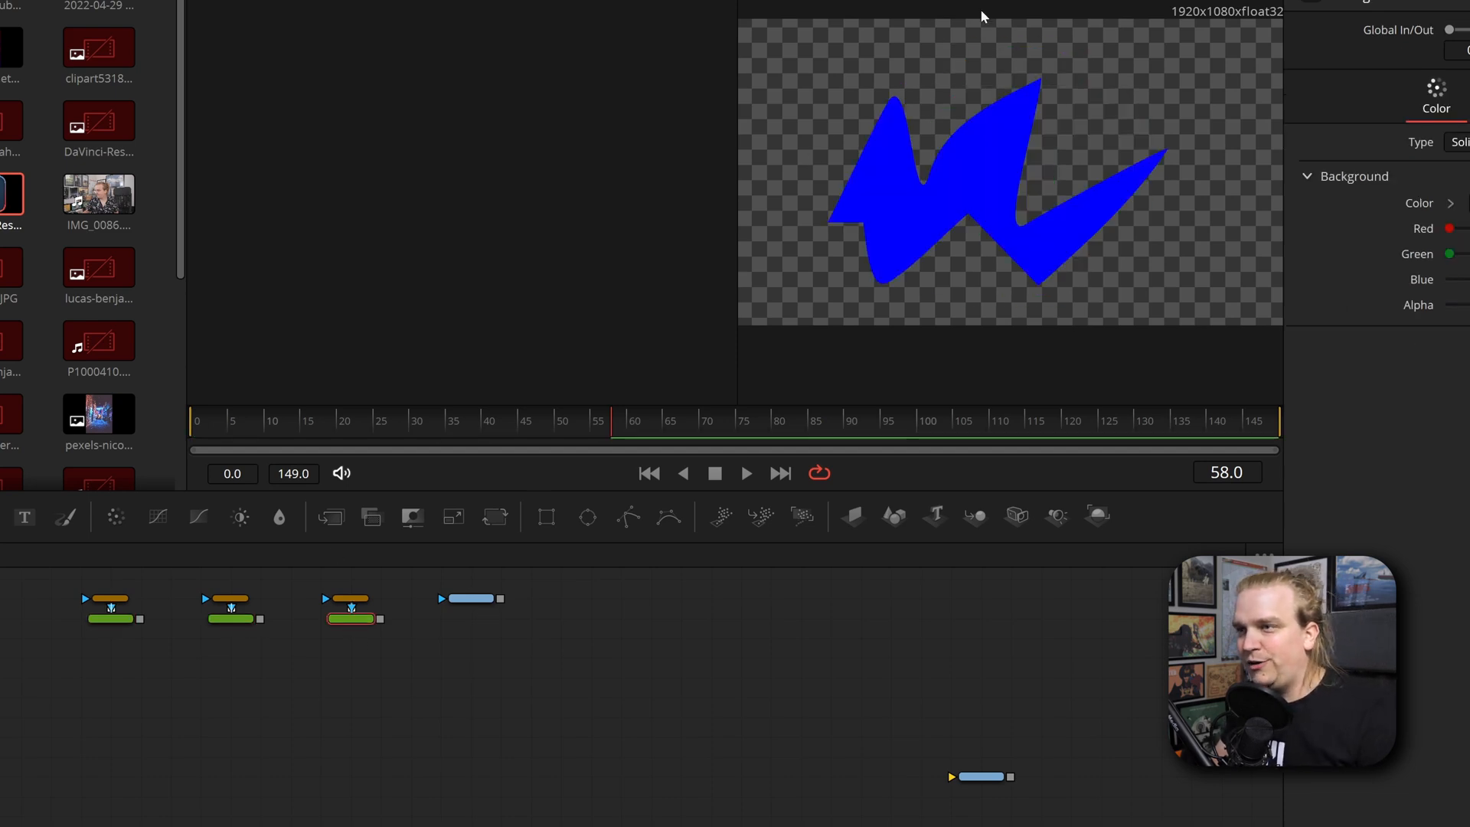
left_click(469, 598)
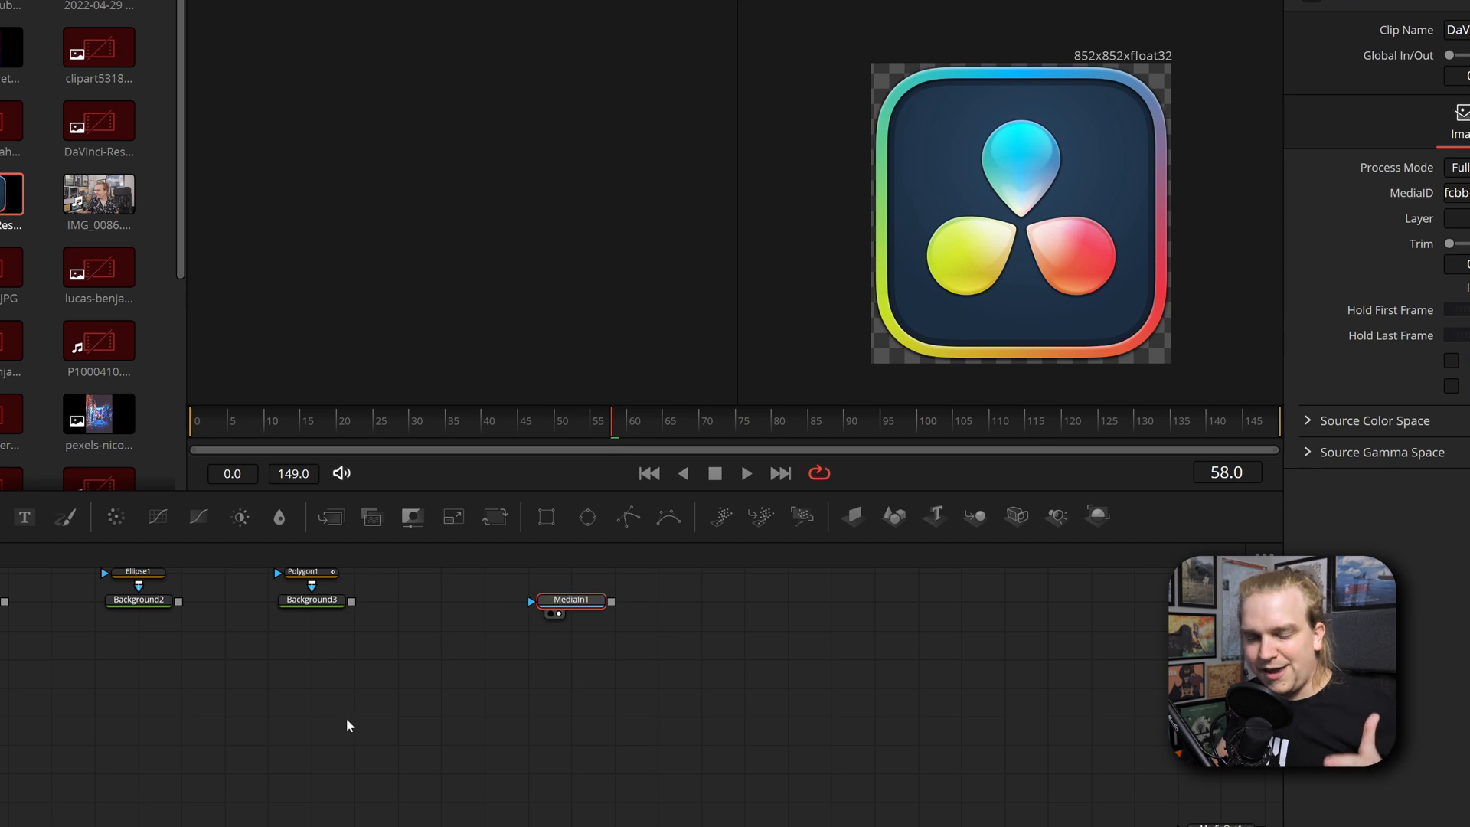
mouse_move(335, 708)
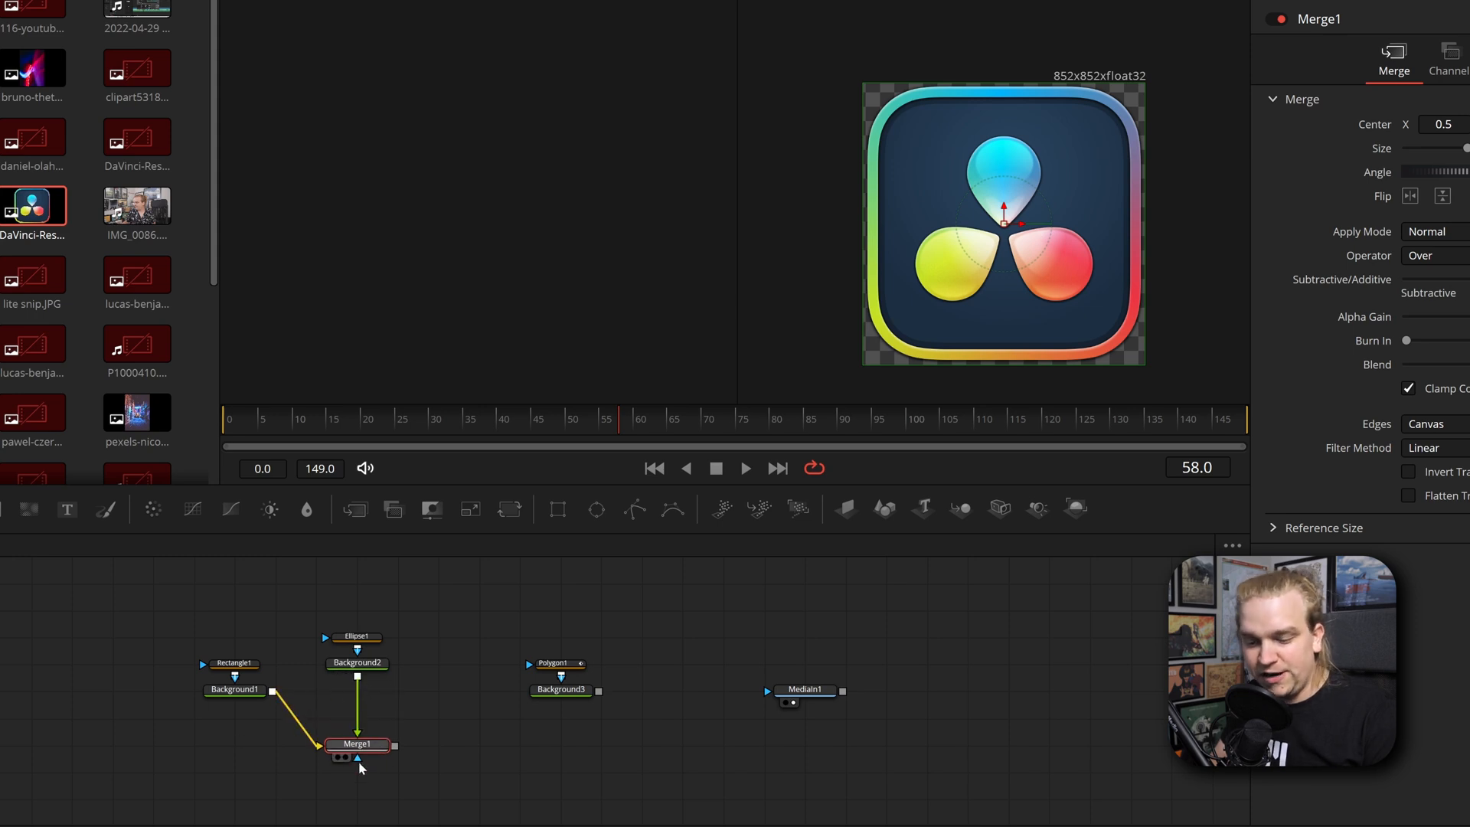
Select the MediaIn1 logo image node for merging with the blue polygon.
left_click(346, 757)
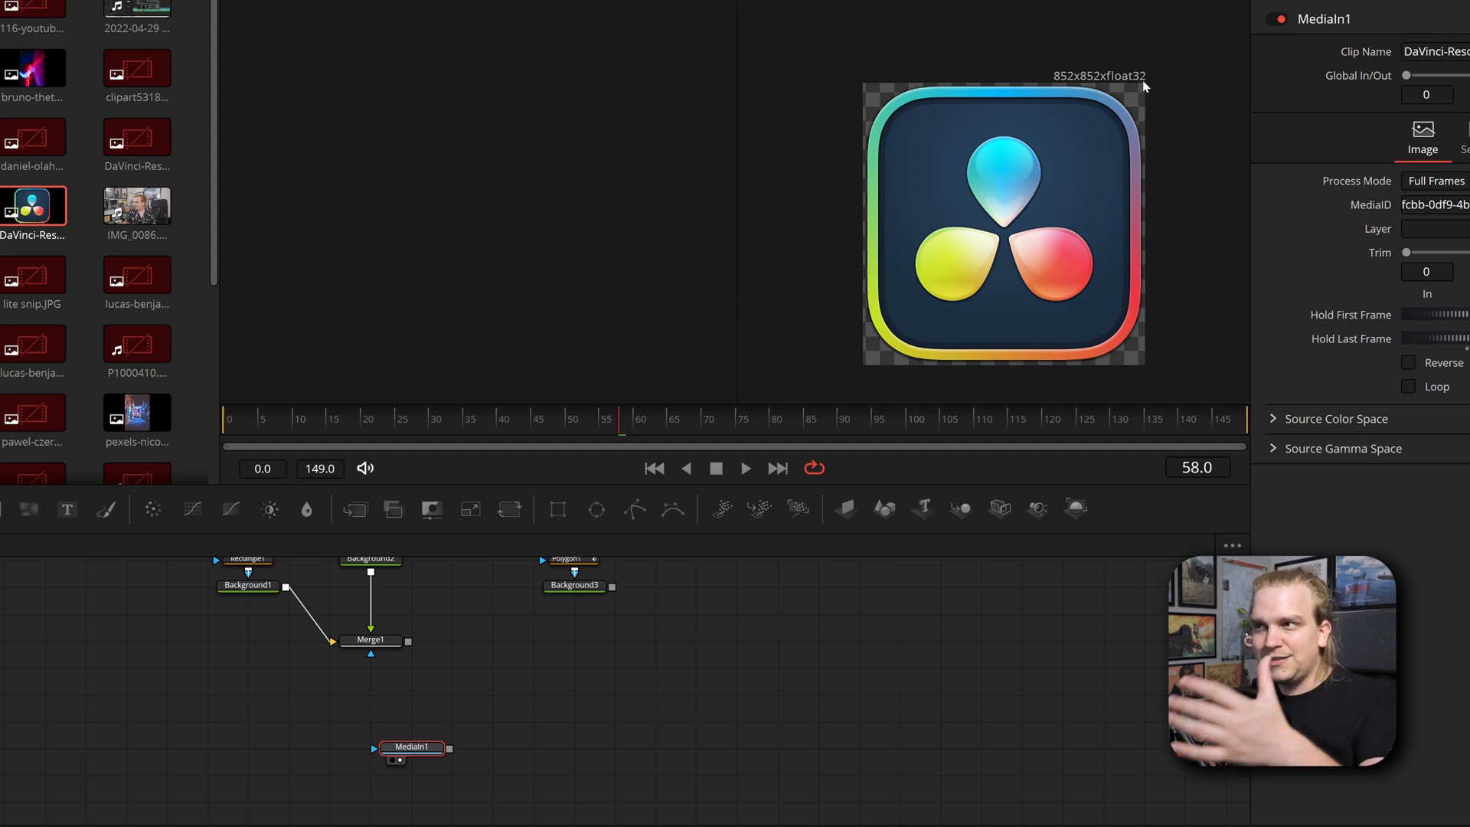
mouse_move(590, 720)
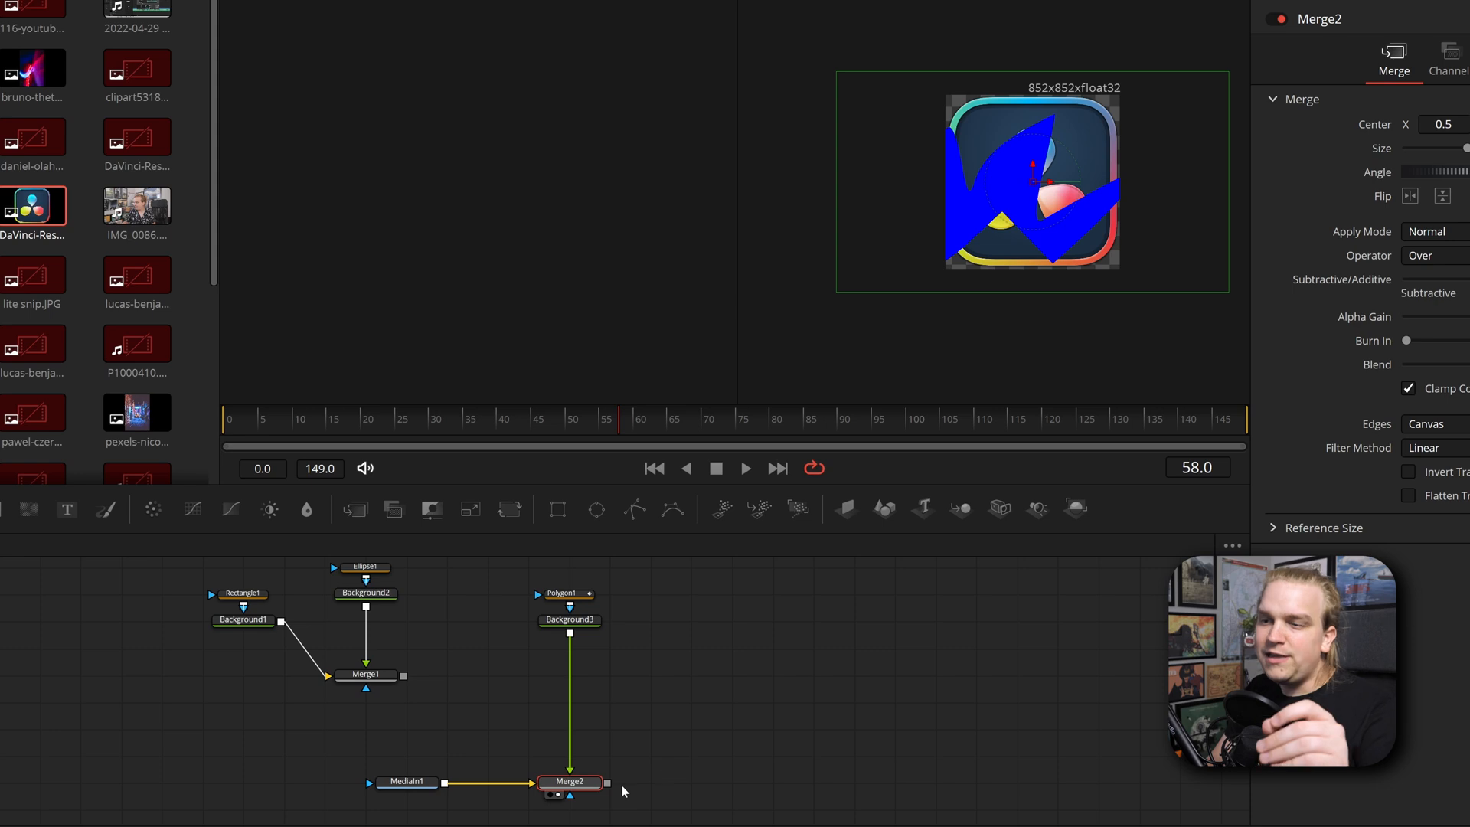
mouse_move(614, 805)
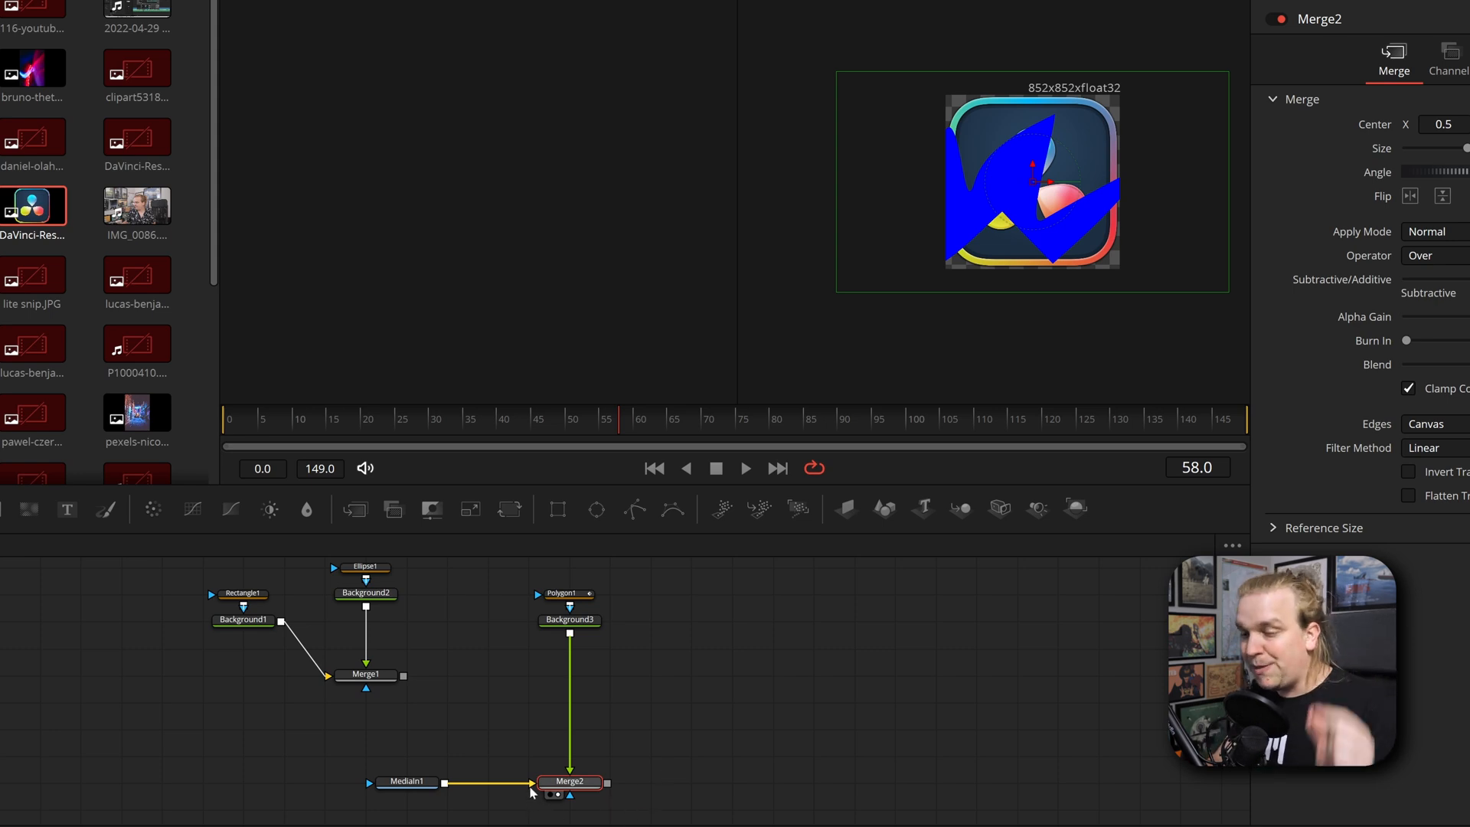
mouse_move(534, 793)
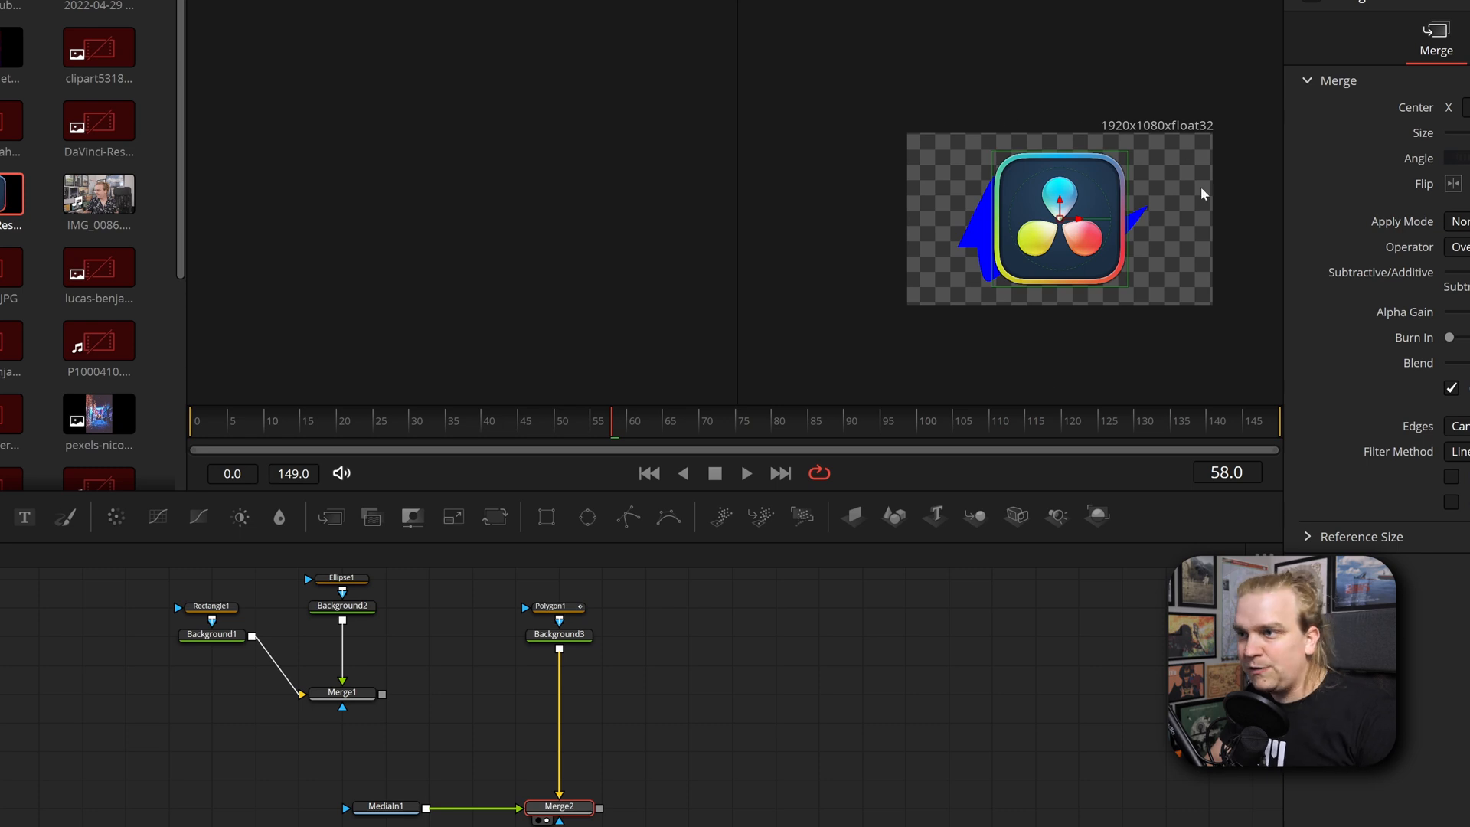
mouse_move(1078, 233)
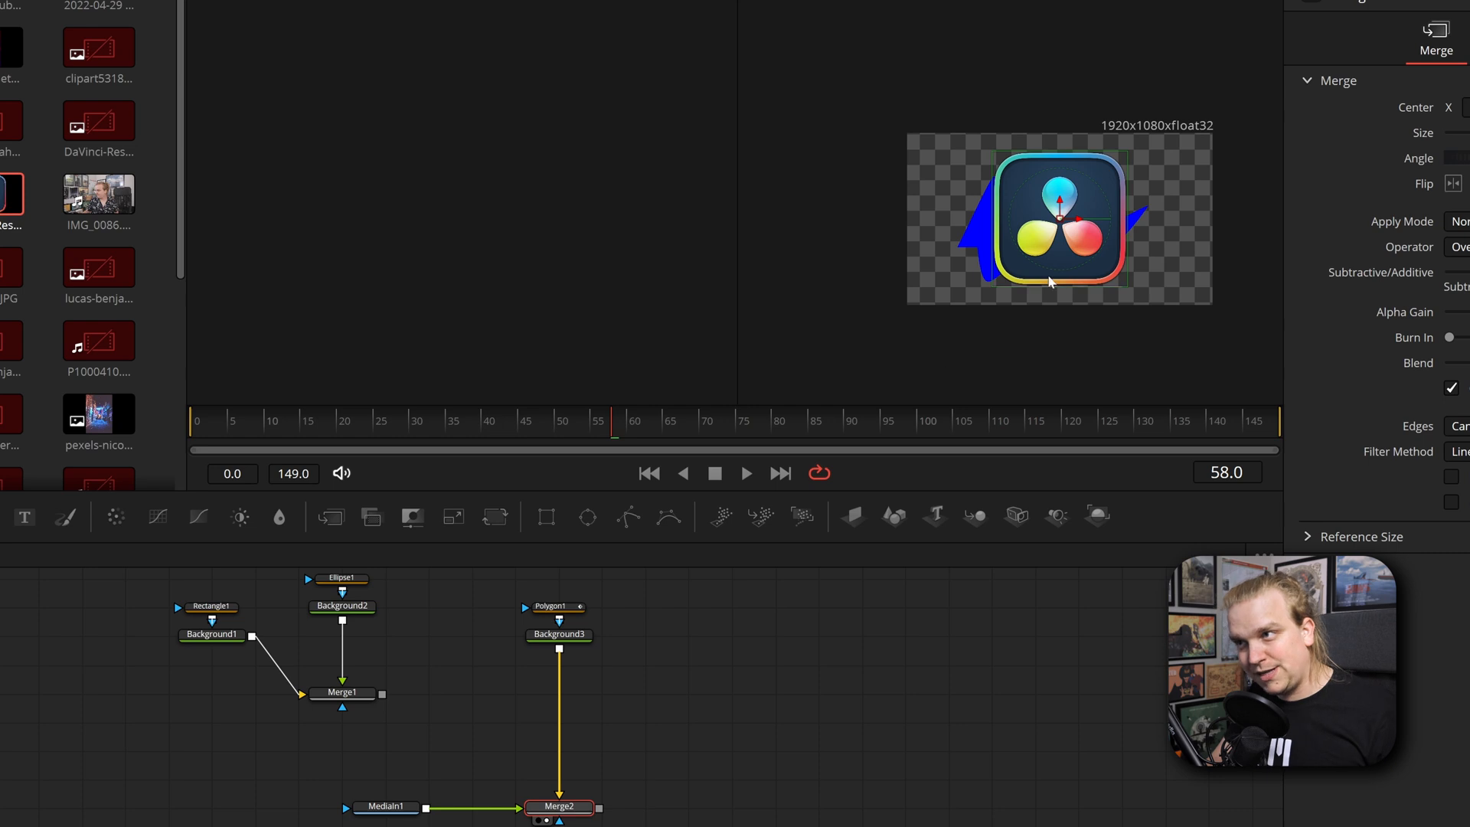
mouse_move(1077, 285)
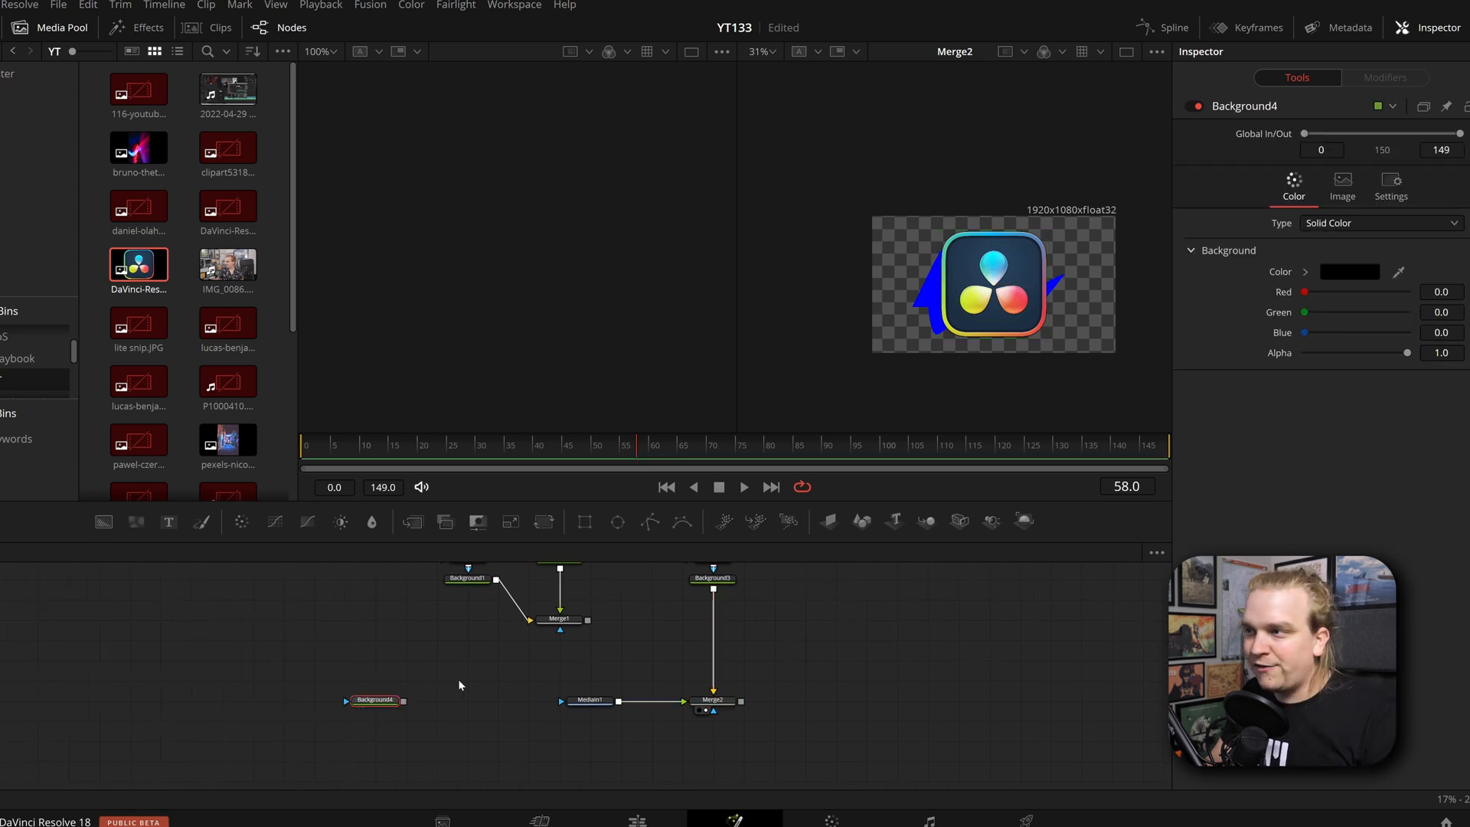
Set Background4's alpha to 0 and show it in the viewer.
left_click(375, 700)
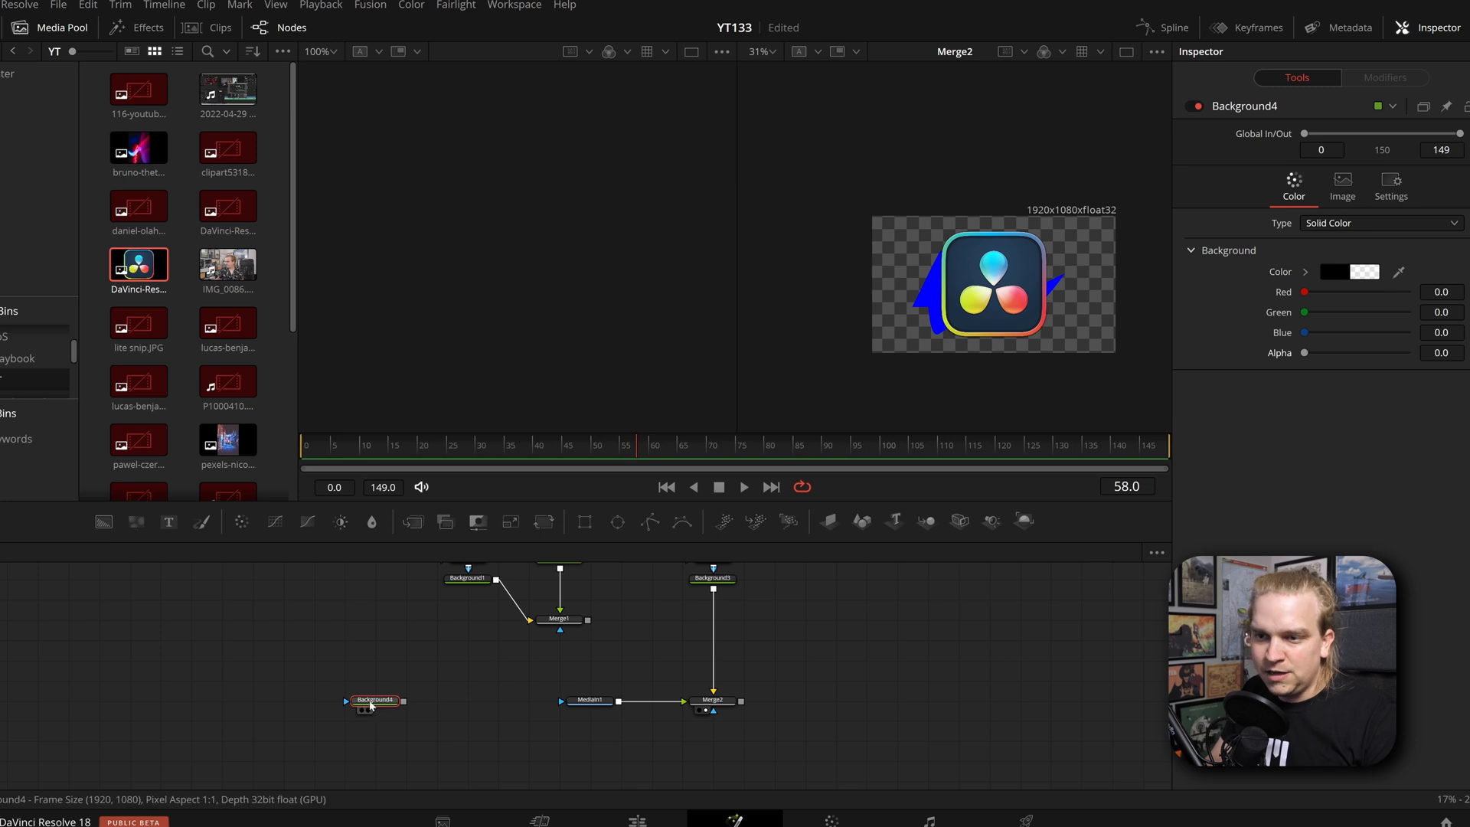
left_click(368, 704)
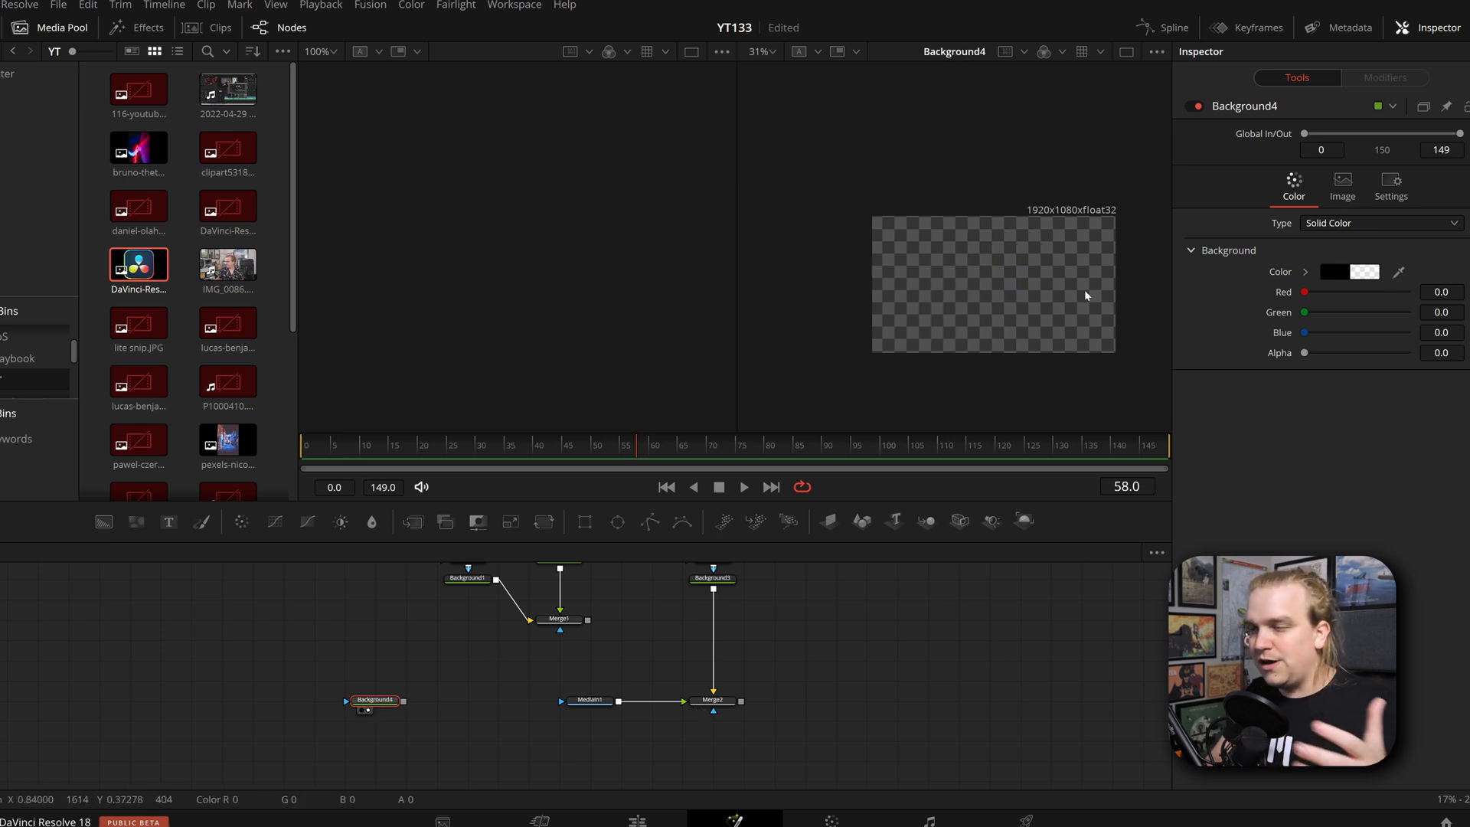
mouse_move(992, 521)
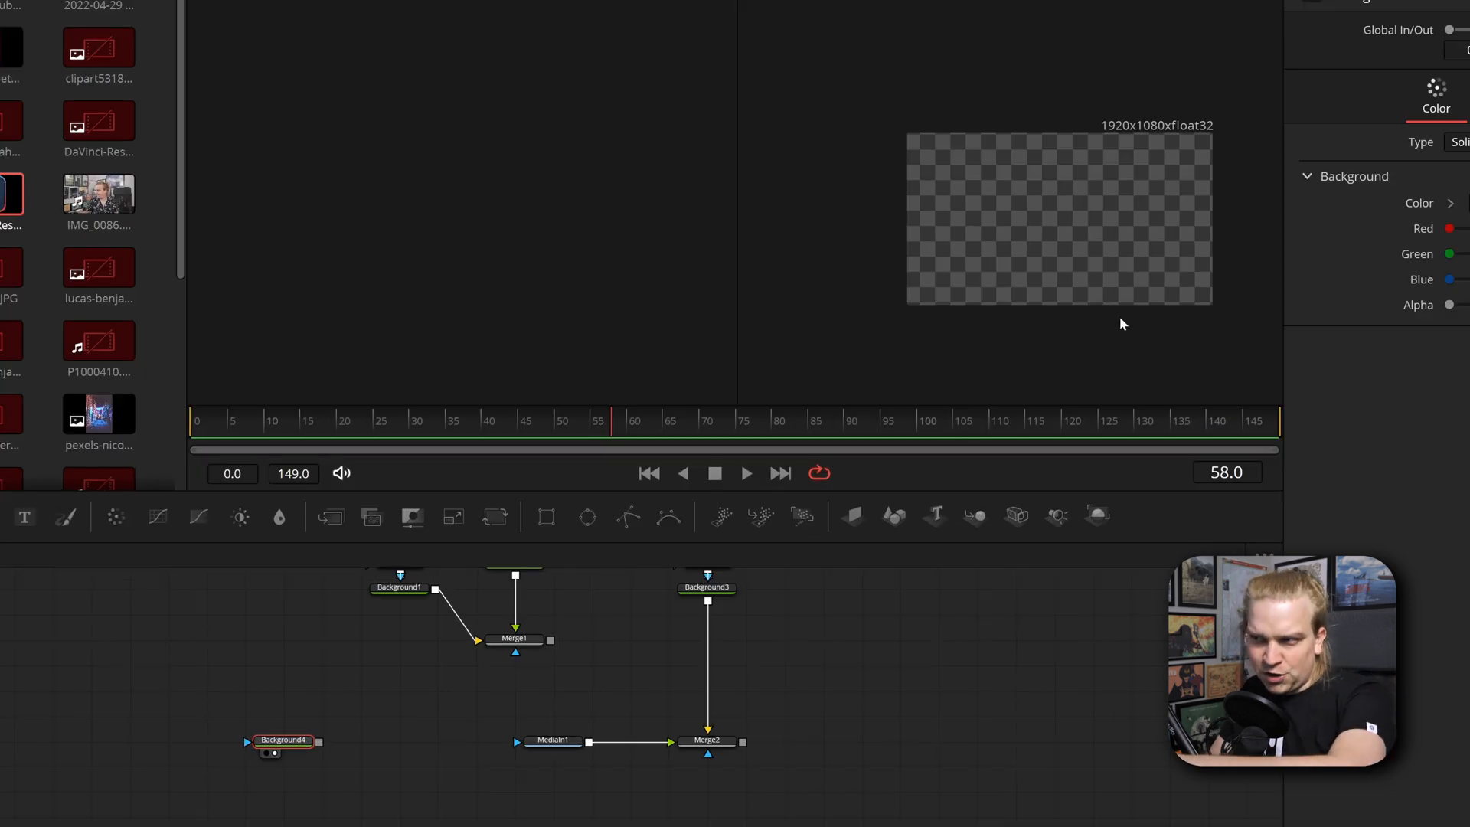
mouse_move(966, 389)
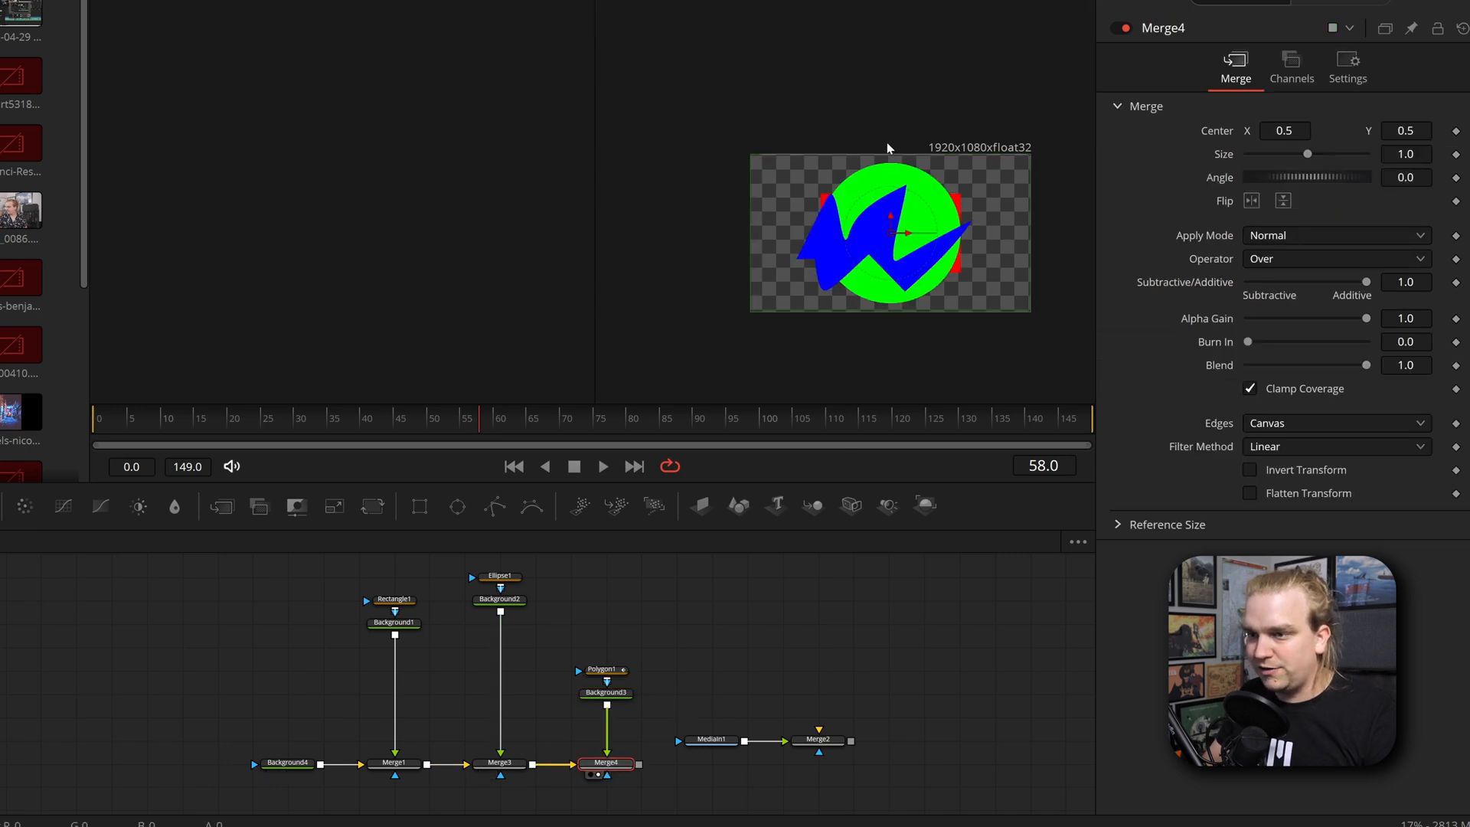
Select Merge3 and then another Merge node to reposition the green circle.
left_click(500, 762)
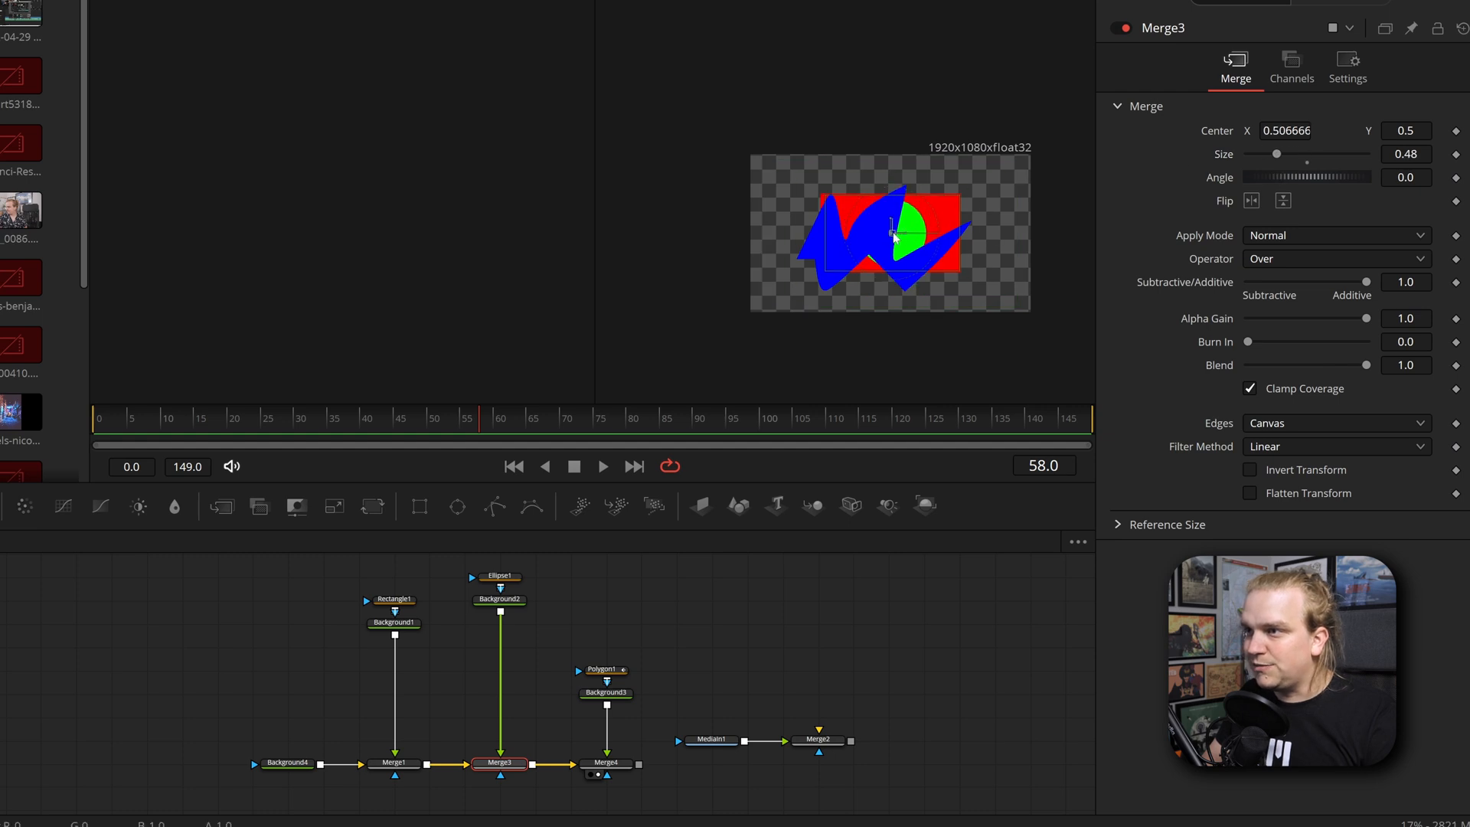
left_click(393, 763)
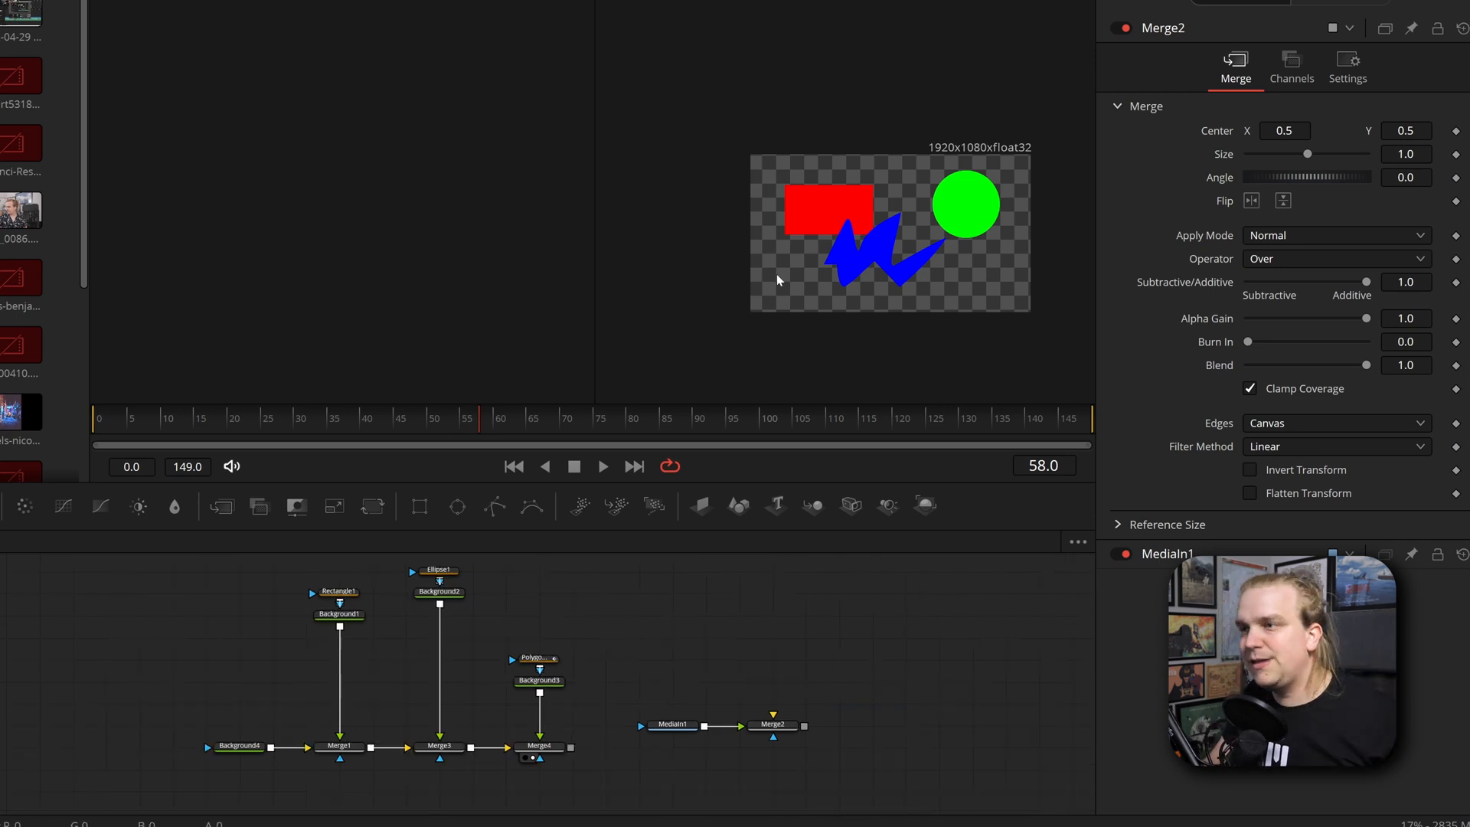
mouse_move(1011, 293)
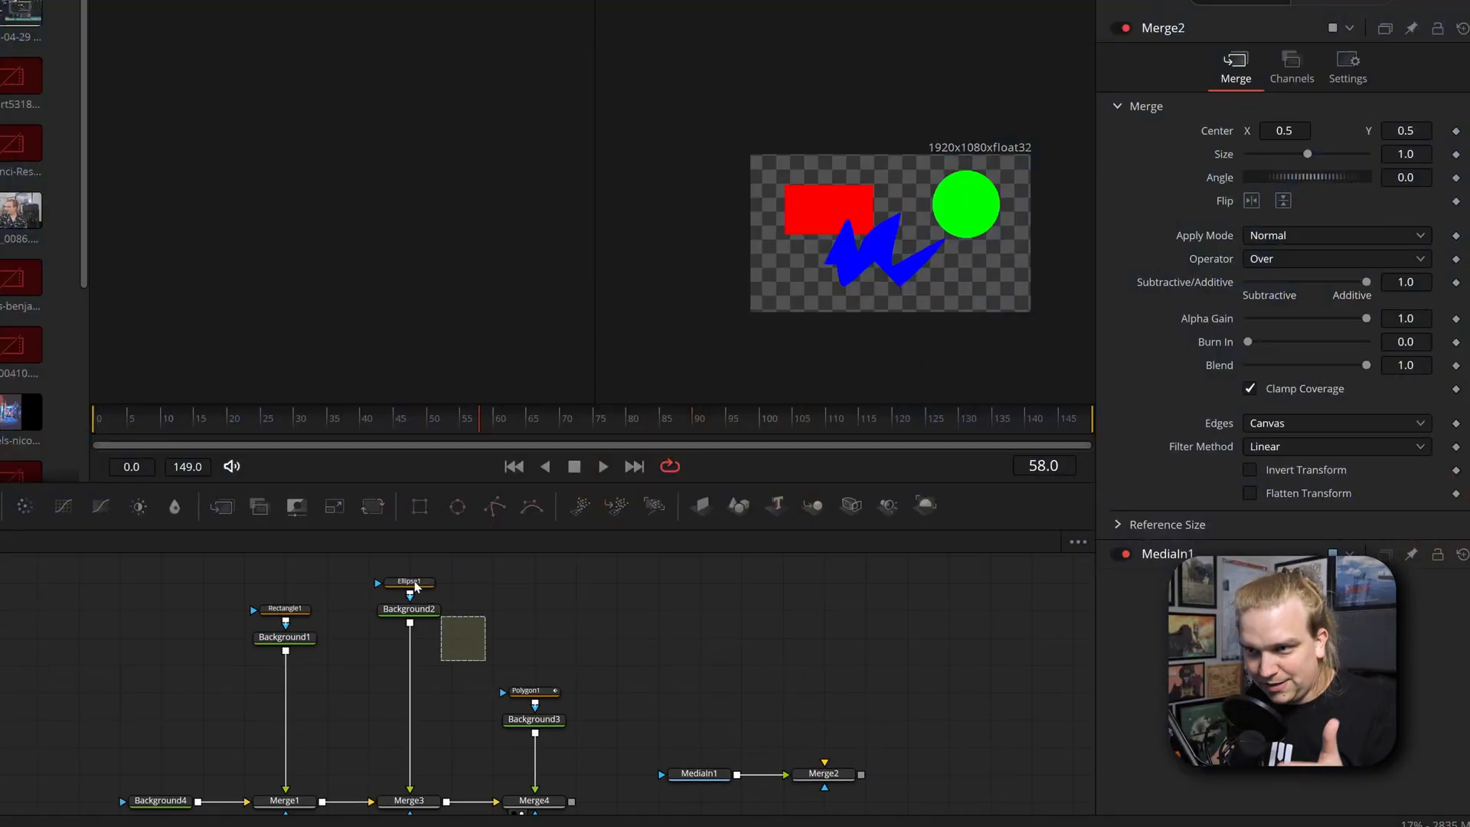
Inspect Background2's colour and the Merge3 and Merge4 settings.
left_click(395, 618)
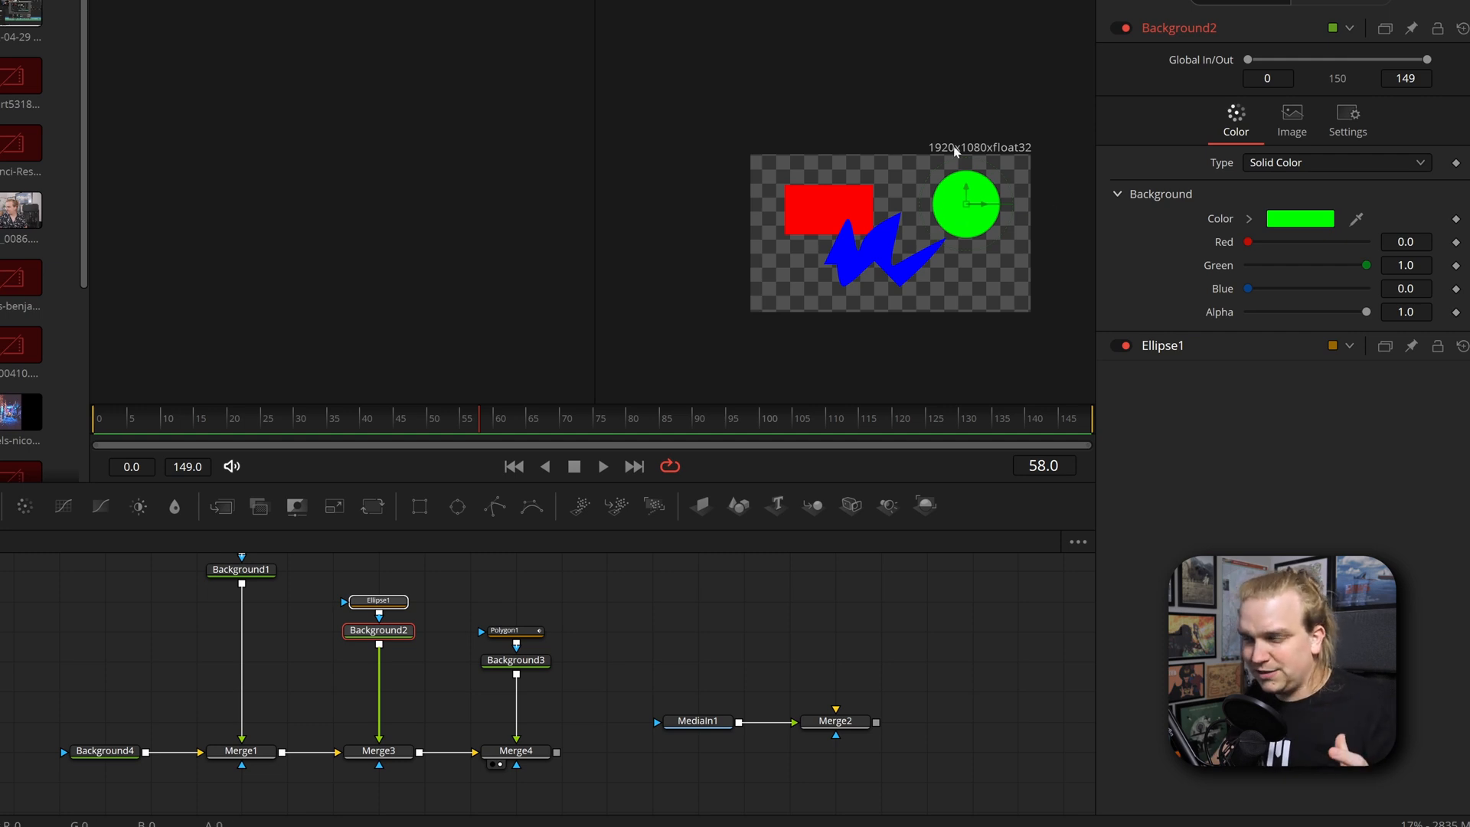
mouse_move(423, 722)
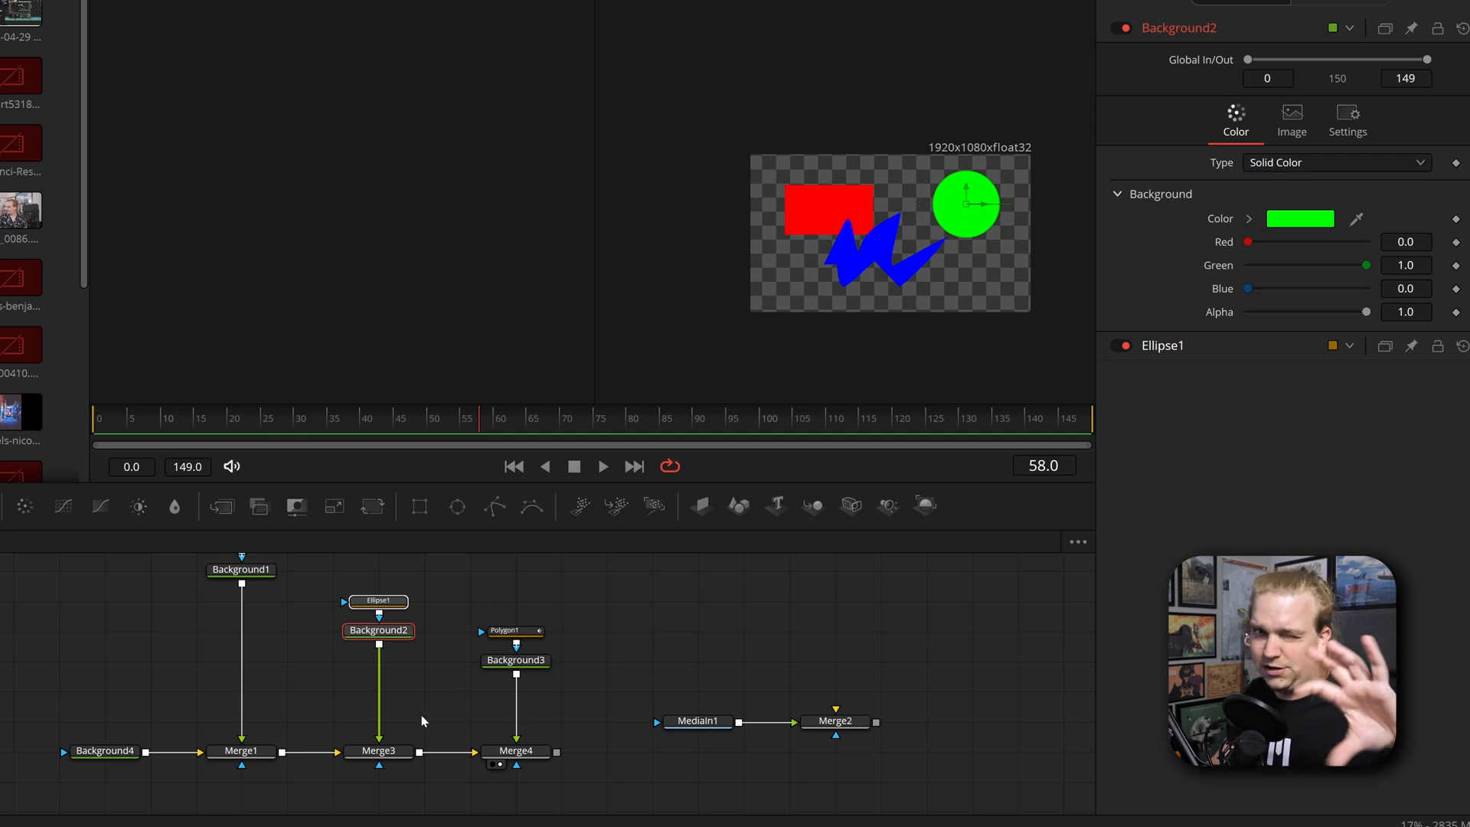
left_click(377, 750)
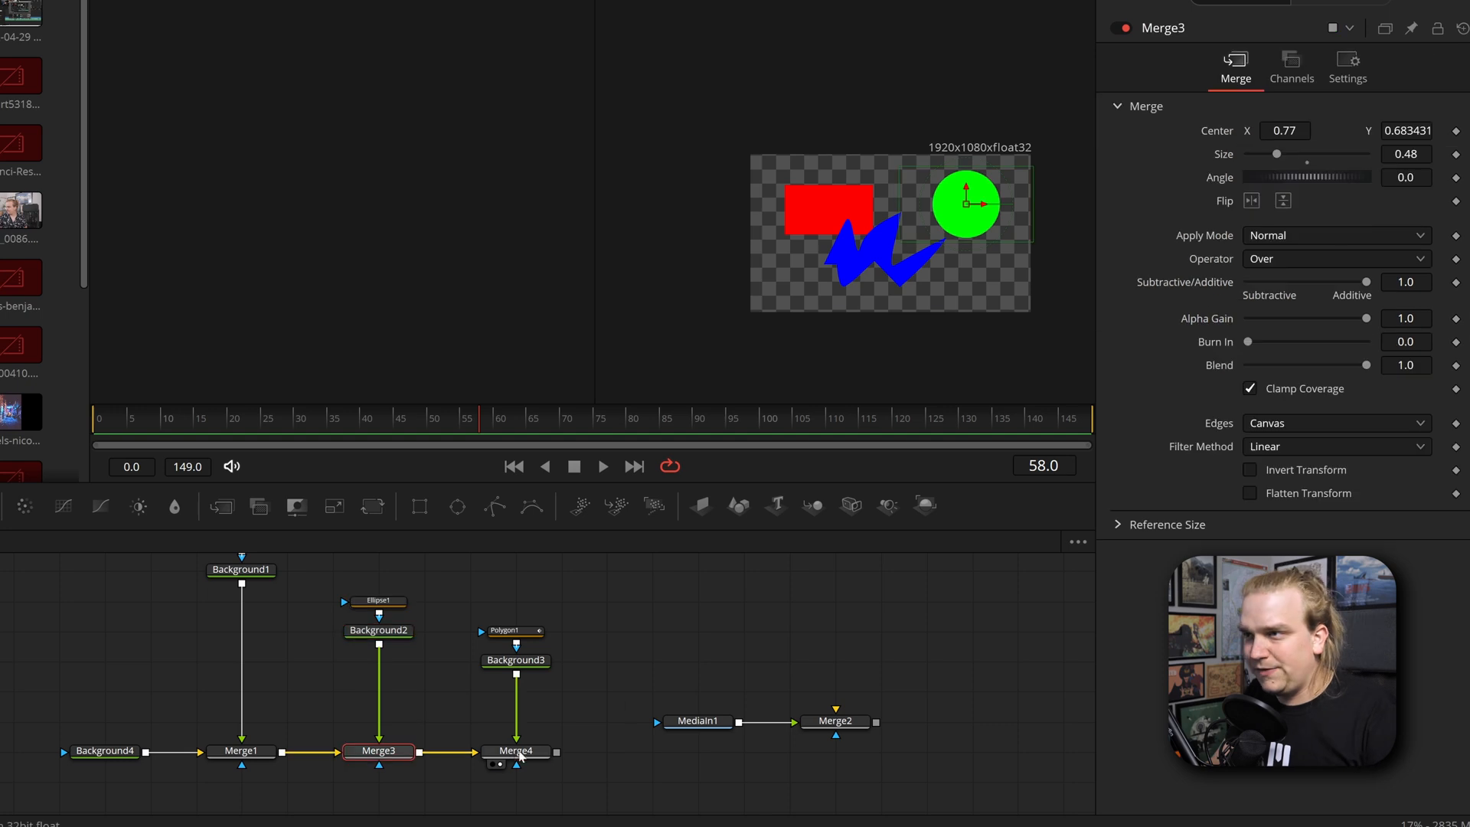
left_click(515, 752)
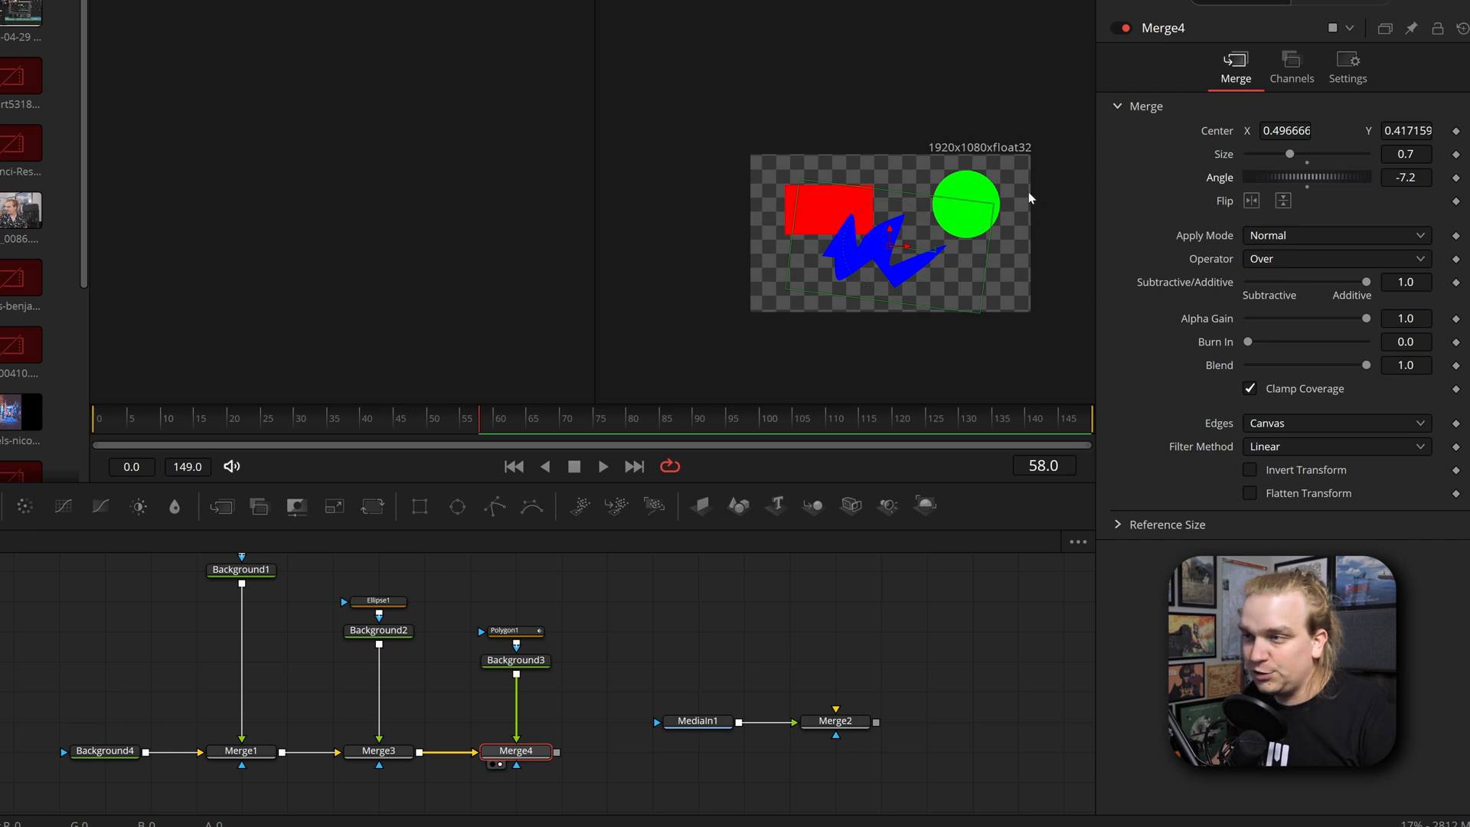
left_click(378, 750)
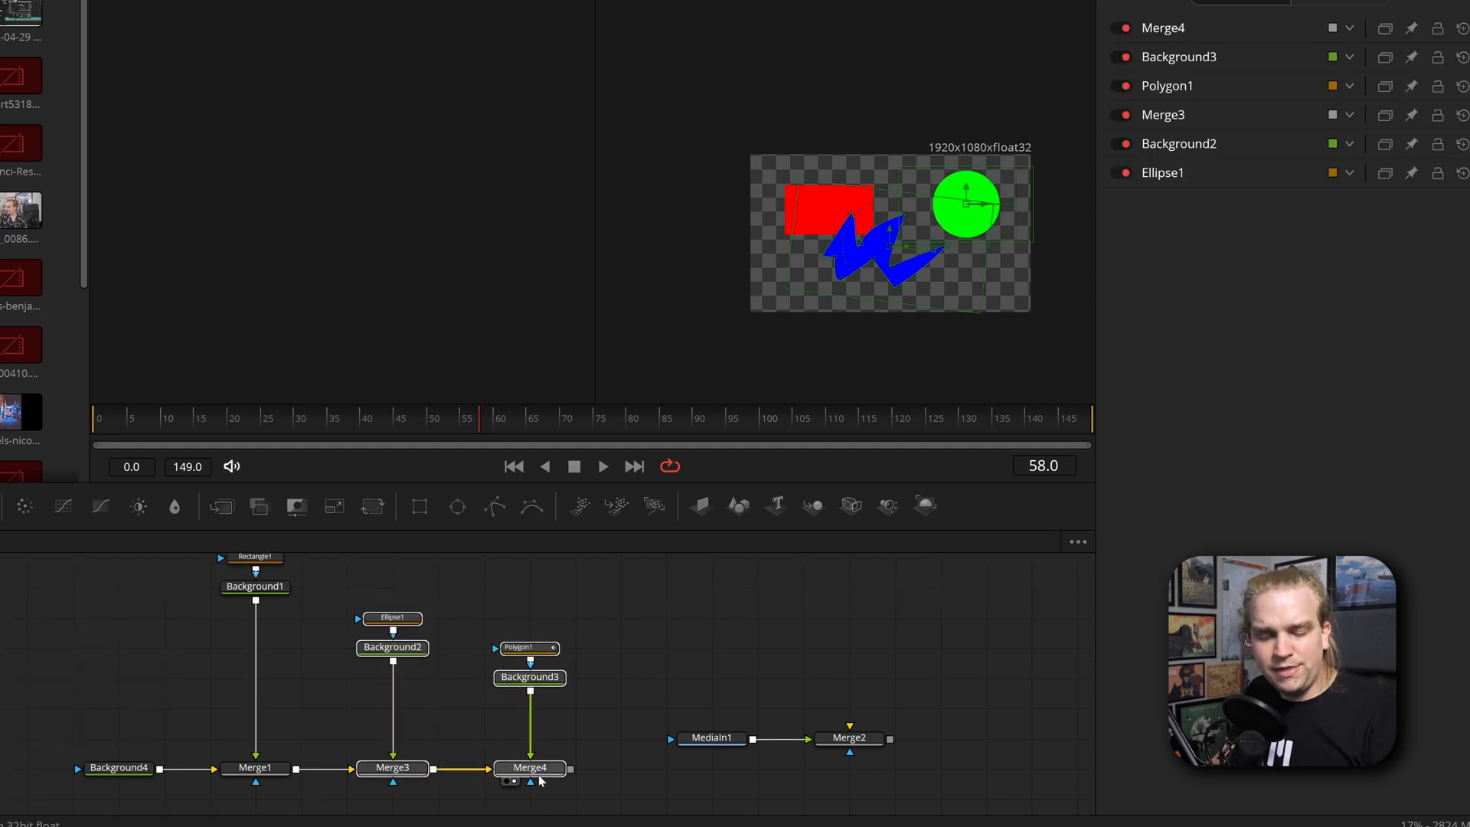
mouse_move(530, 779)
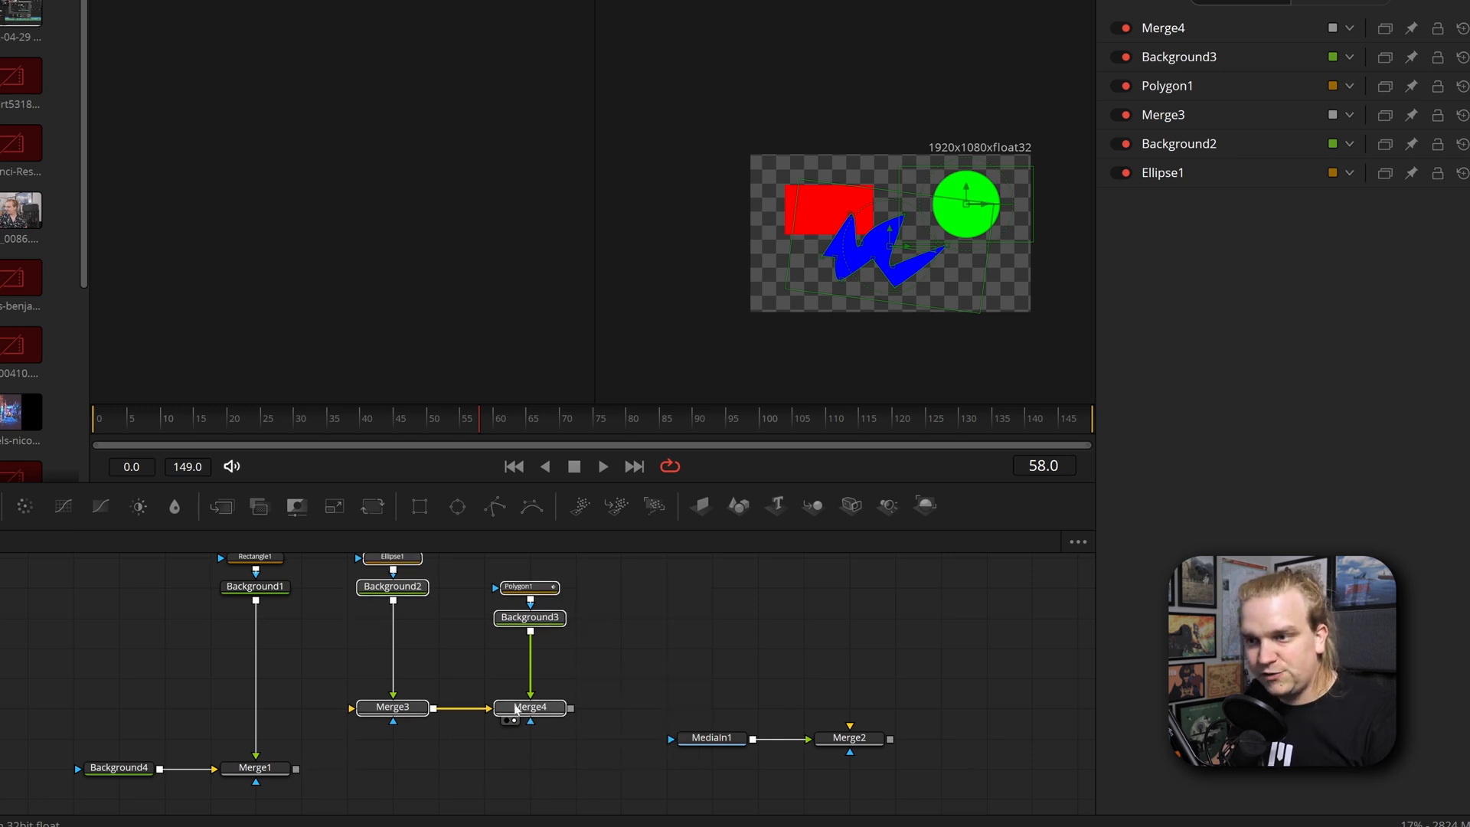
left_click(529, 707)
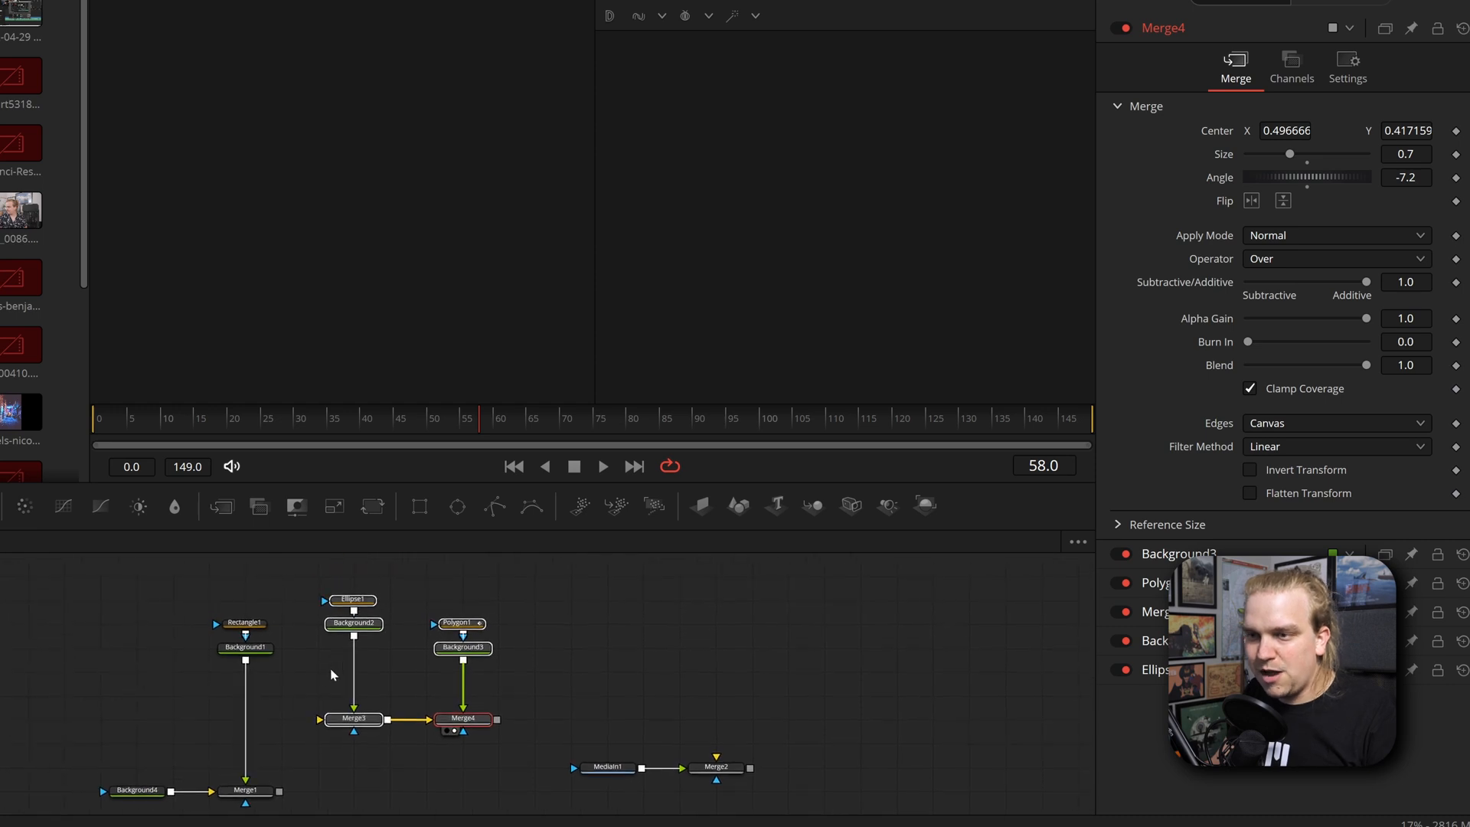
mouse_move(204, 783)
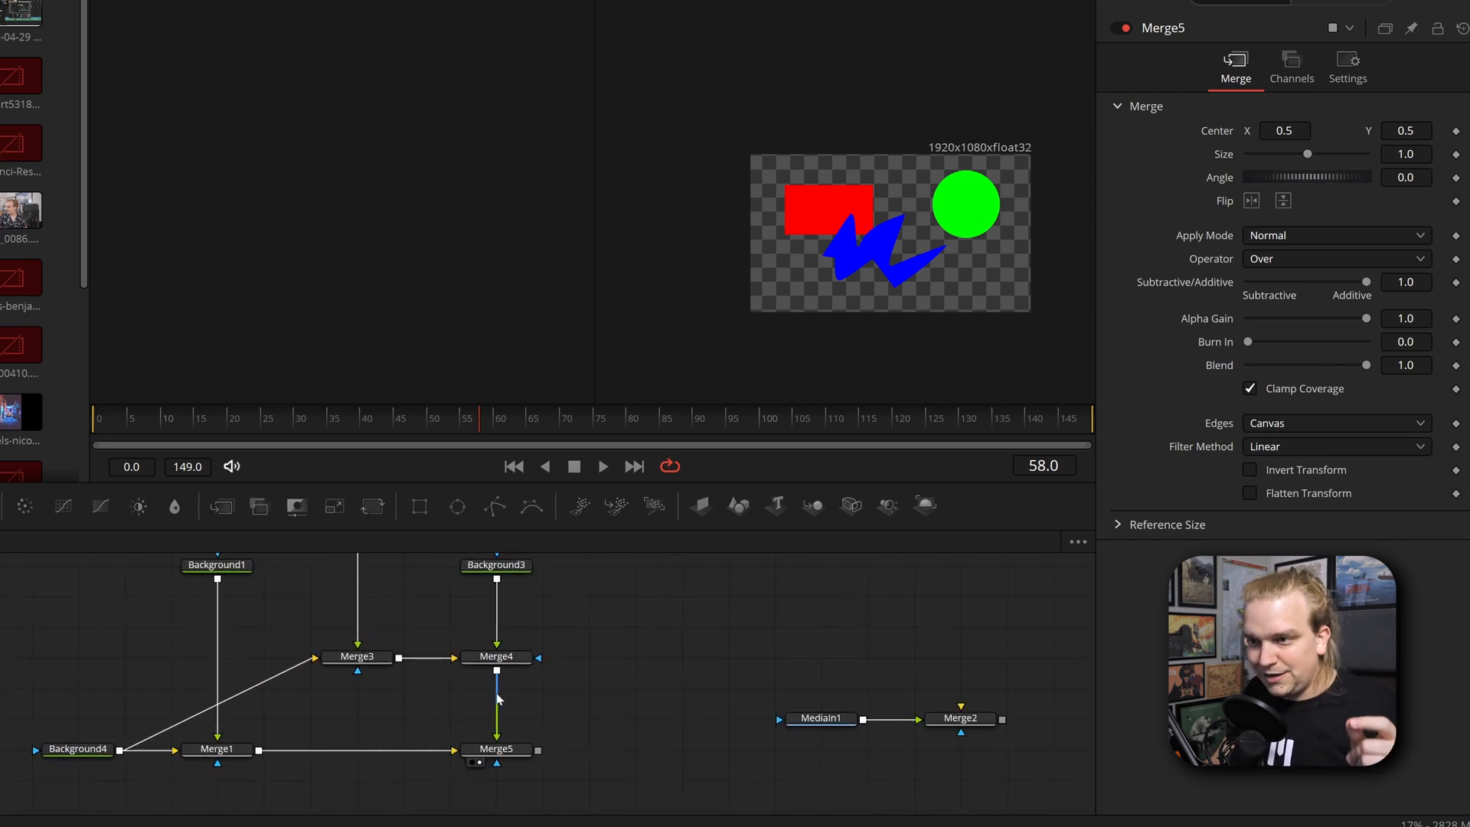
left_click(497, 657)
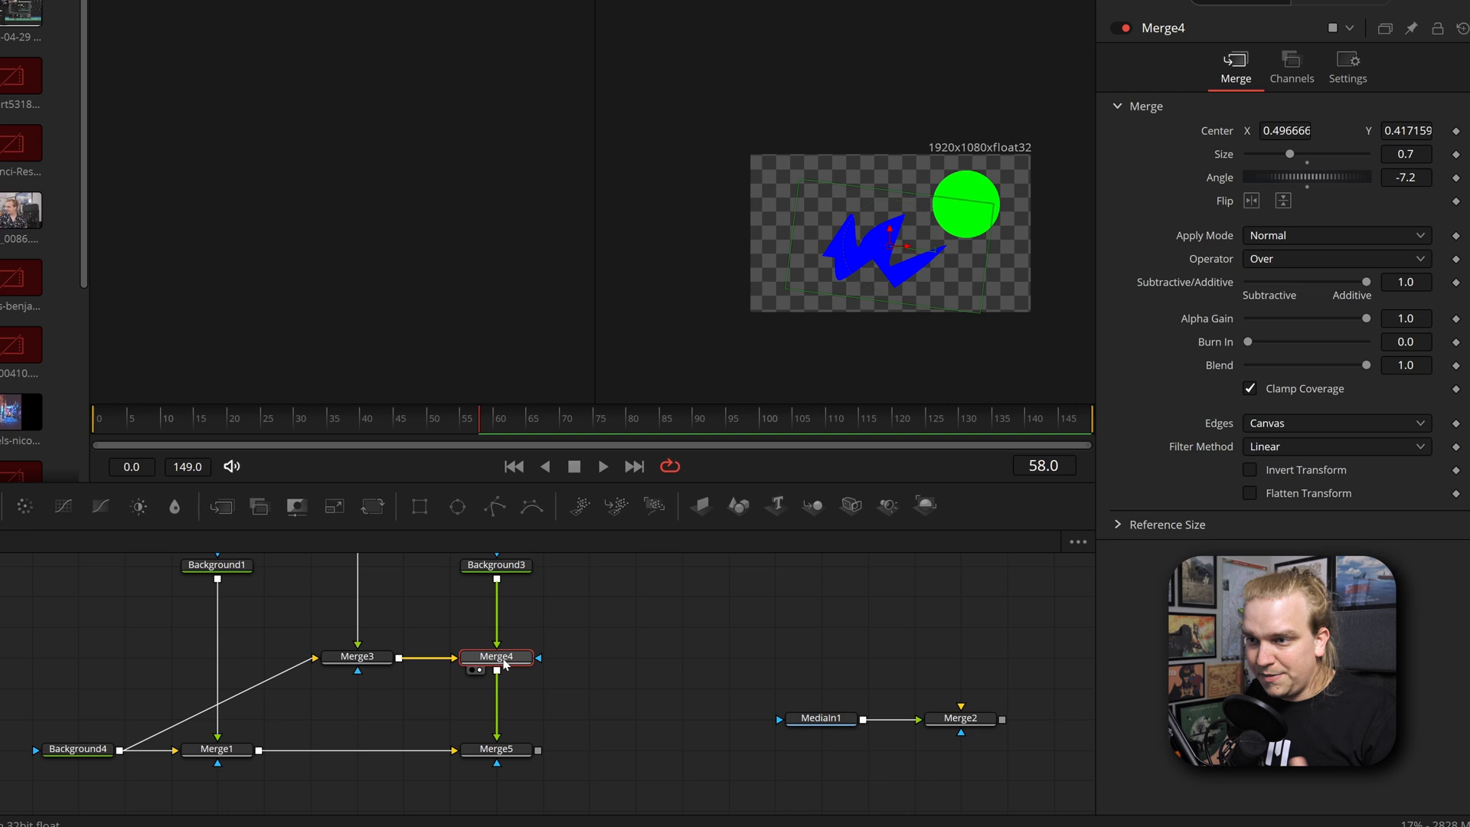
Insert a Transform node after Merge4 via the xf search, then reselect Merge4.
type("xf")
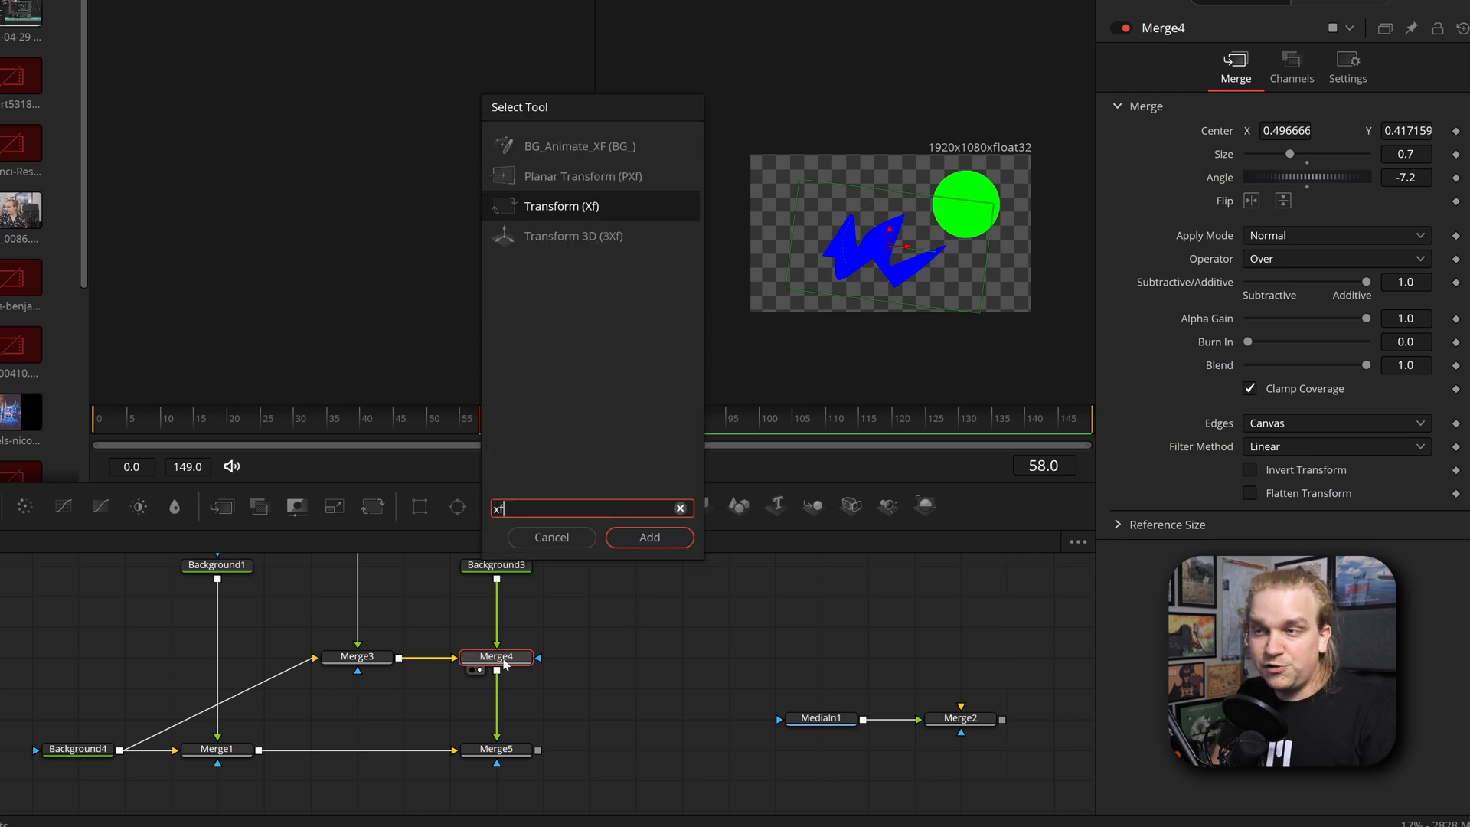
left_click(649, 537)
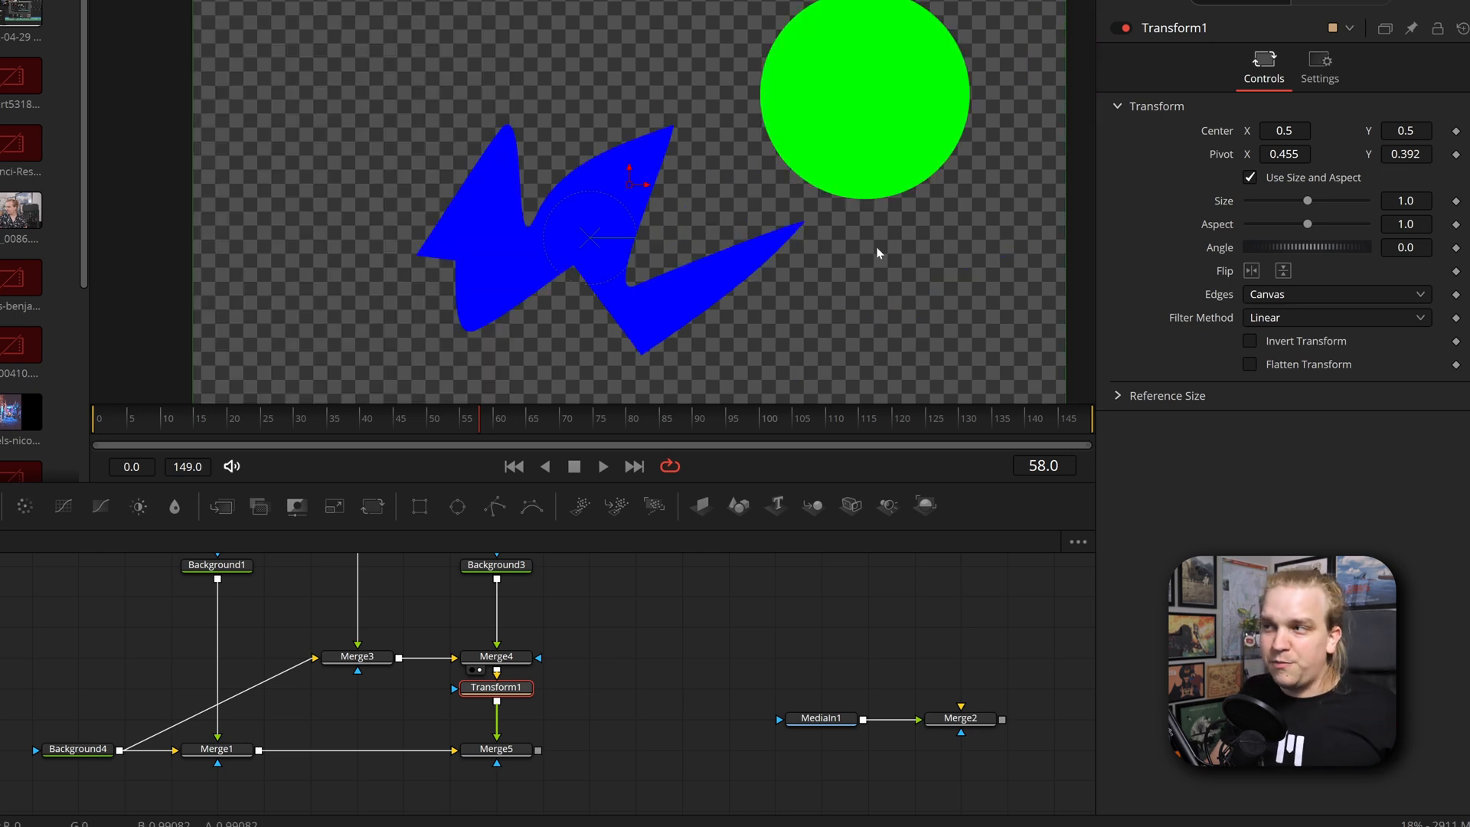
mouse_move(681, 641)
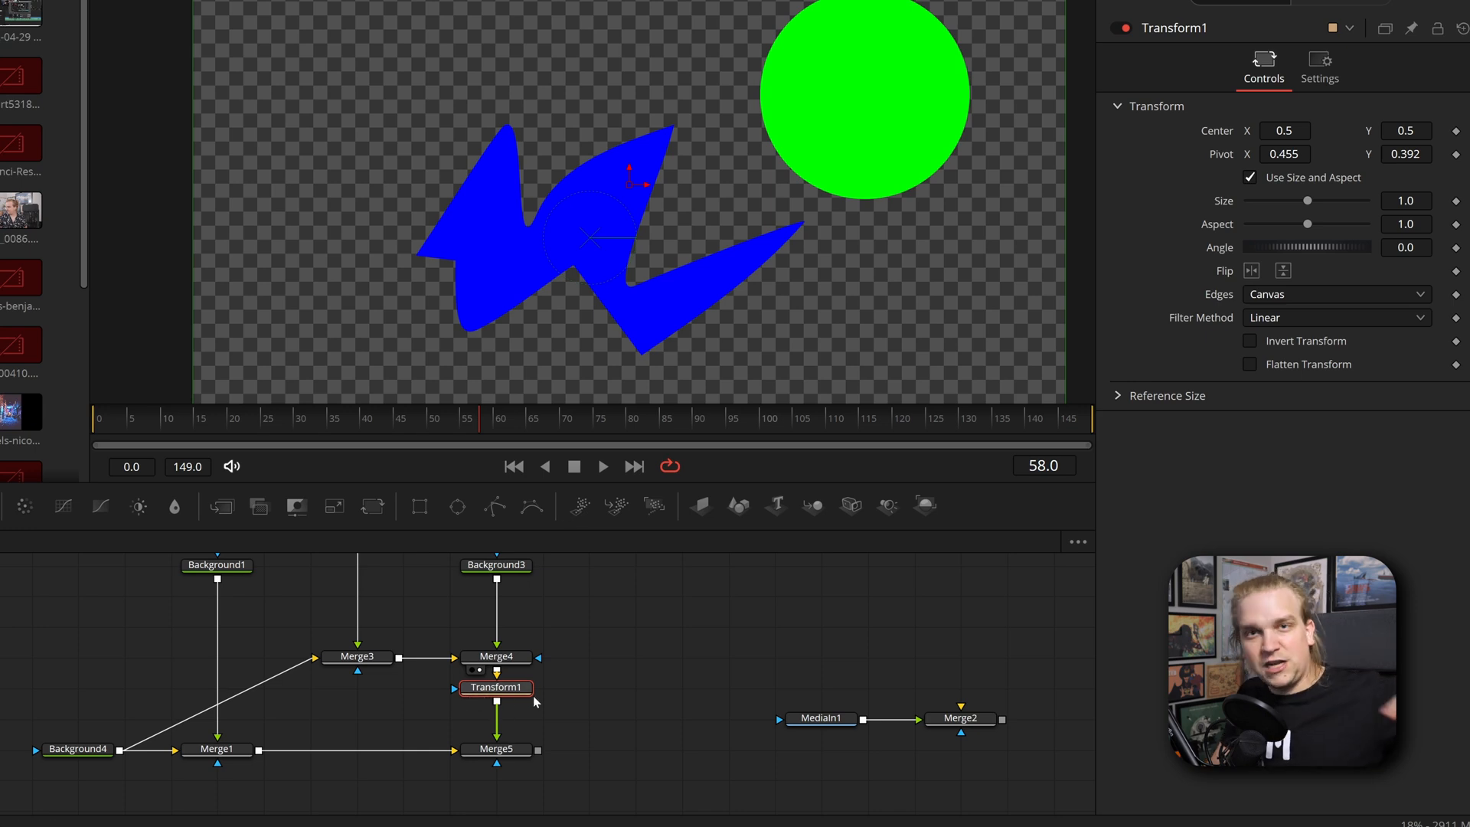
mouse_move(522, 680)
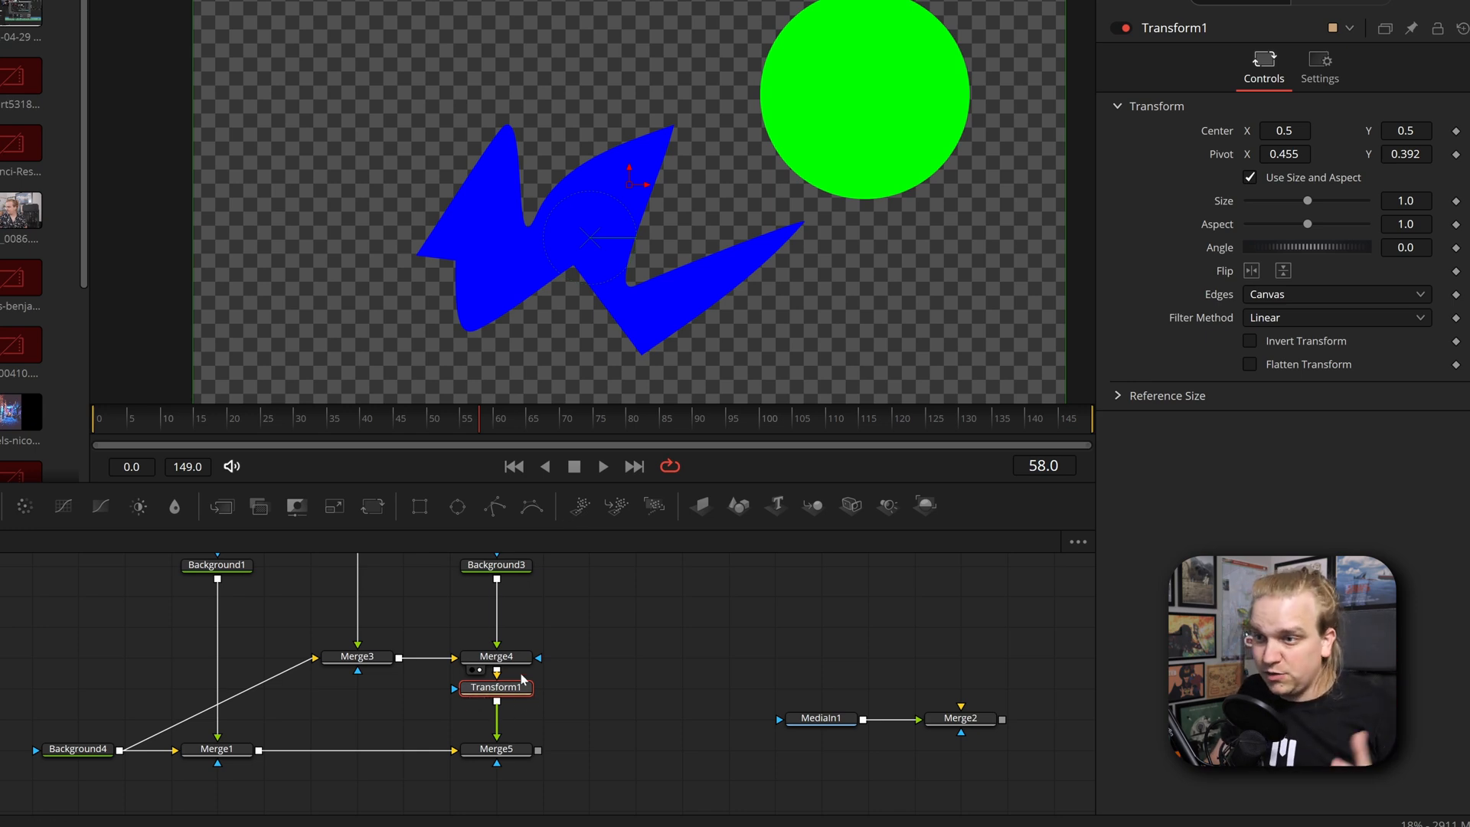
left_click(496, 656)
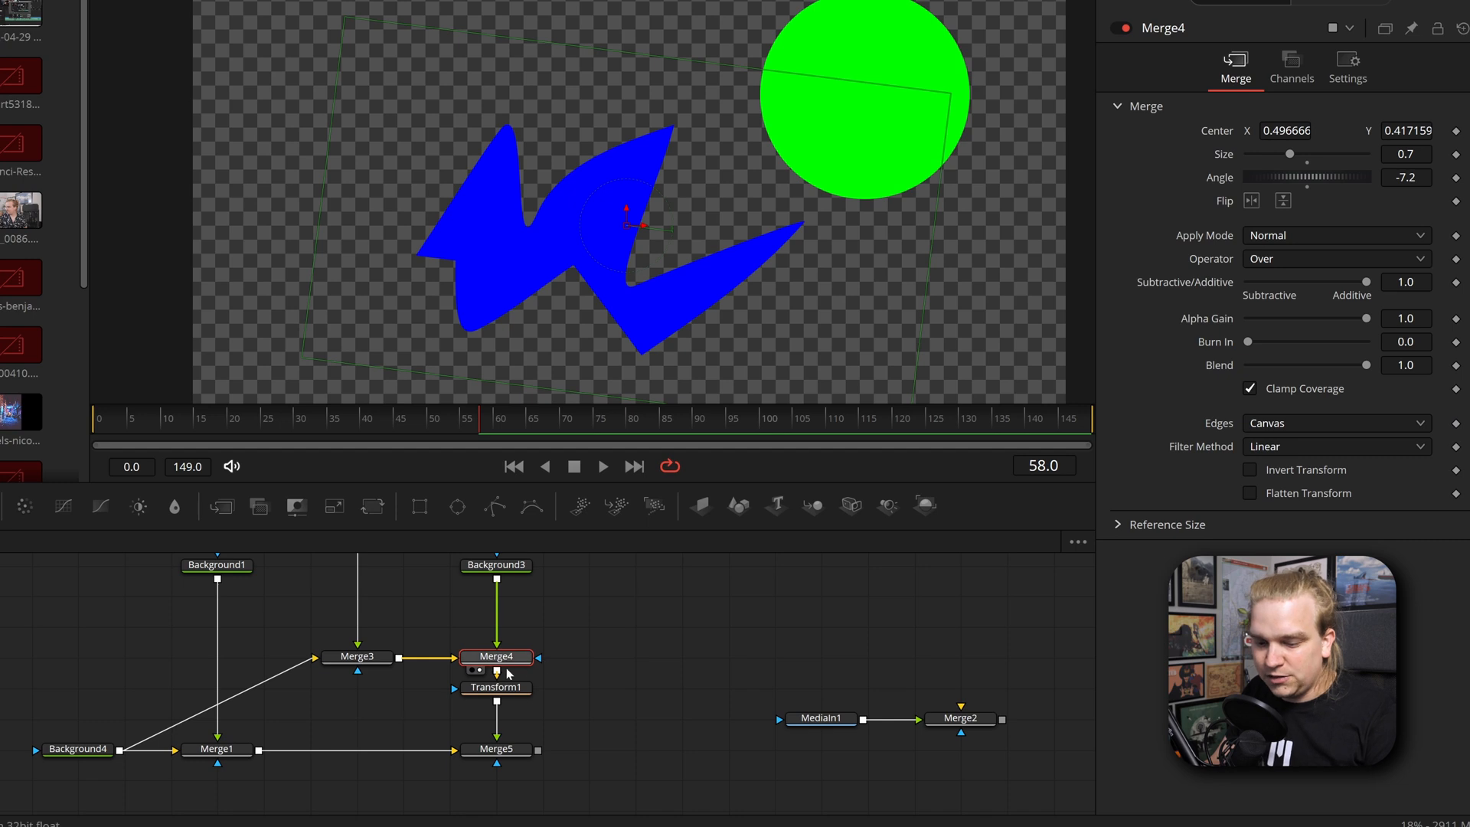
Drag Transform1's Angle to about 16.7 degrees.
left_click(496, 688)
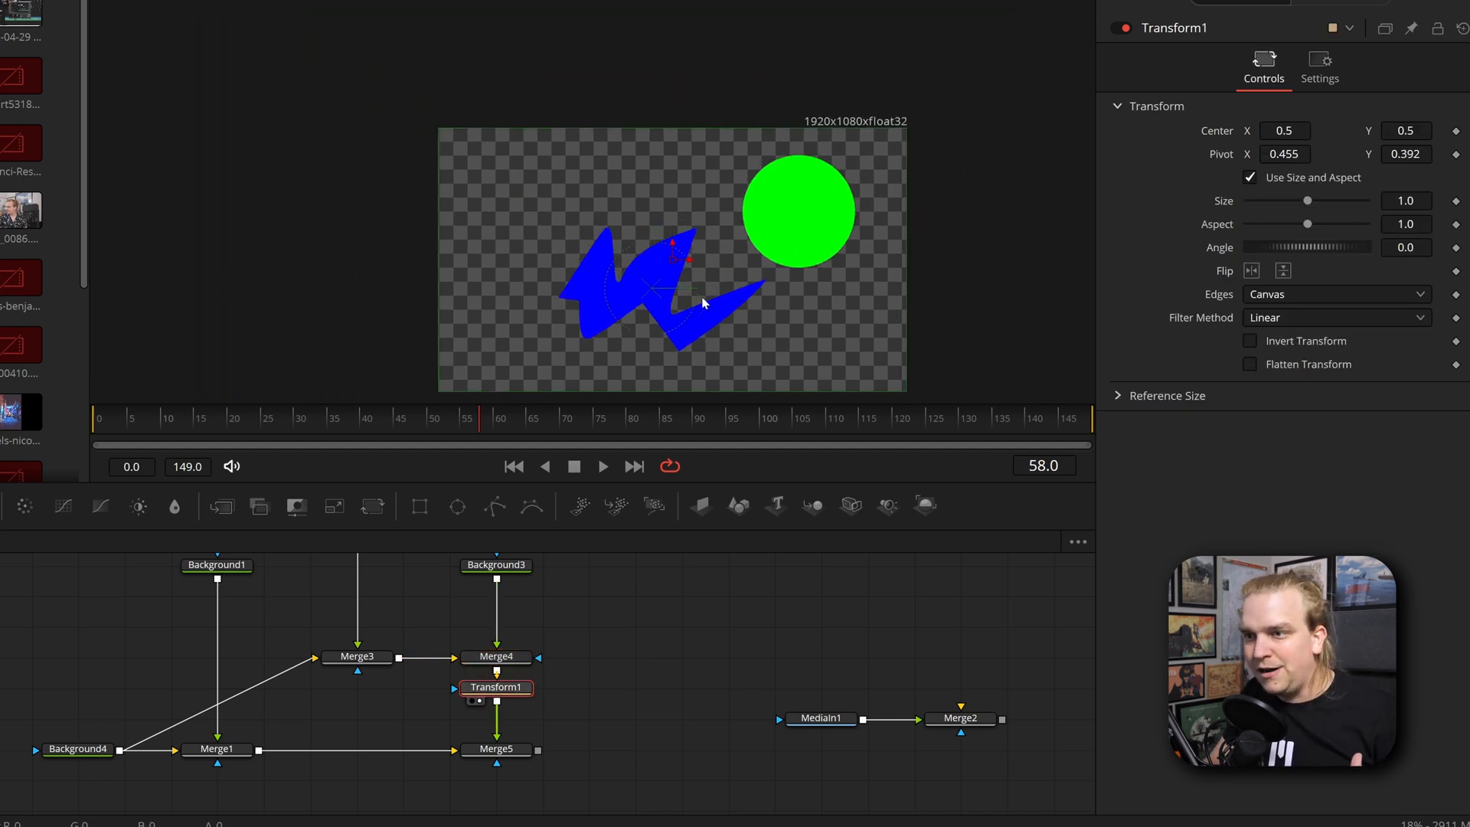
mouse_move(1102, 317)
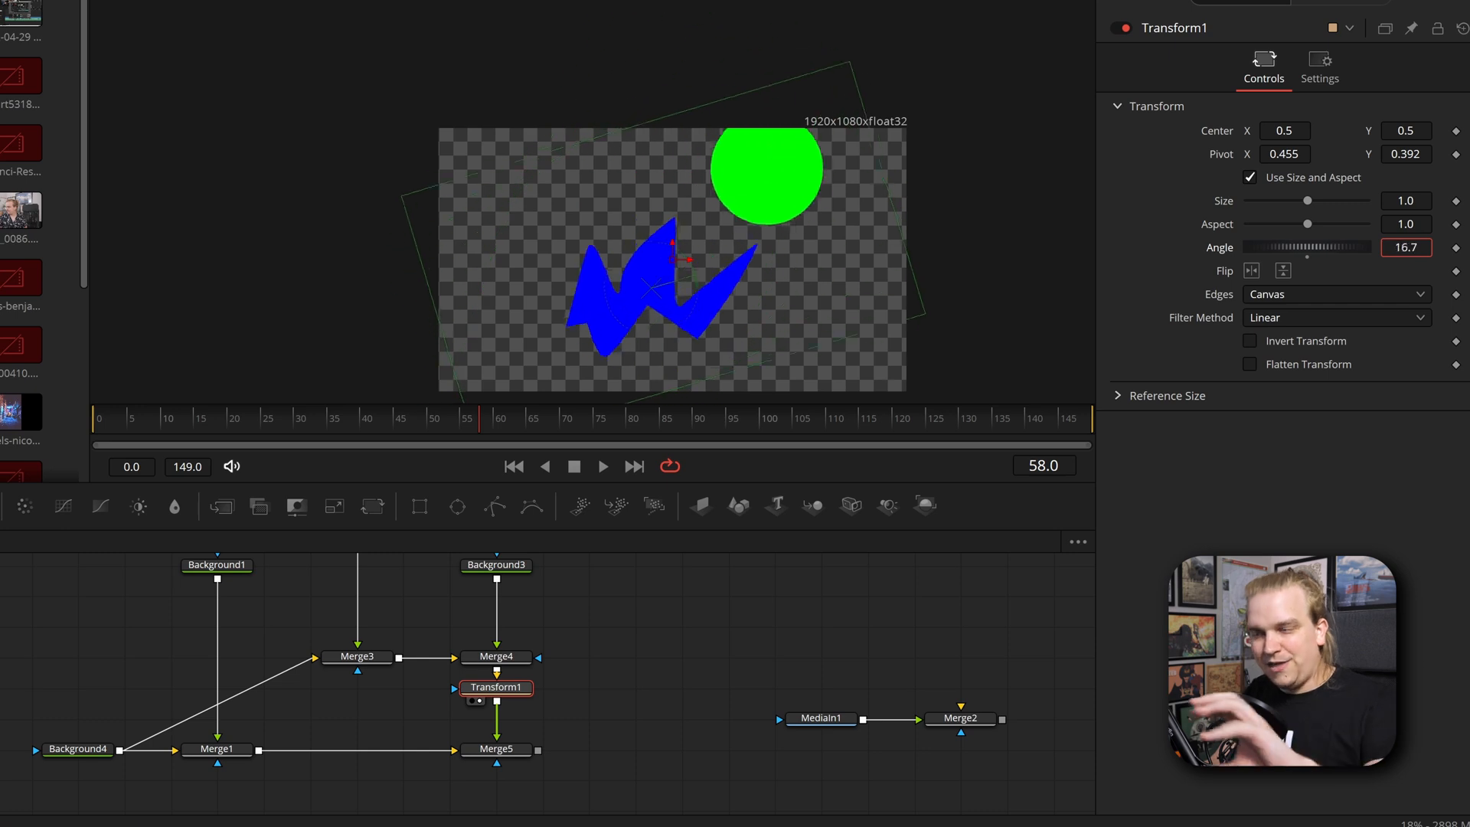
left_click_drag(1312, 247, 1303, 247)
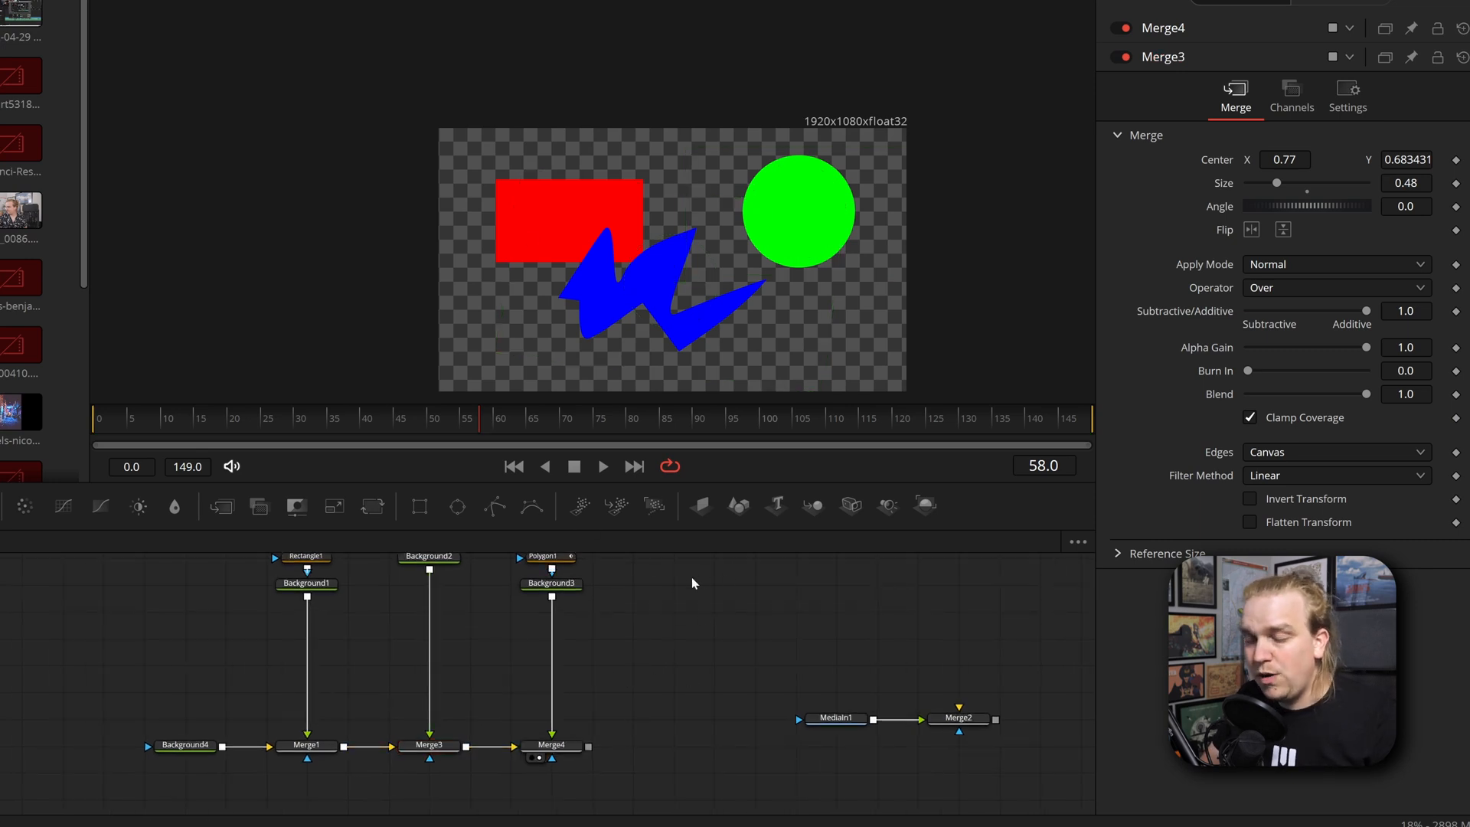
Select Merge3, then Merge4, and scroll through their stacked merge settings.
left_click(429, 744)
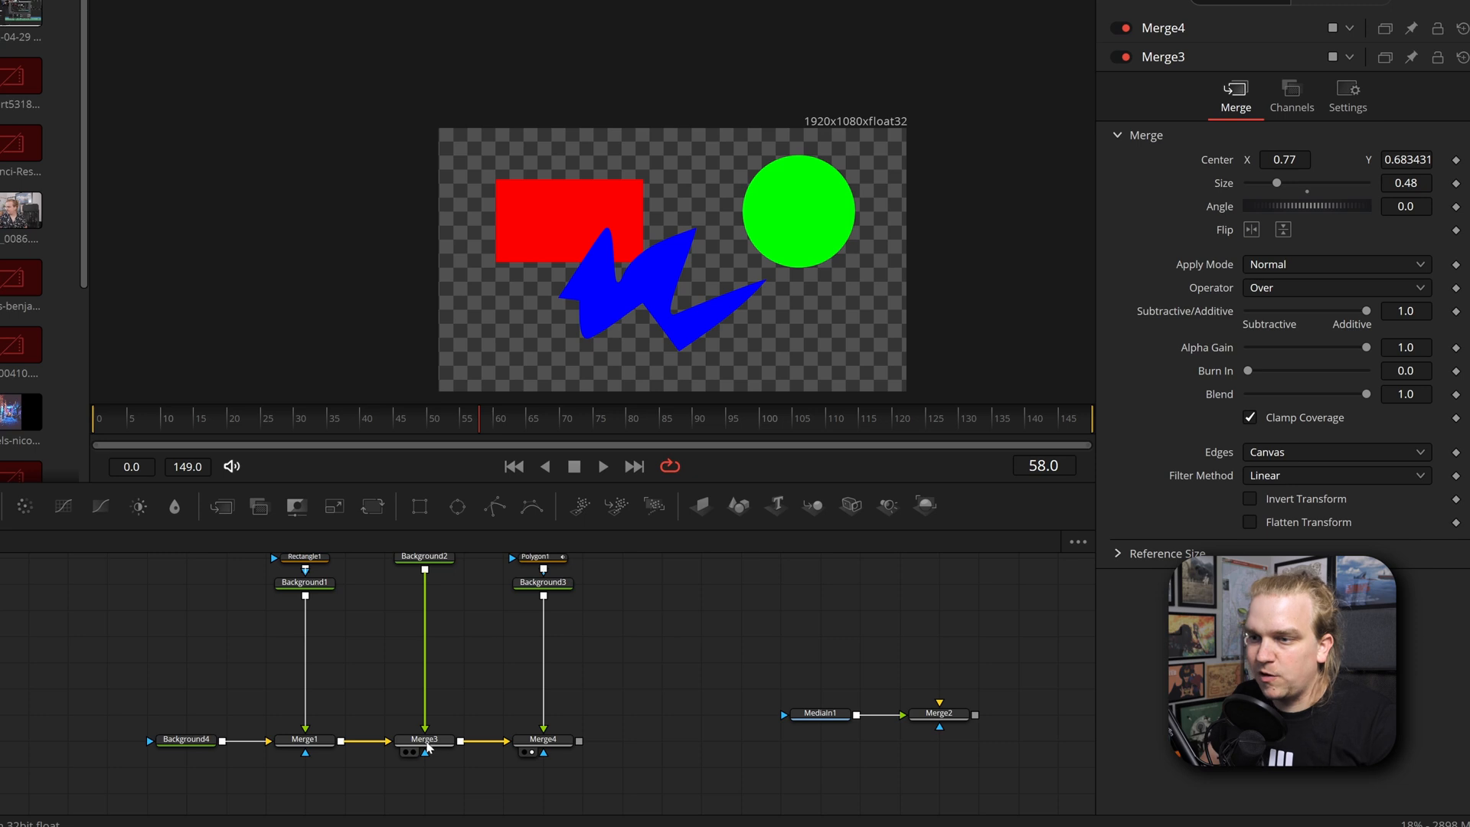
left_click(422, 739)
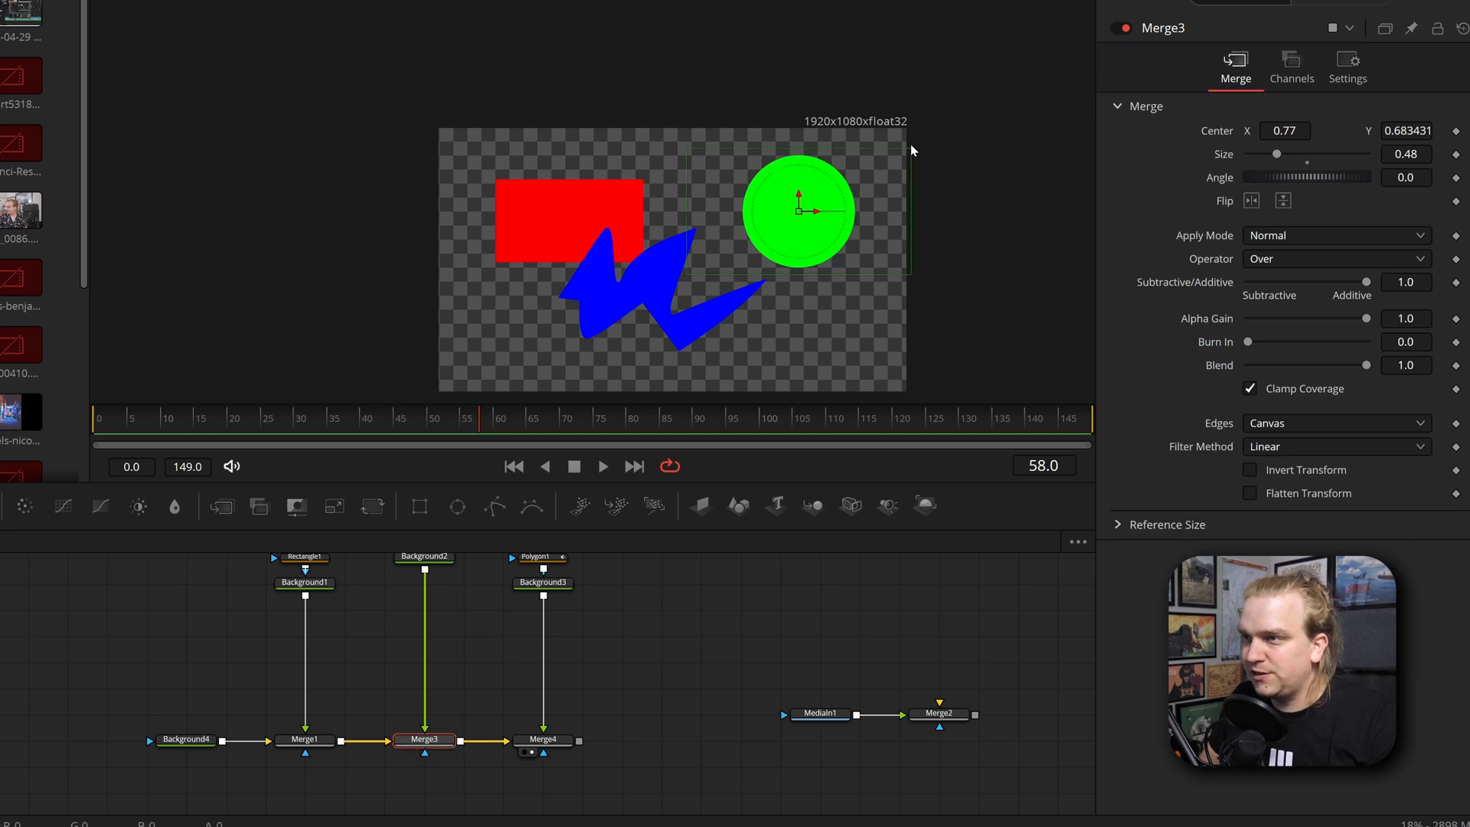
mouse_move(1412, 28)
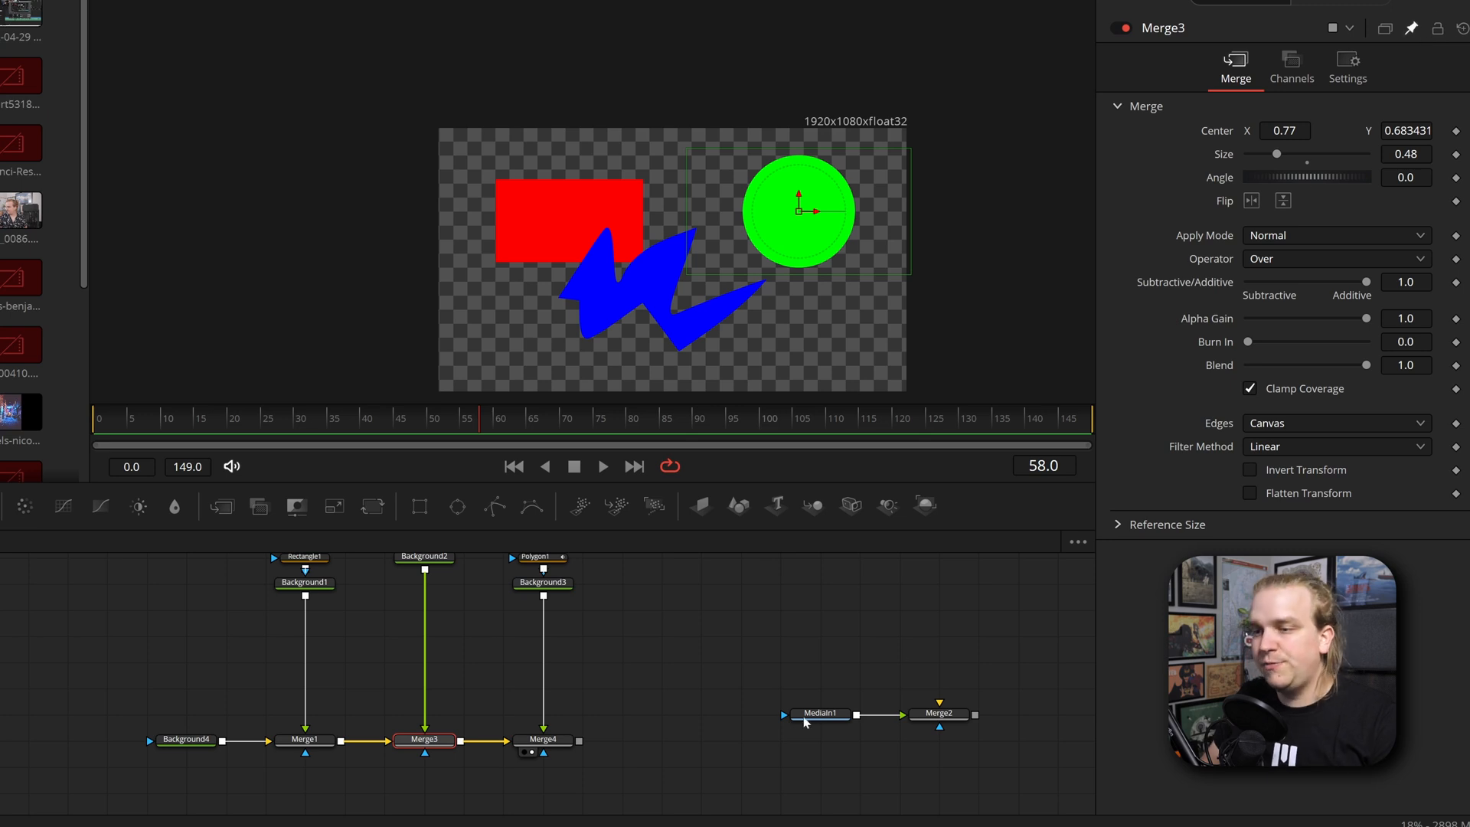
left_click(542, 740)
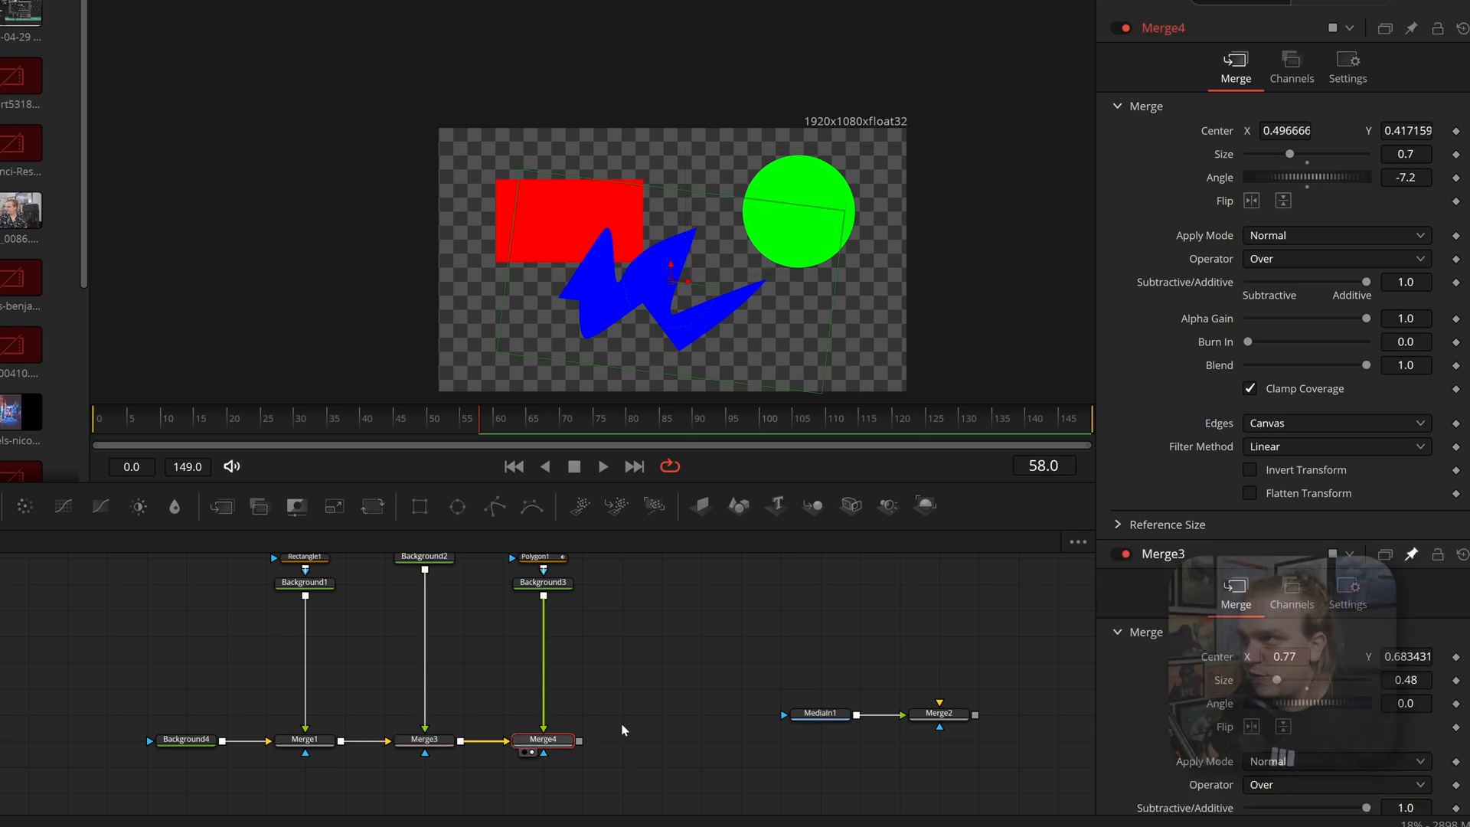
mouse_move(1213, 473)
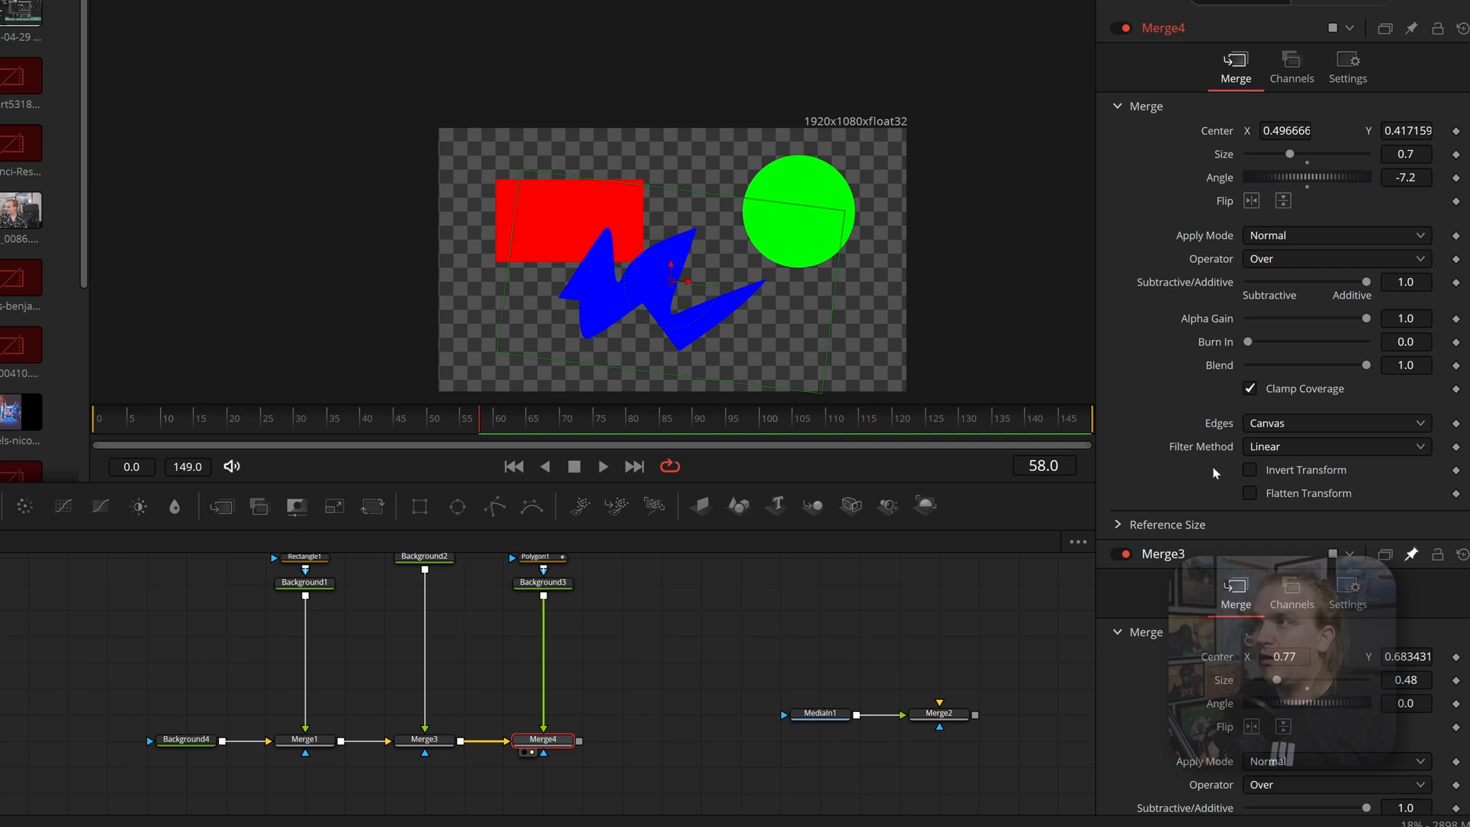
scroll("down", 3)
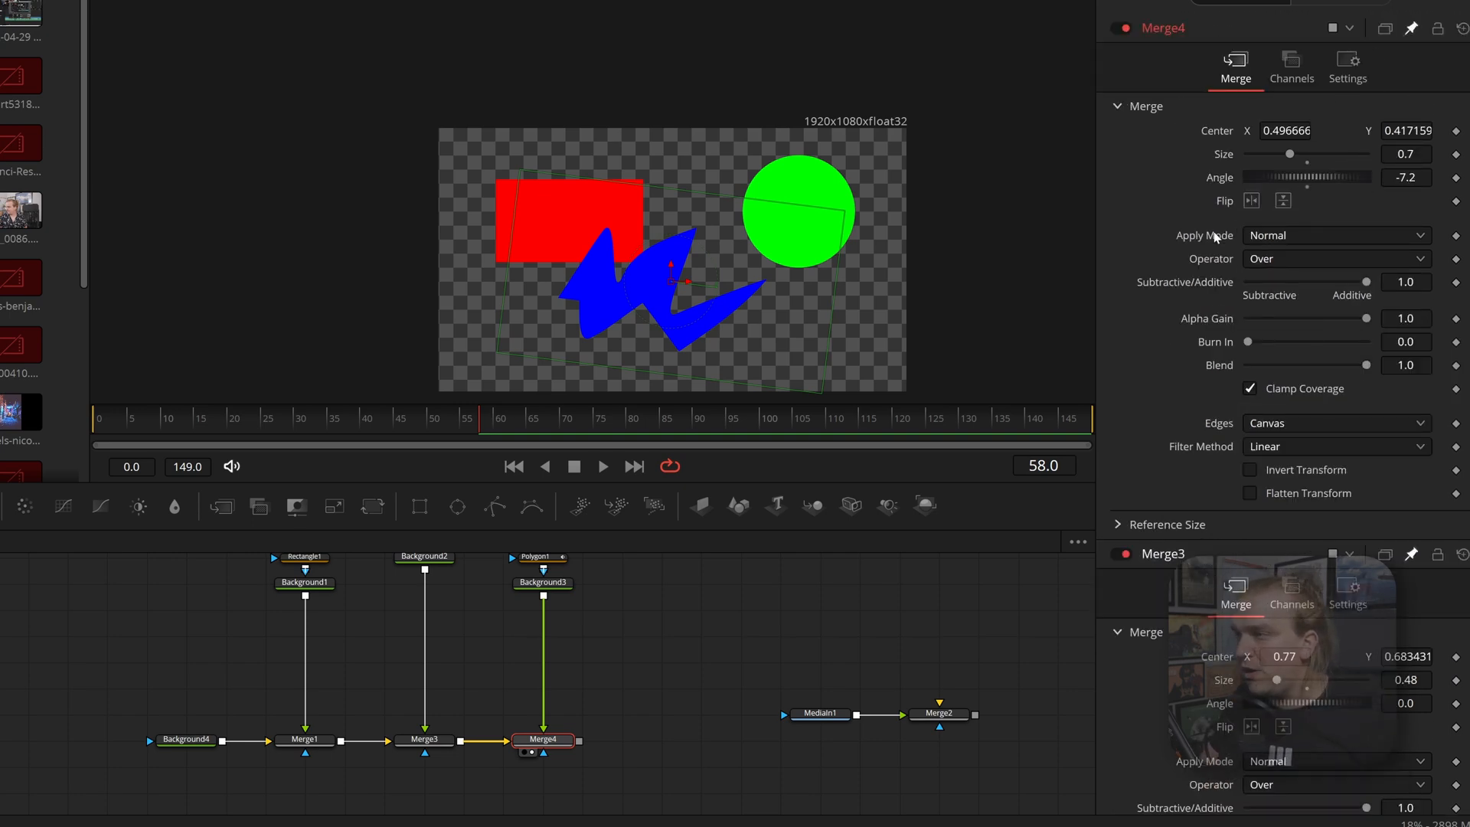
mouse_move(1221, 689)
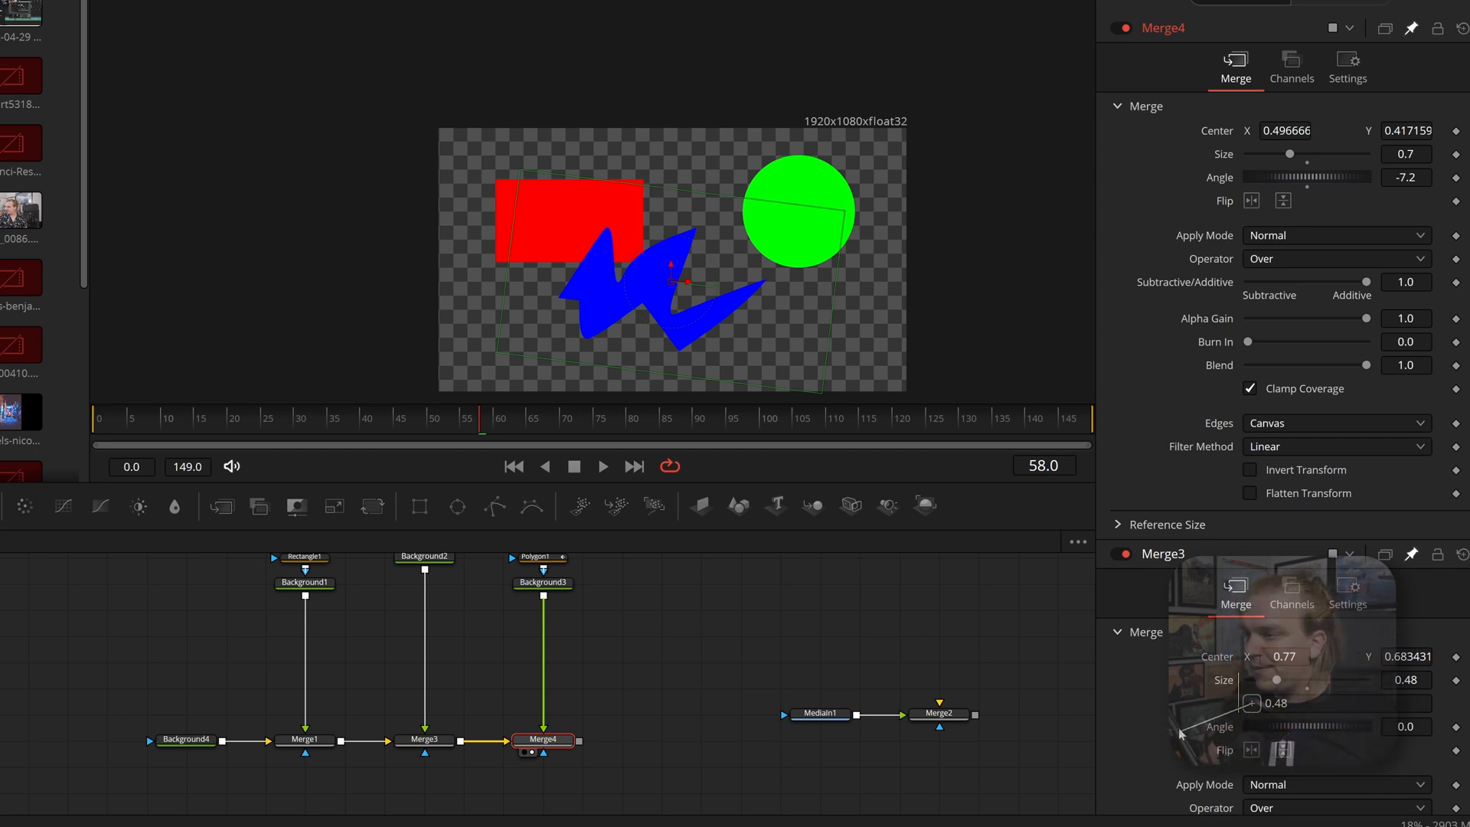
mouse_move(1219, 164)
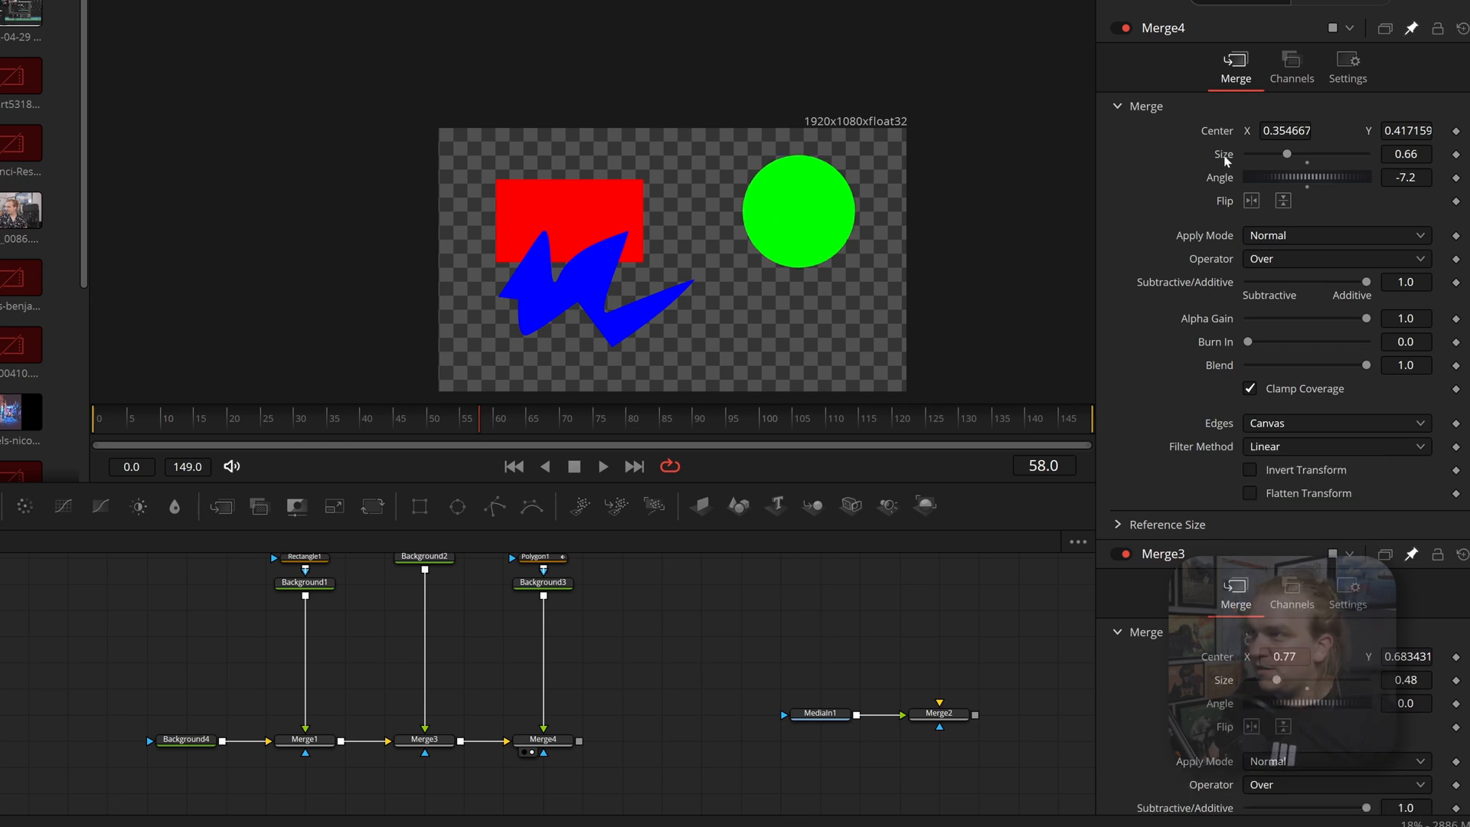
right_click(1306, 154)
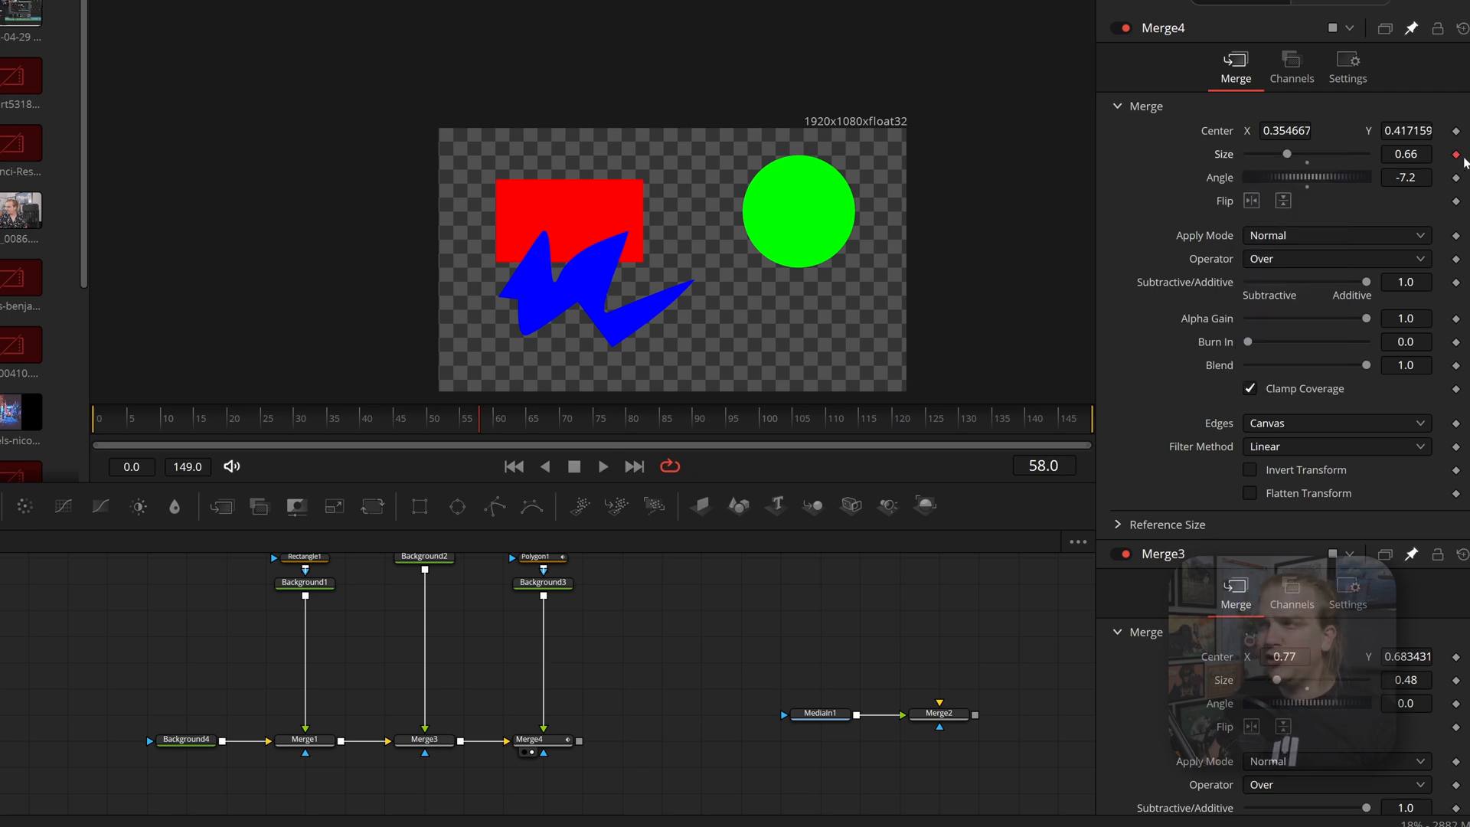
left_click(466, 422)
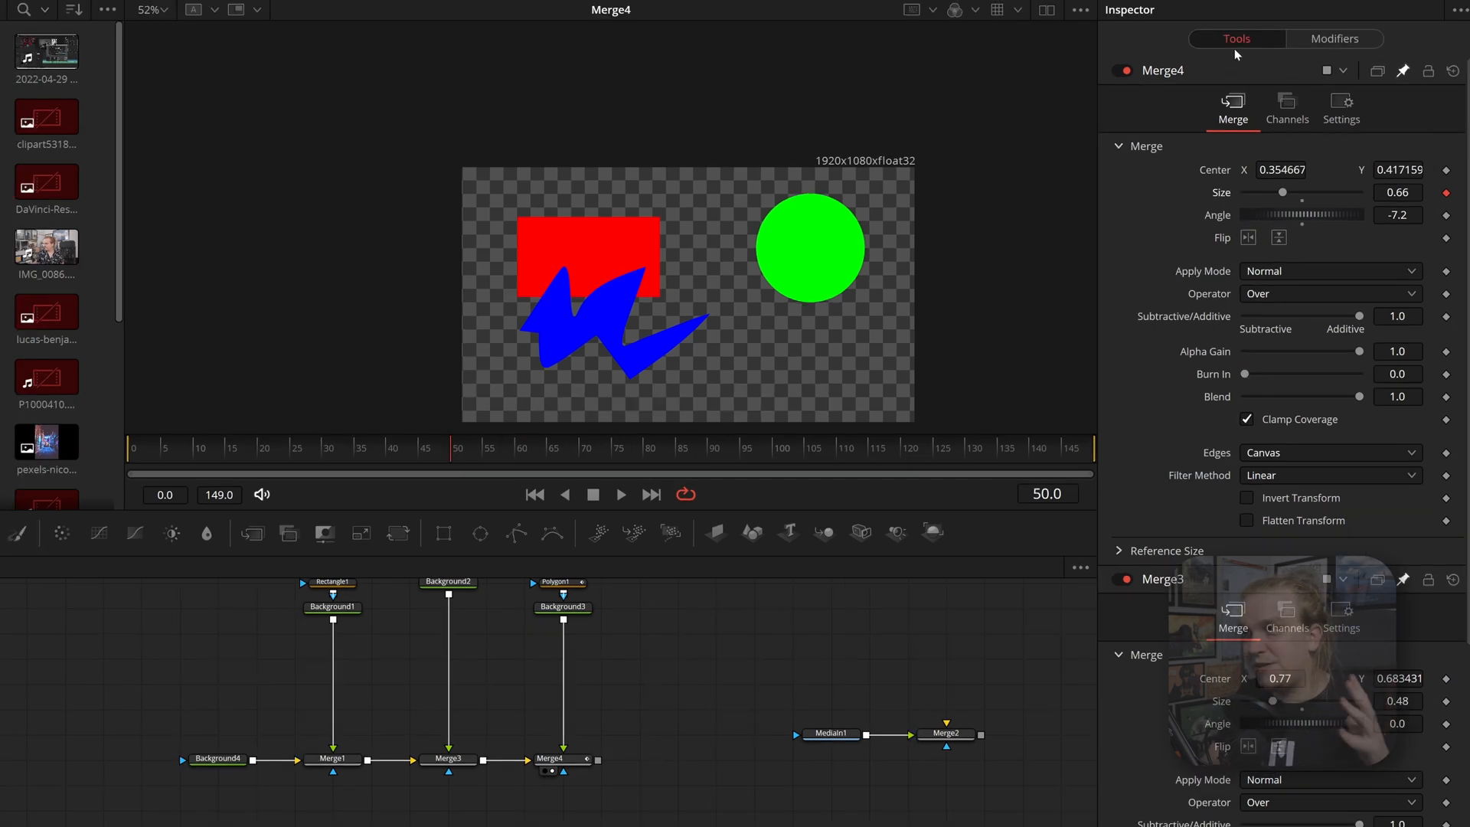
mouse_move(1336, 38)
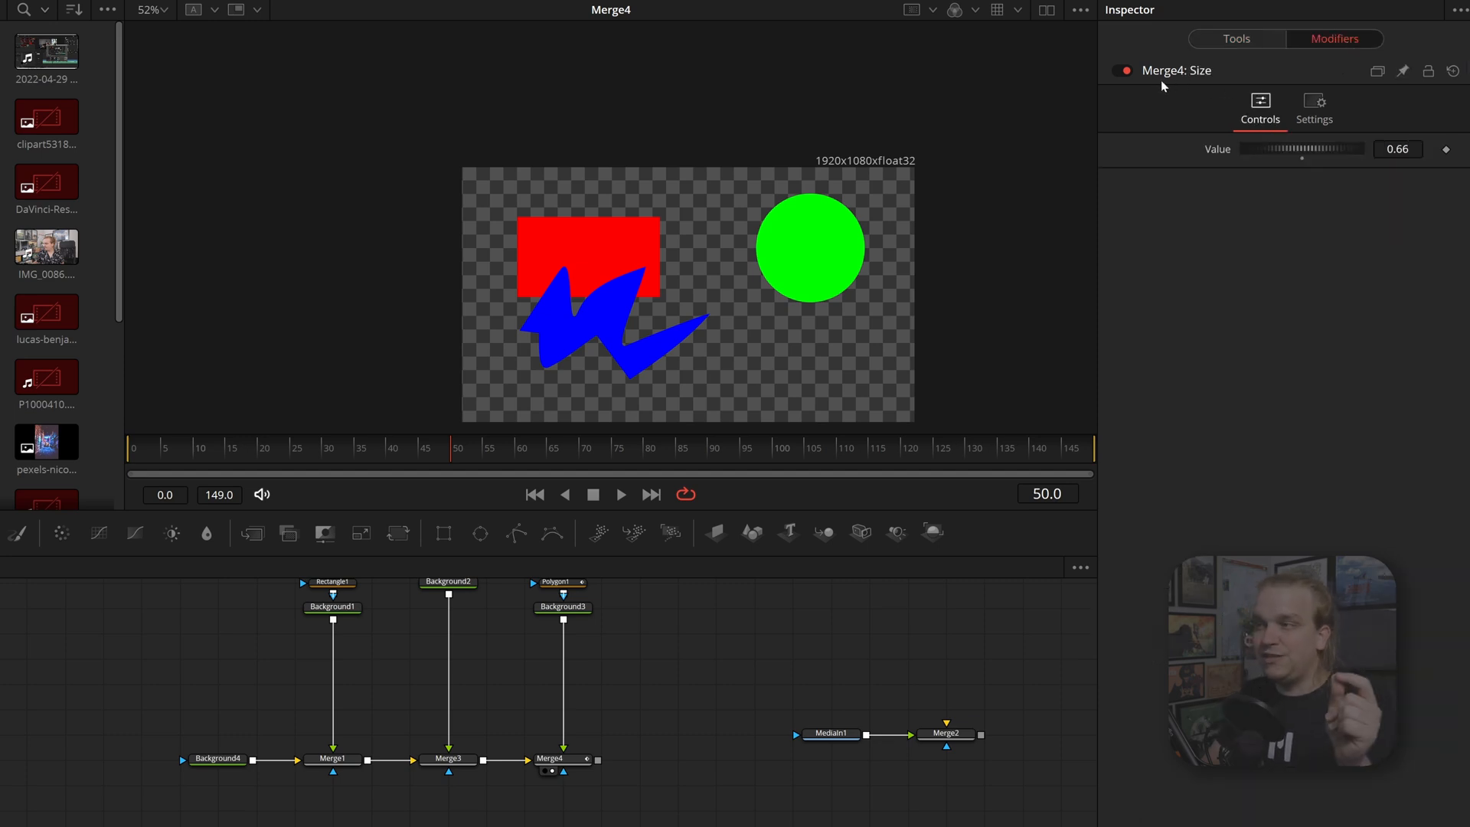
mouse_move(1294, 251)
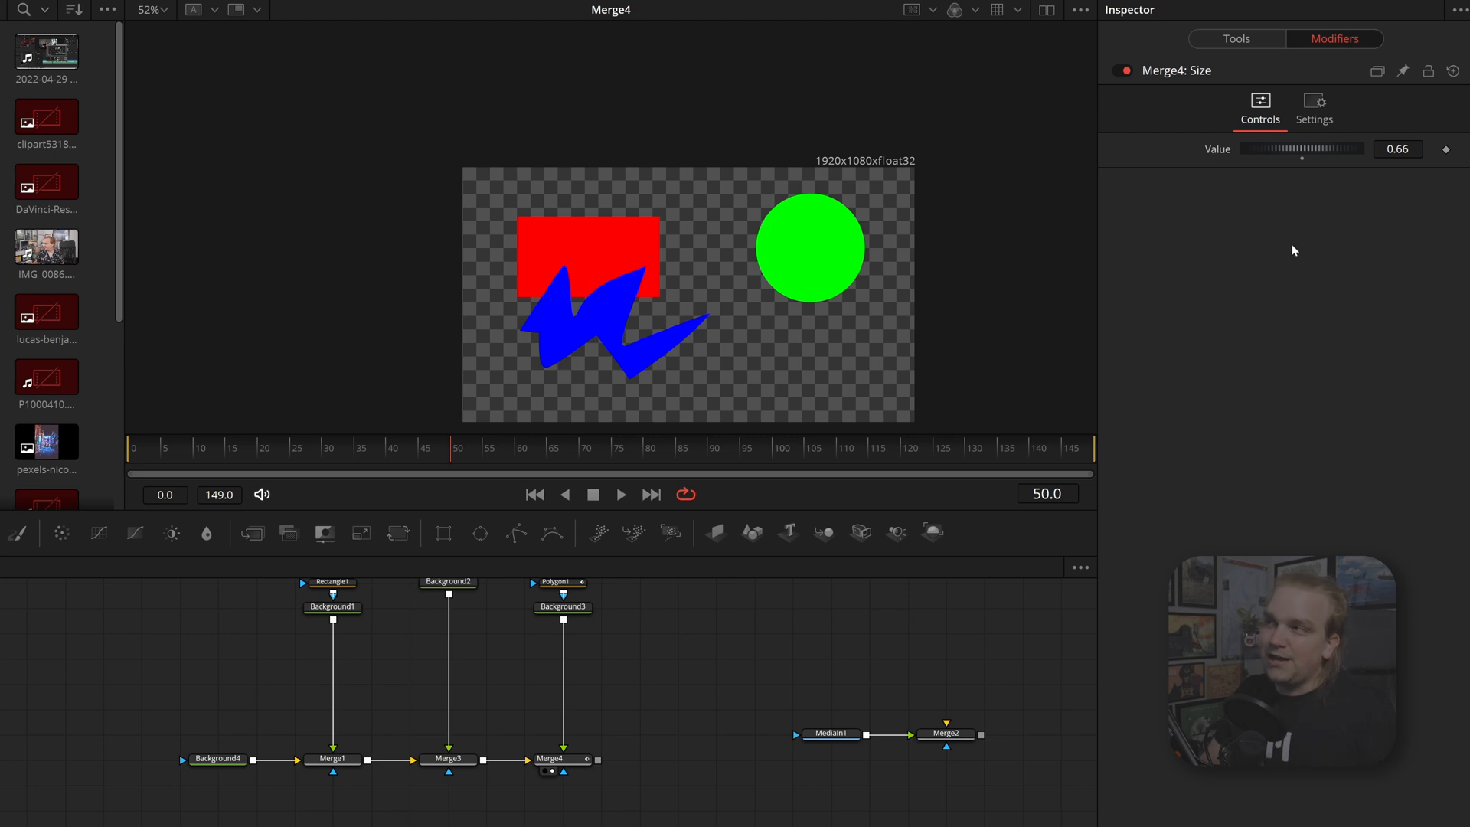
mouse_move(1303, 310)
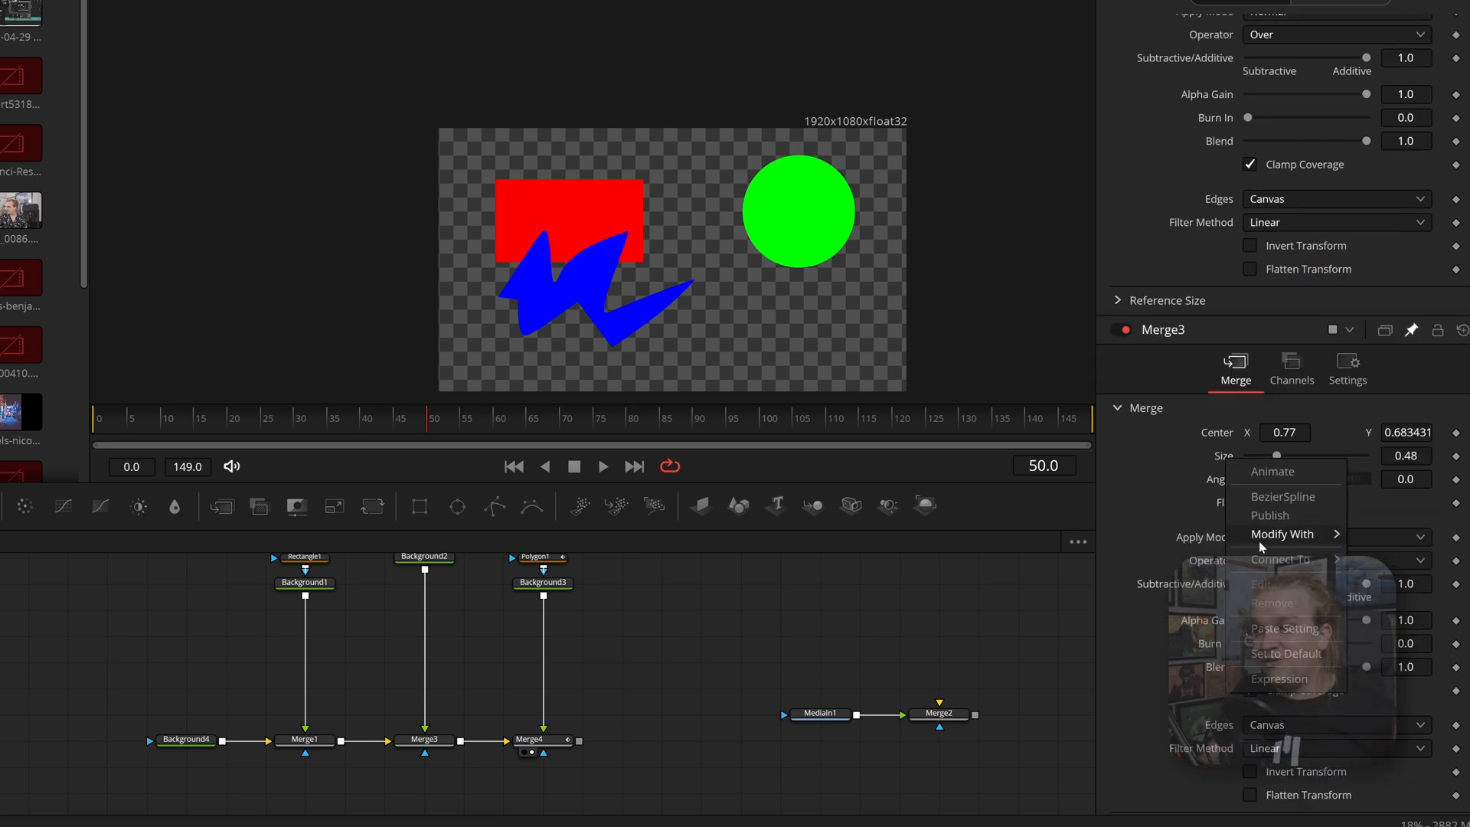
mouse_move(1279, 560)
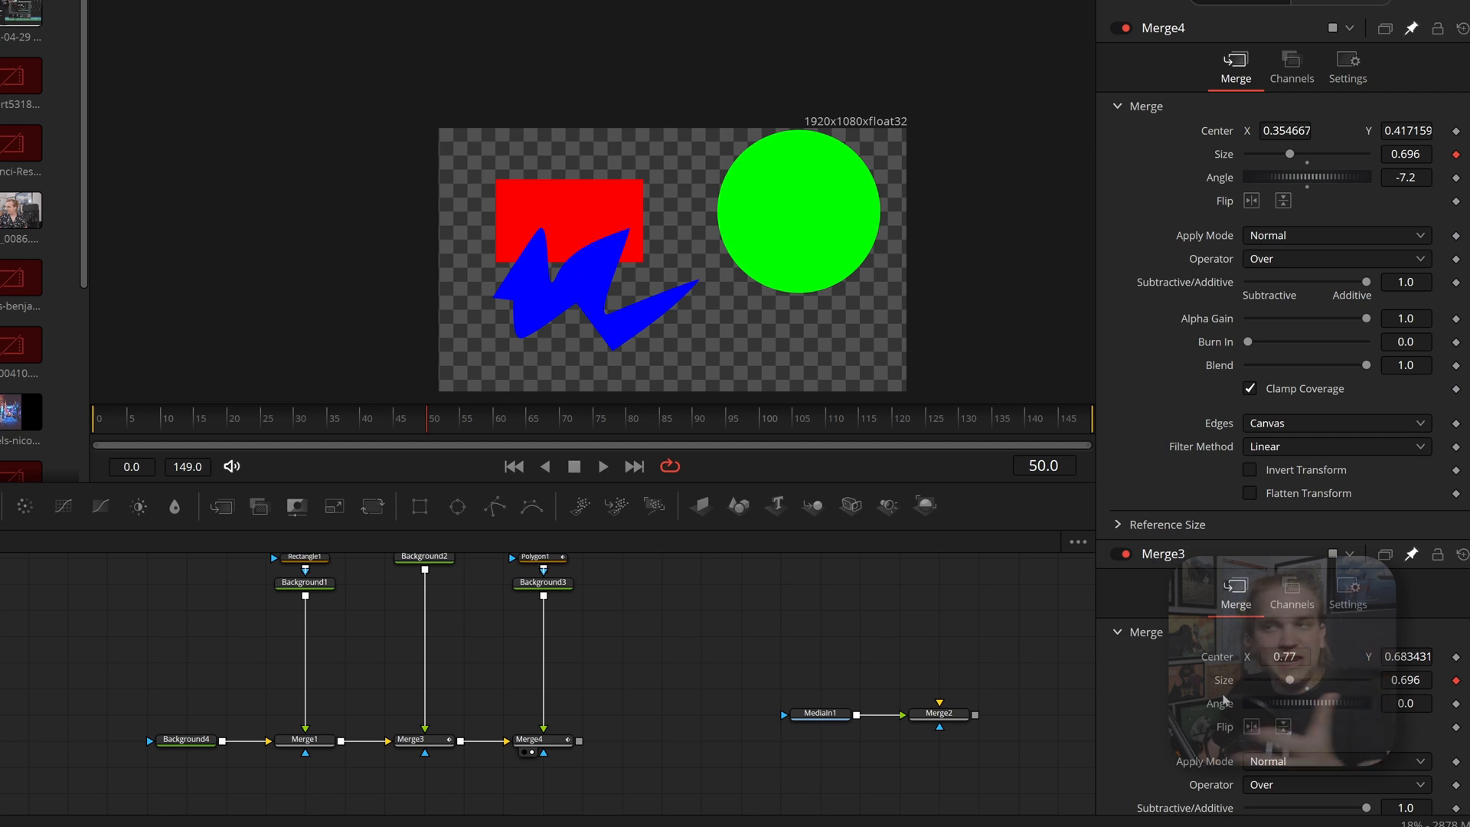
mouse_move(1252, 710)
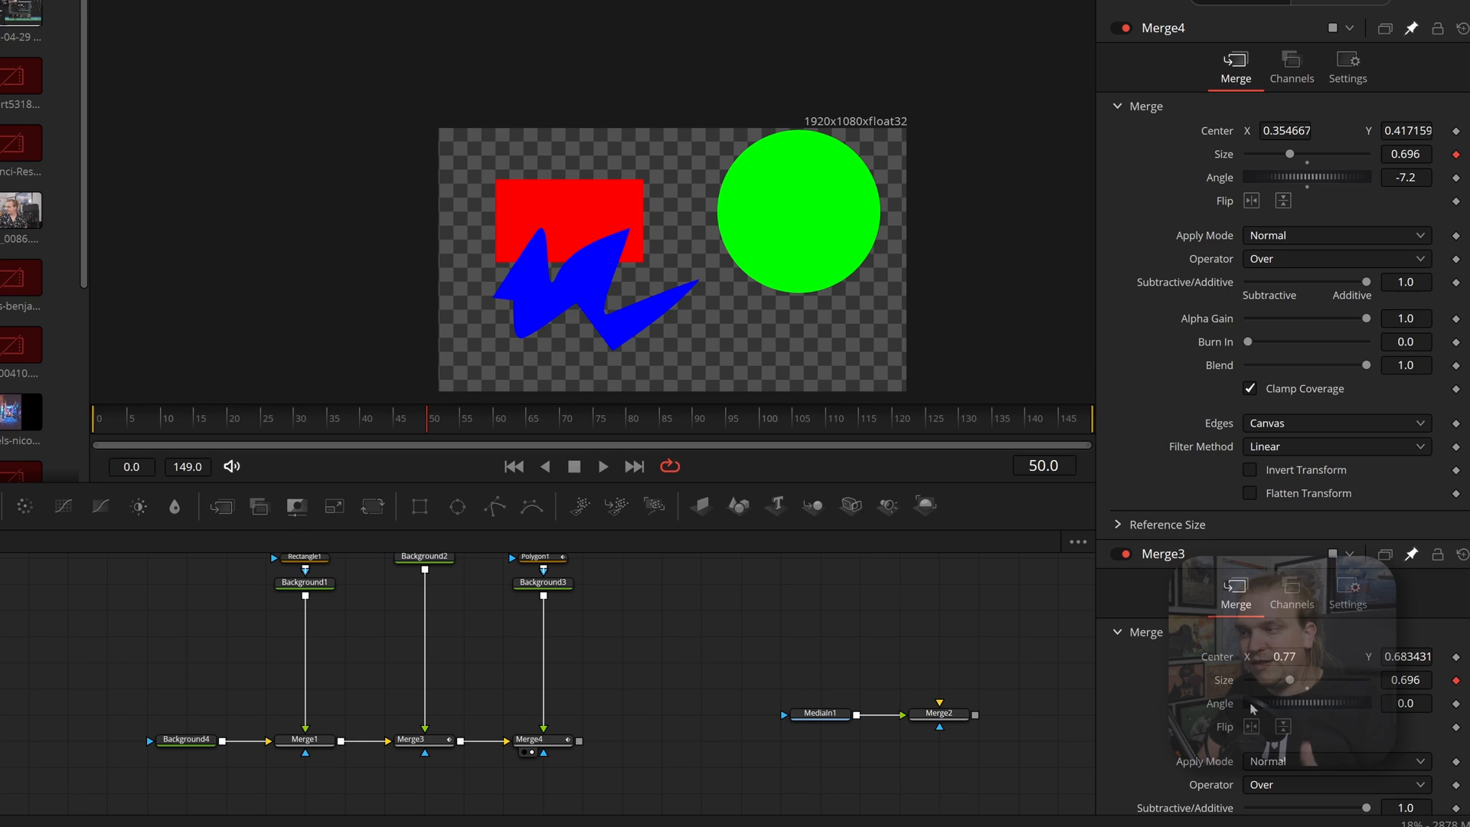
mouse_move(1240, 722)
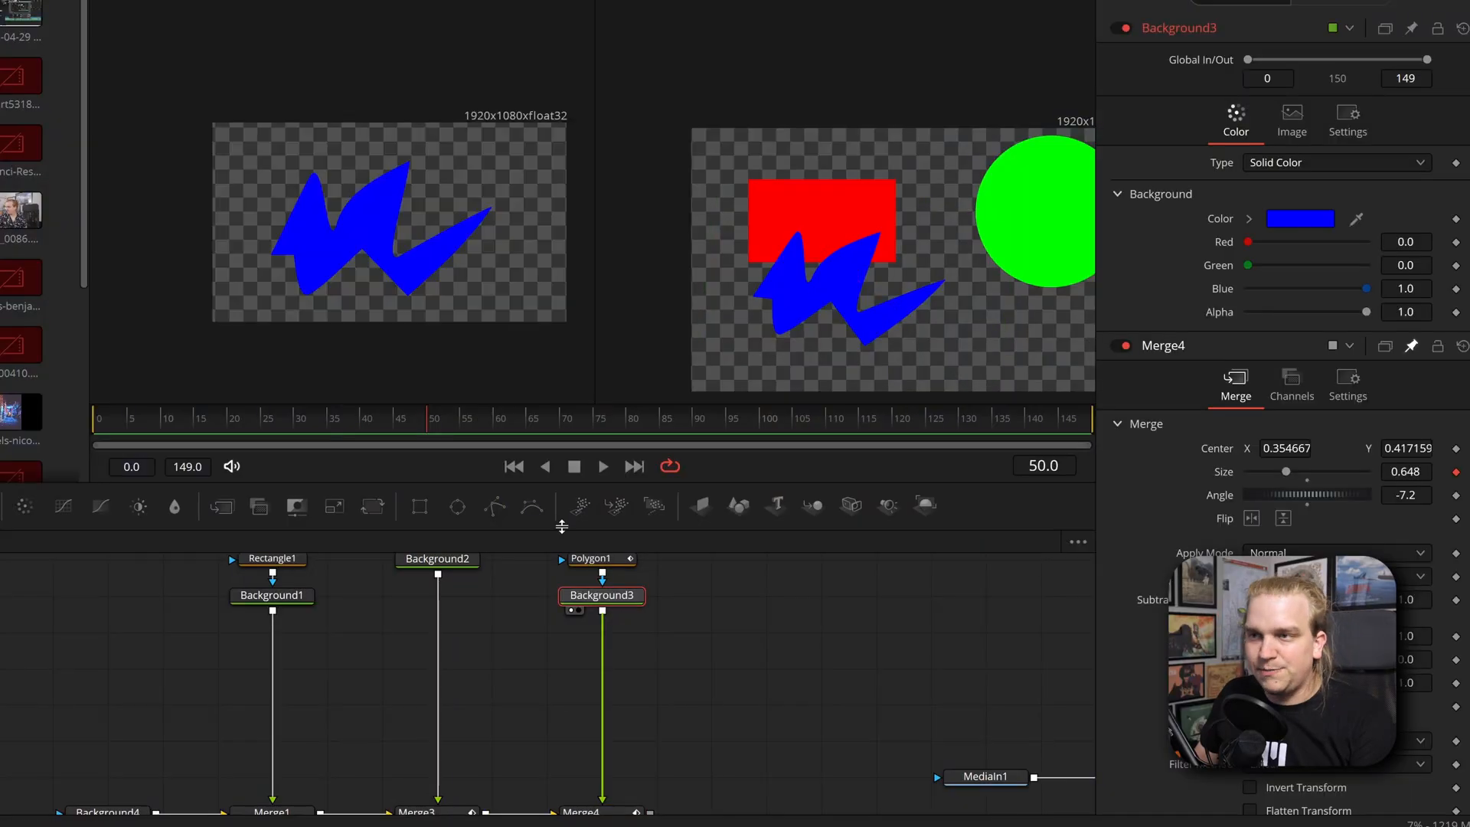
Insert Transform1 after Background3 via the xf search and select it.
type("xf")
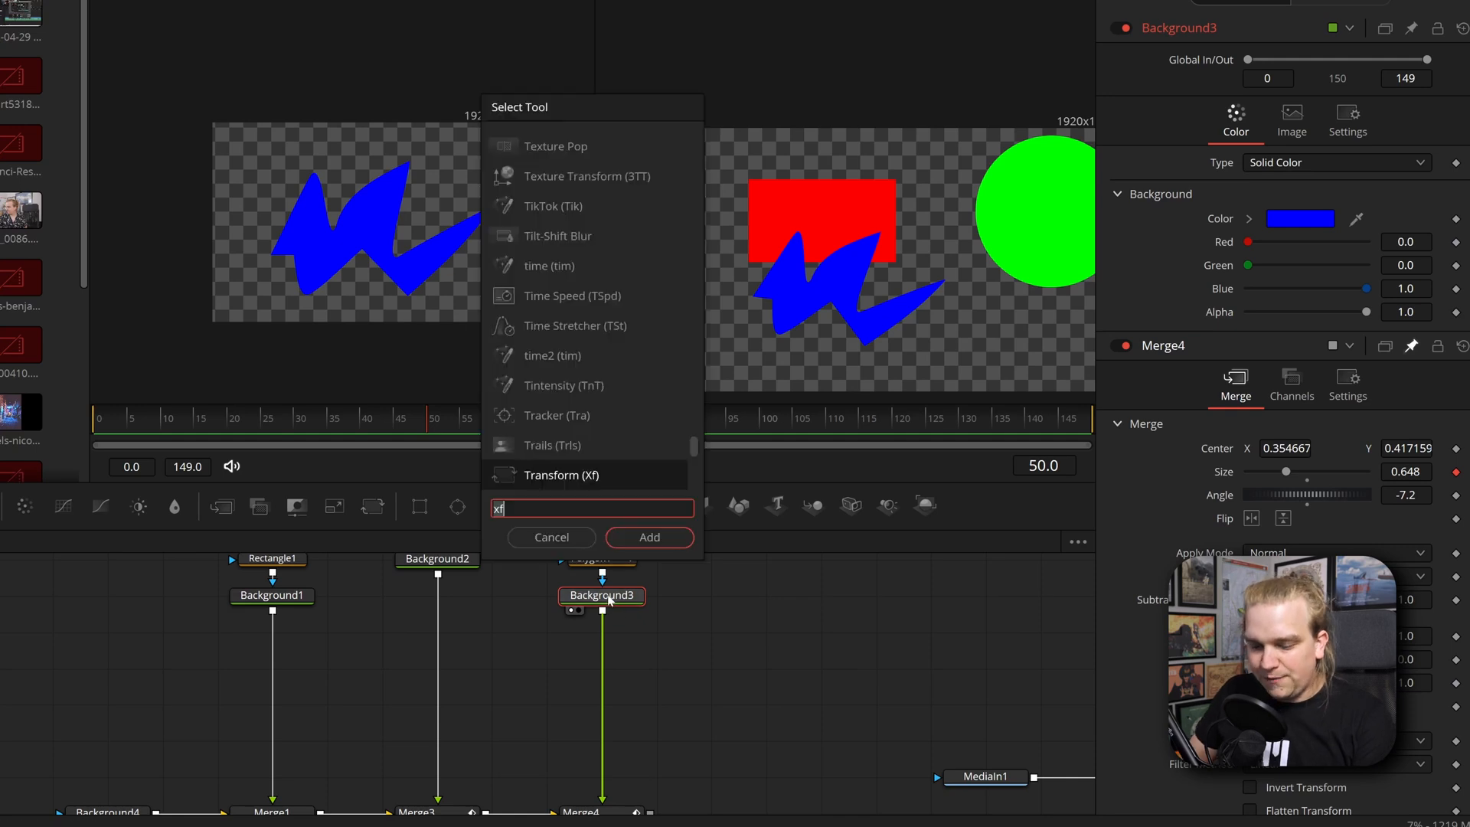
left_click(648, 536)
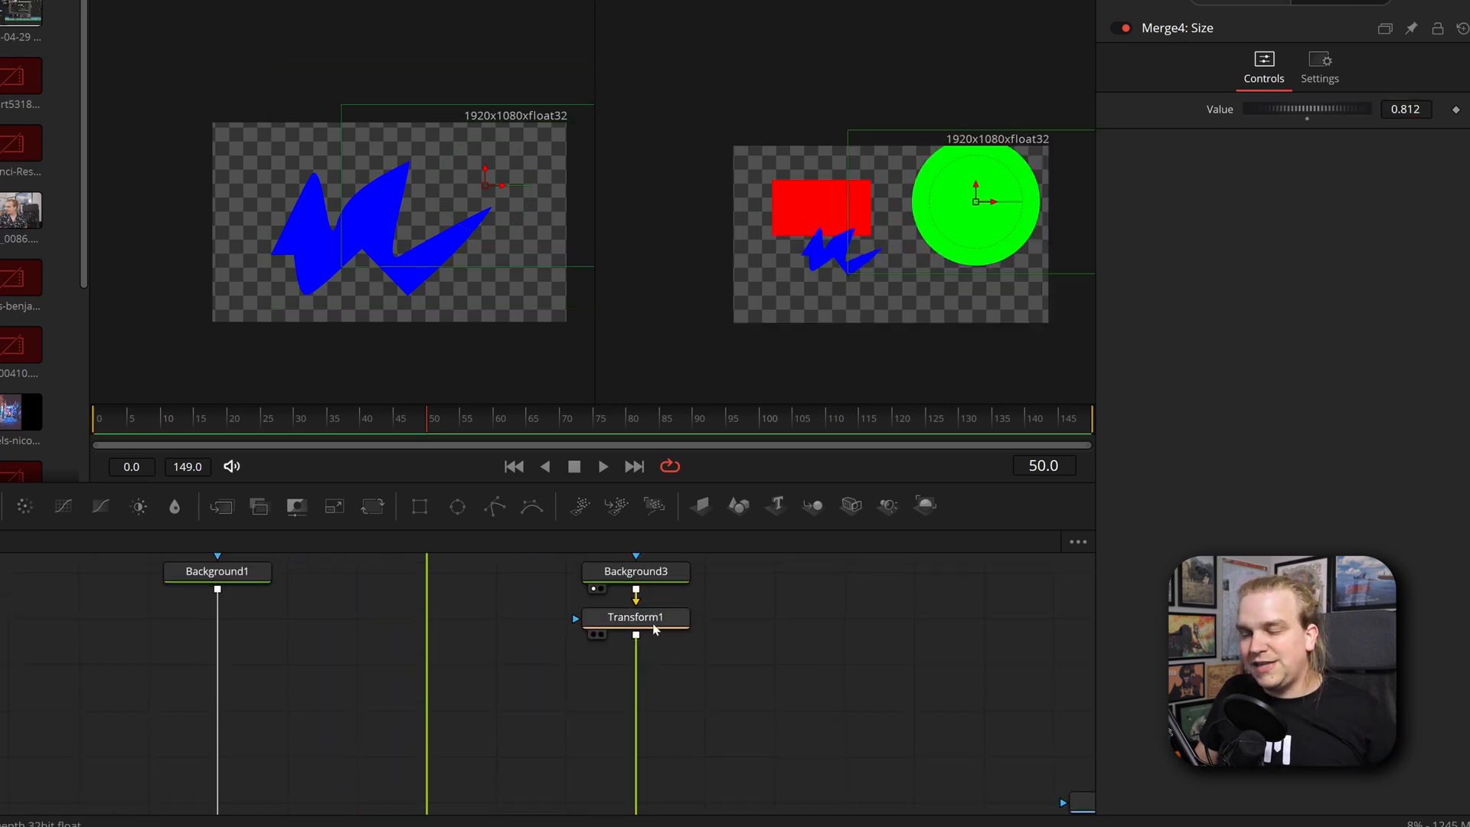
left_click(634, 617)
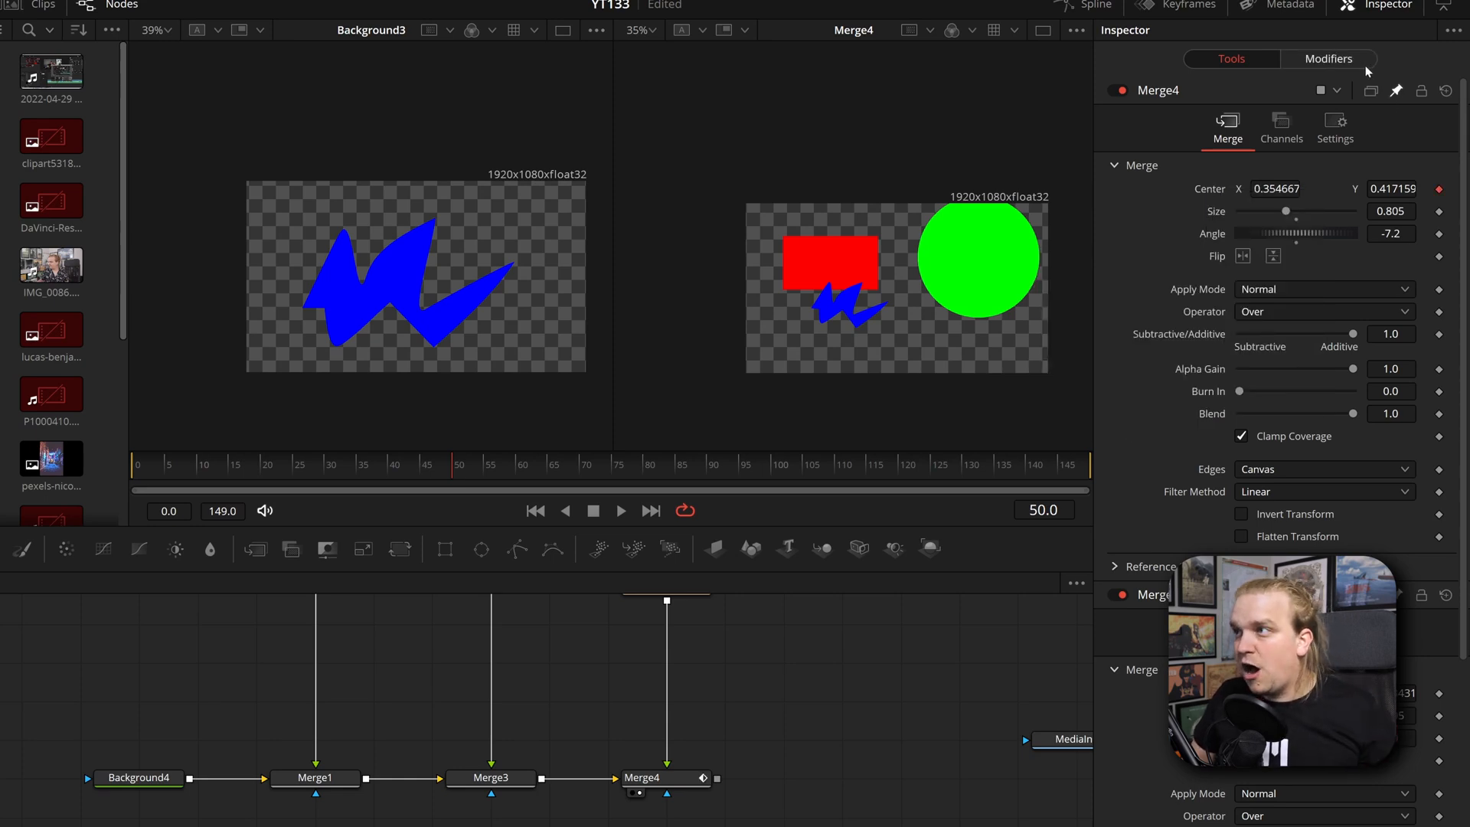
Open Merge4's XYPath modifier and tie its Y to Merge4.Size (0.805).
left_click(1328, 58)
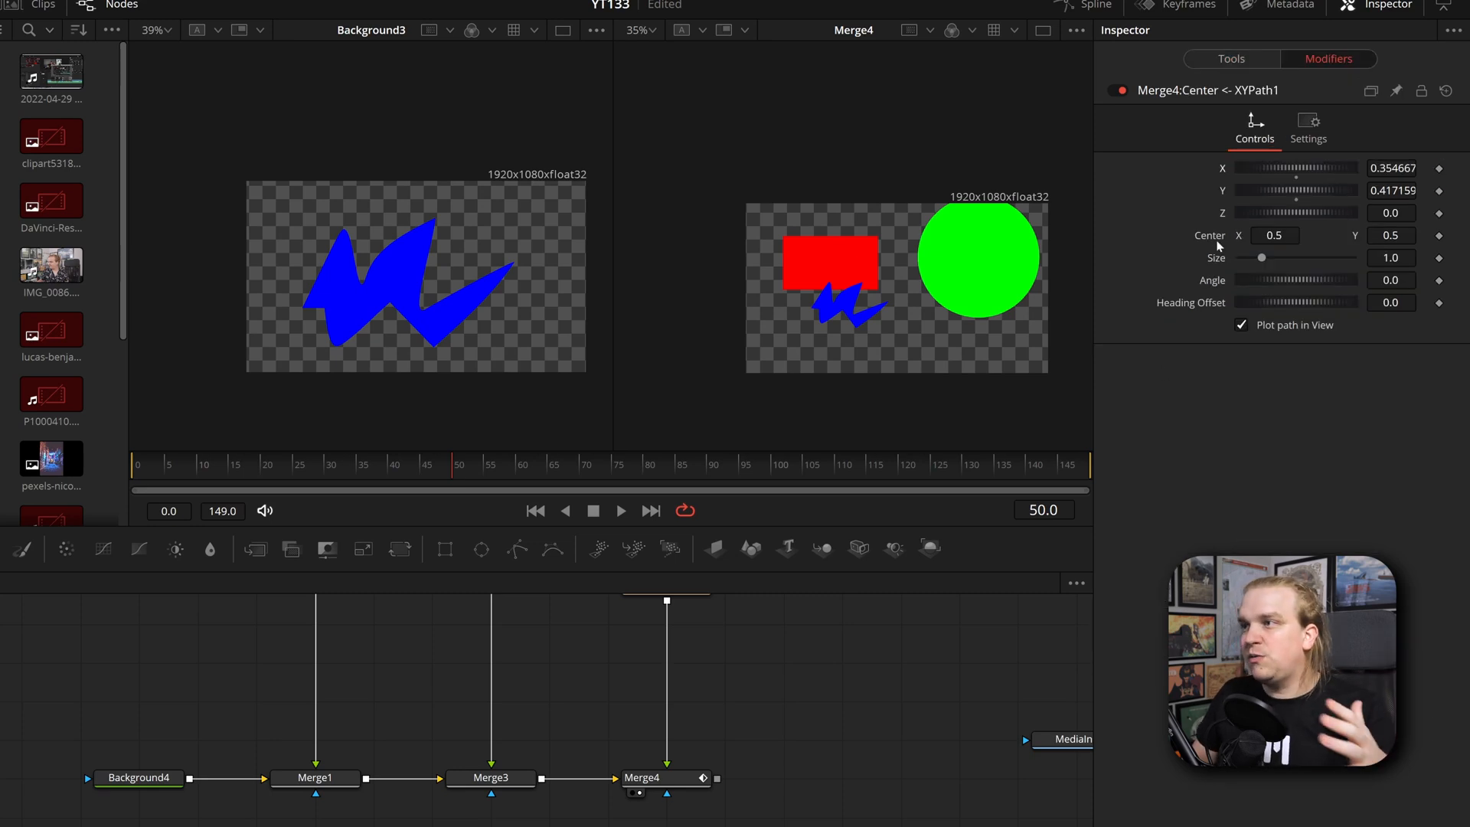
mouse_move(1321, 330)
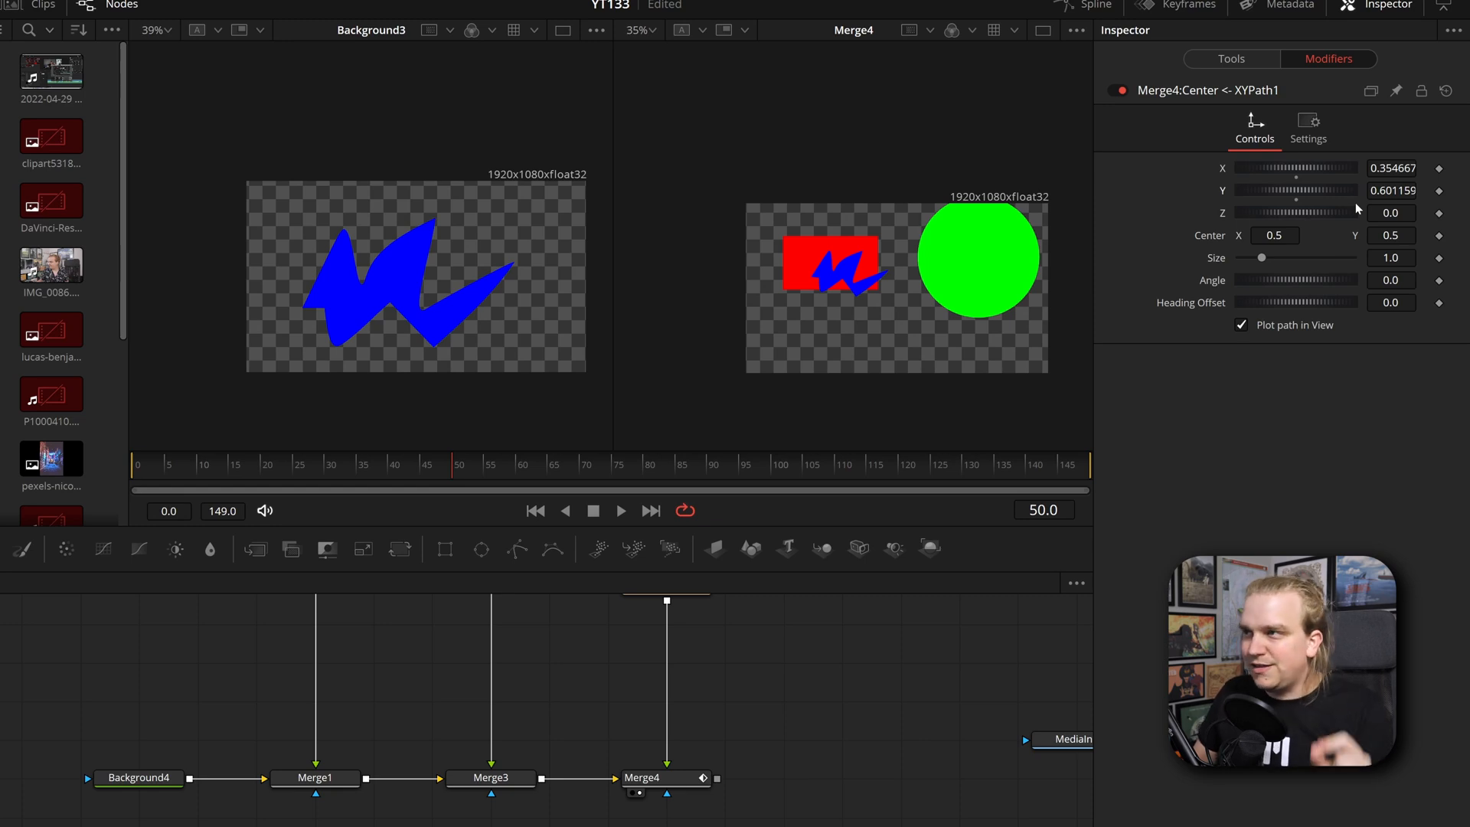
left_click(1230, 58)
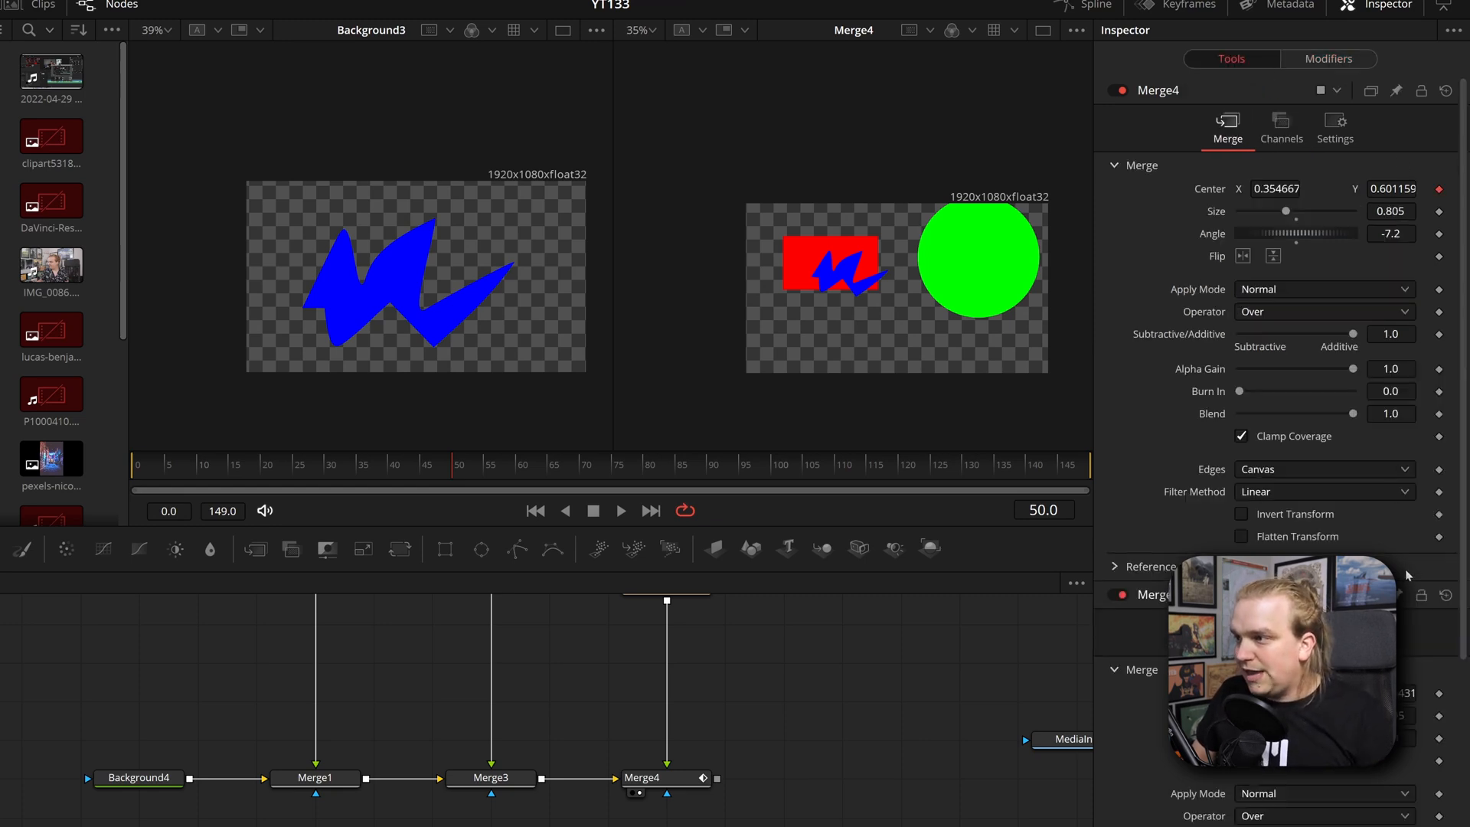
left_click(666, 777)
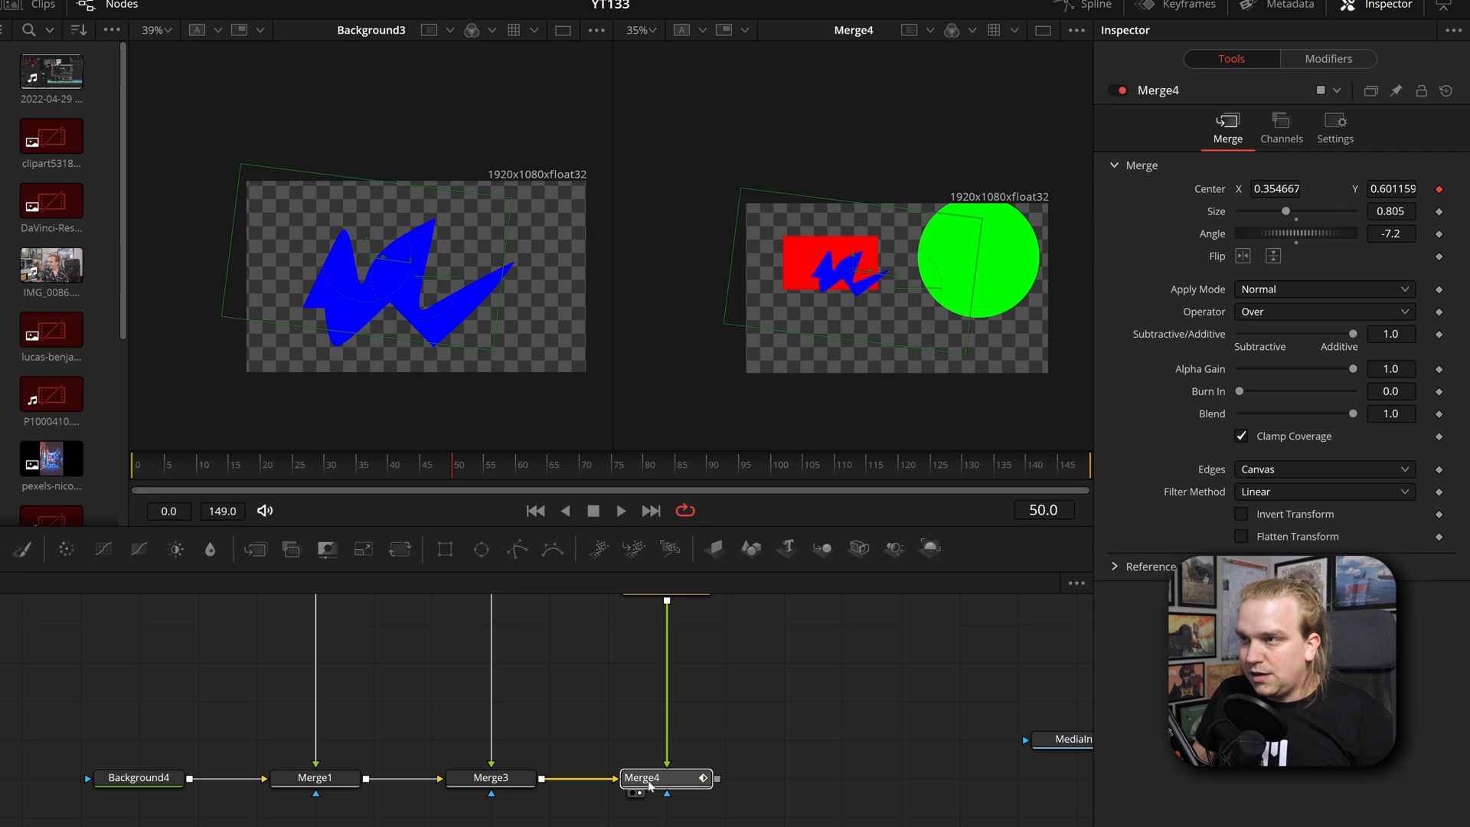
left_click(1328, 58)
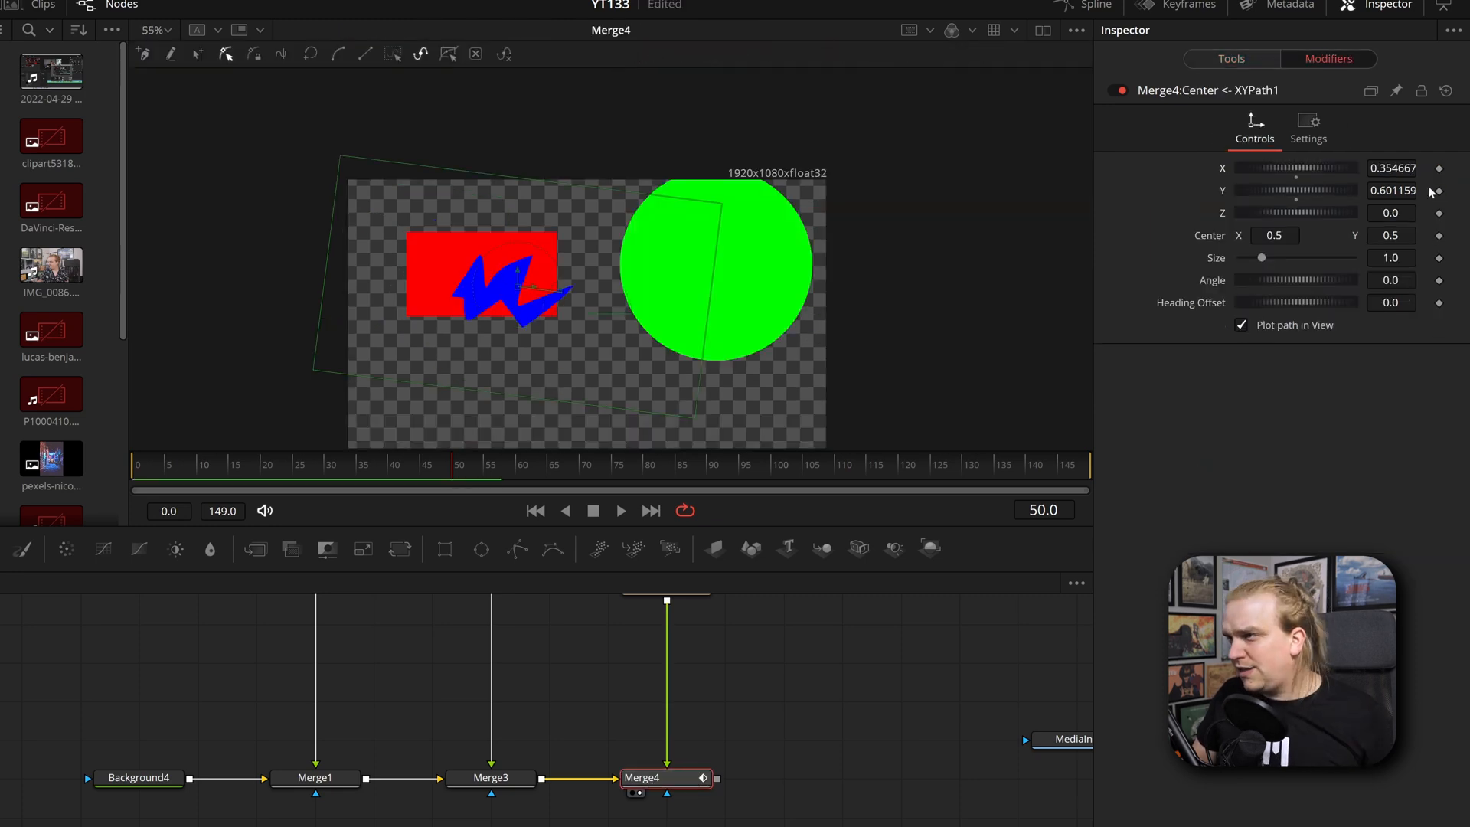
left_click(1231, 59)
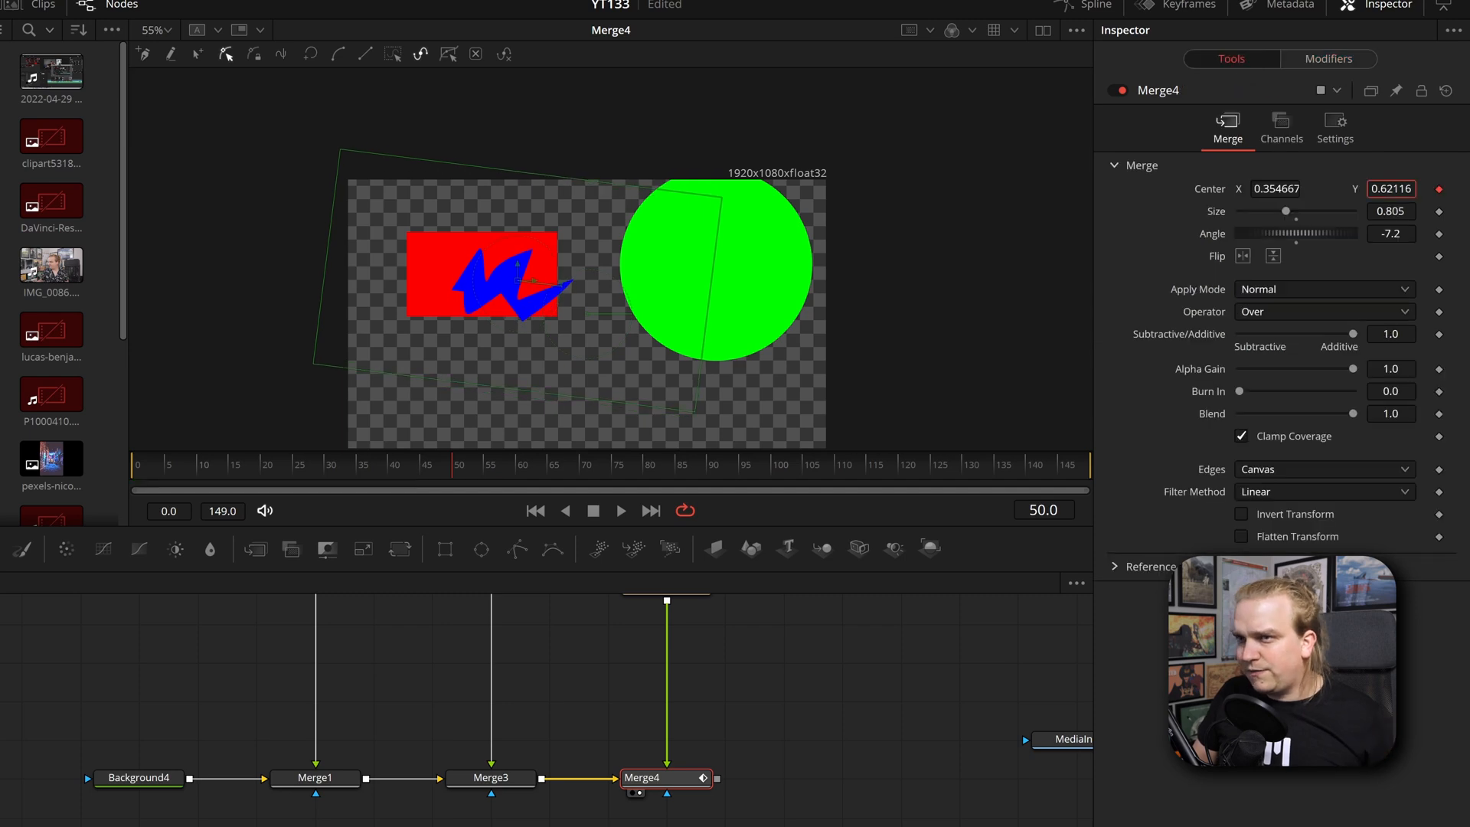
left_click(1329, 59)
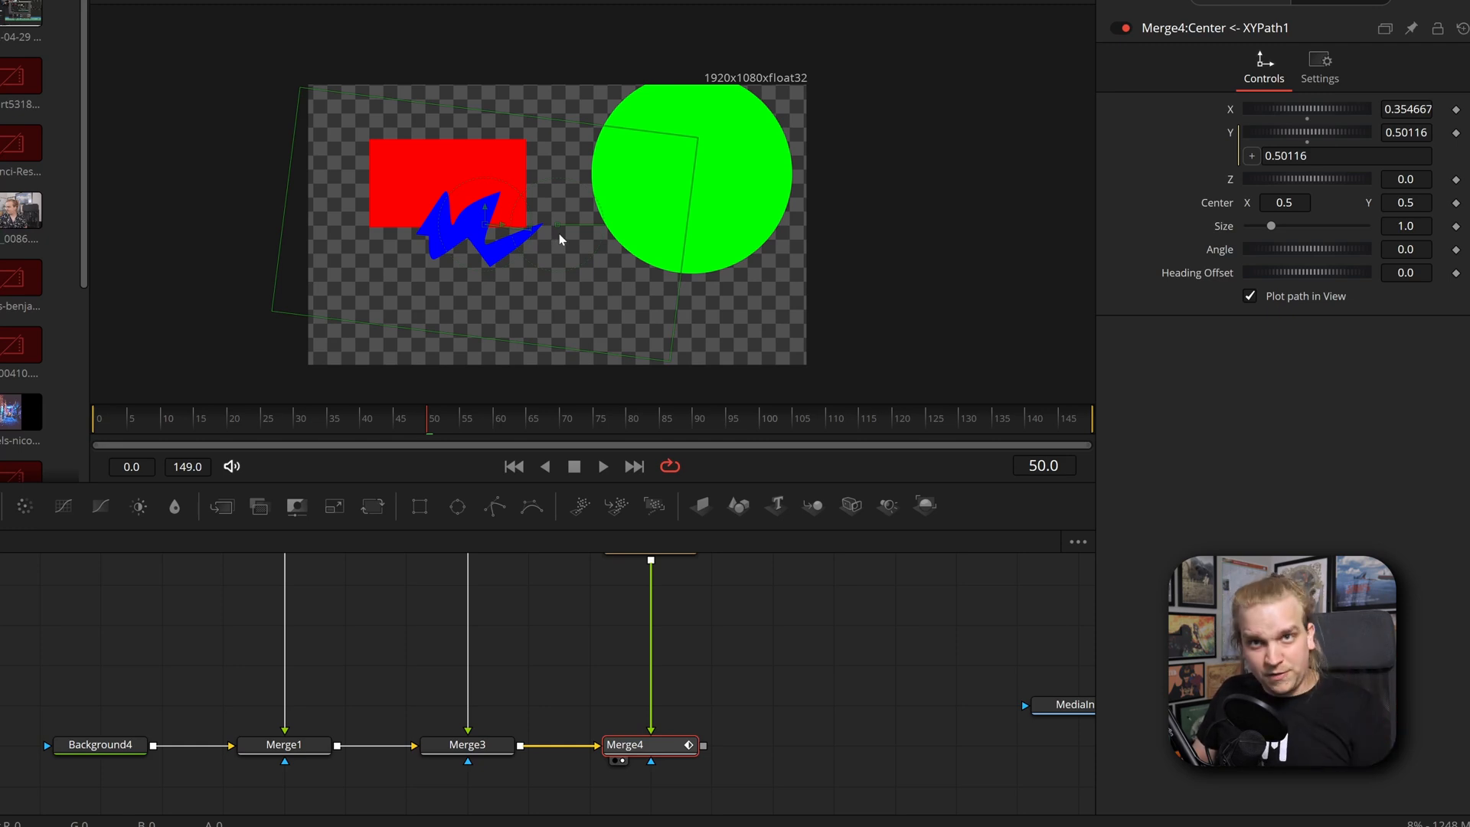
mouse_move(304, 376)
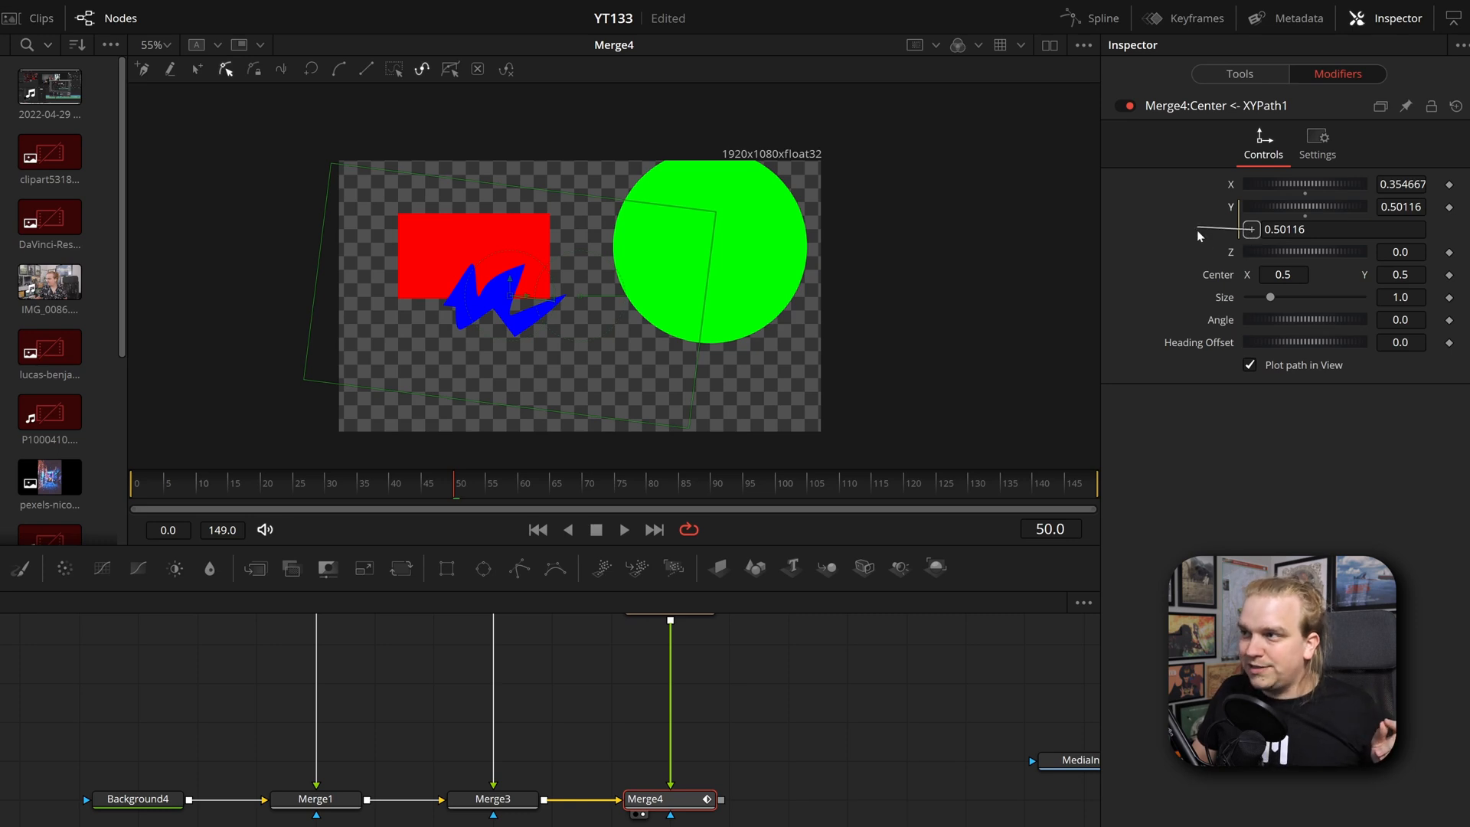
mouse_move(1203, 148)
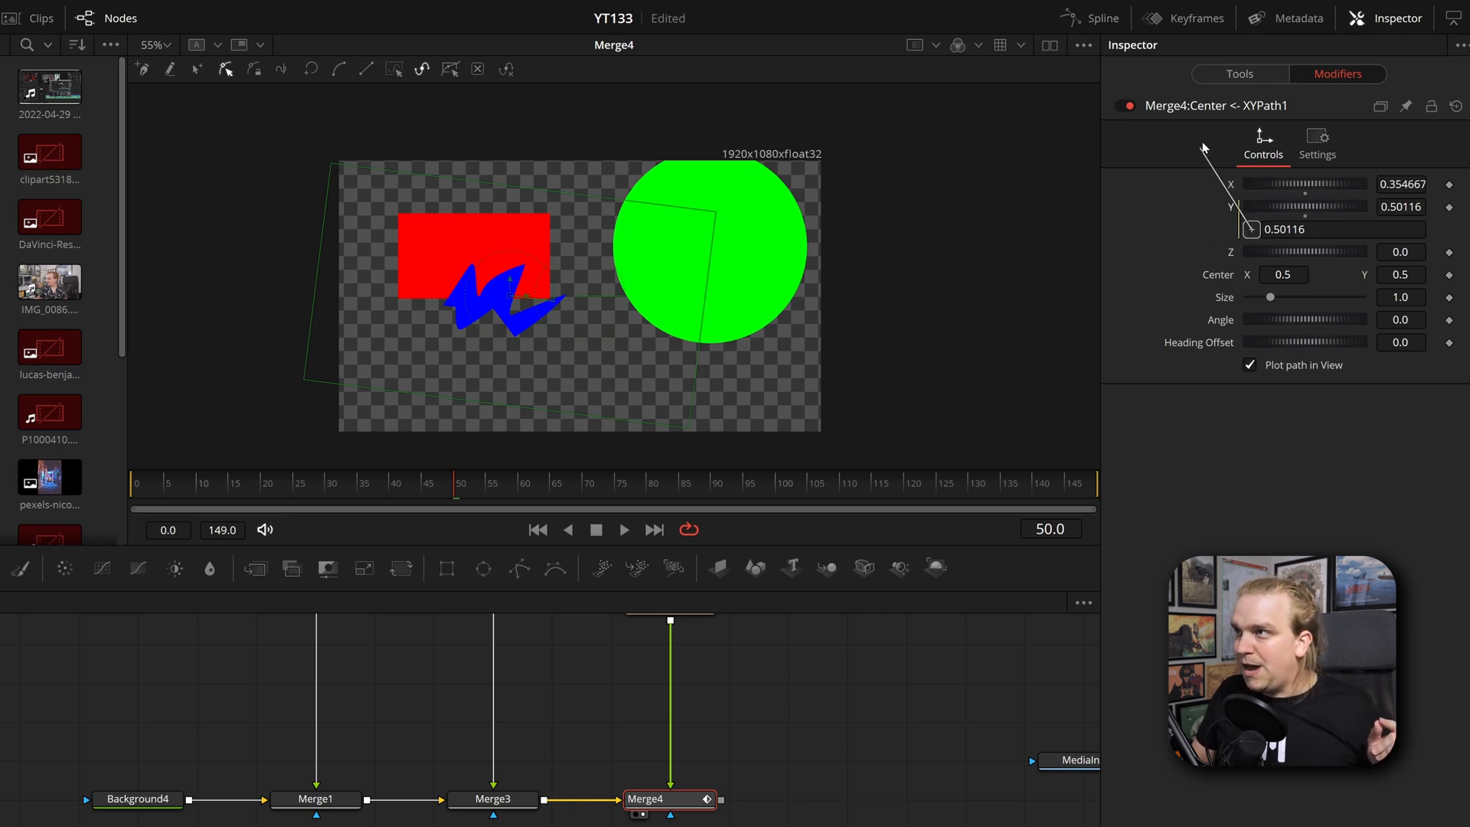
left_click(1239, 74)
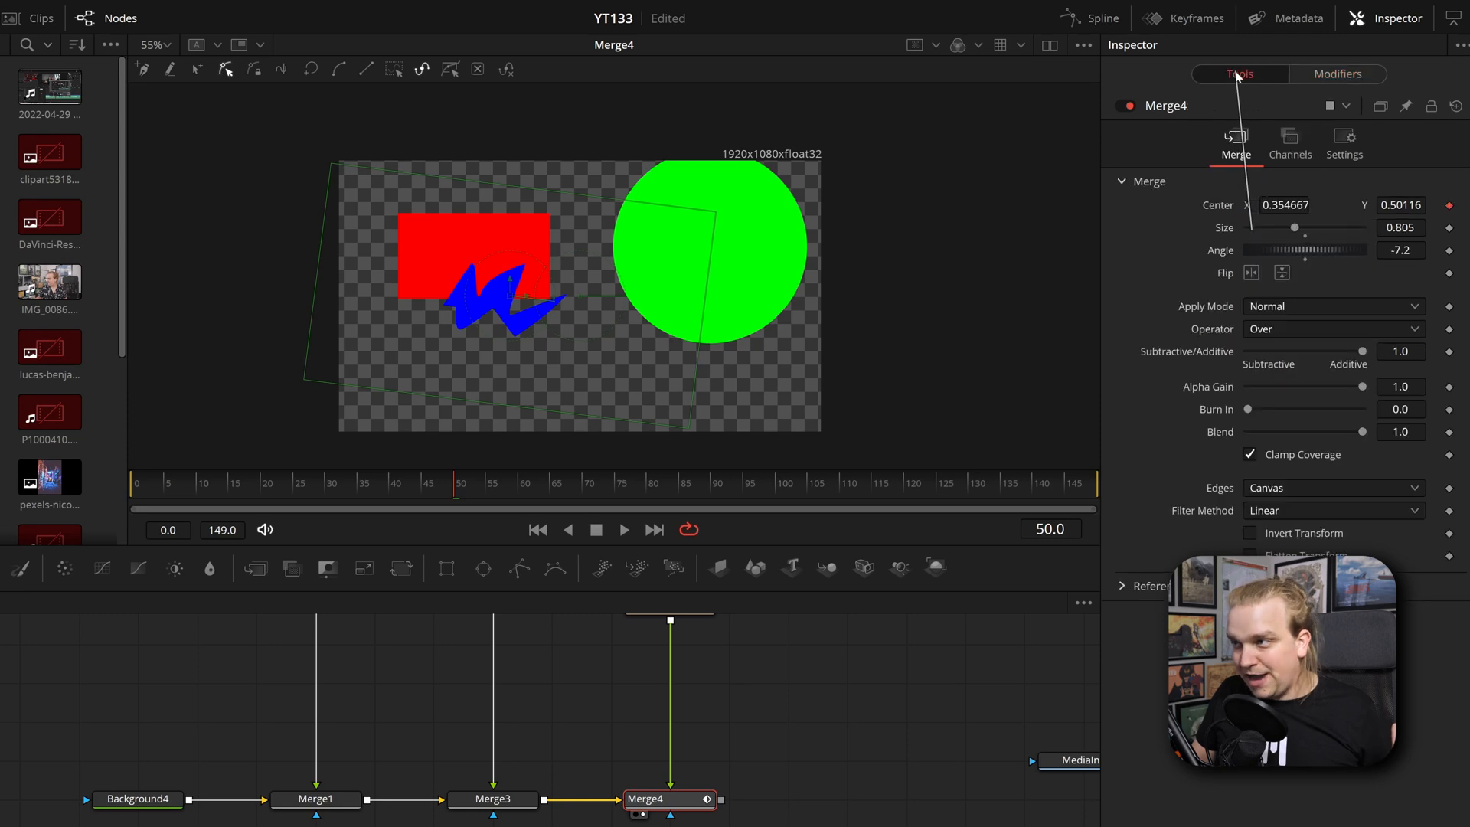
mouse_move(1155, 193)
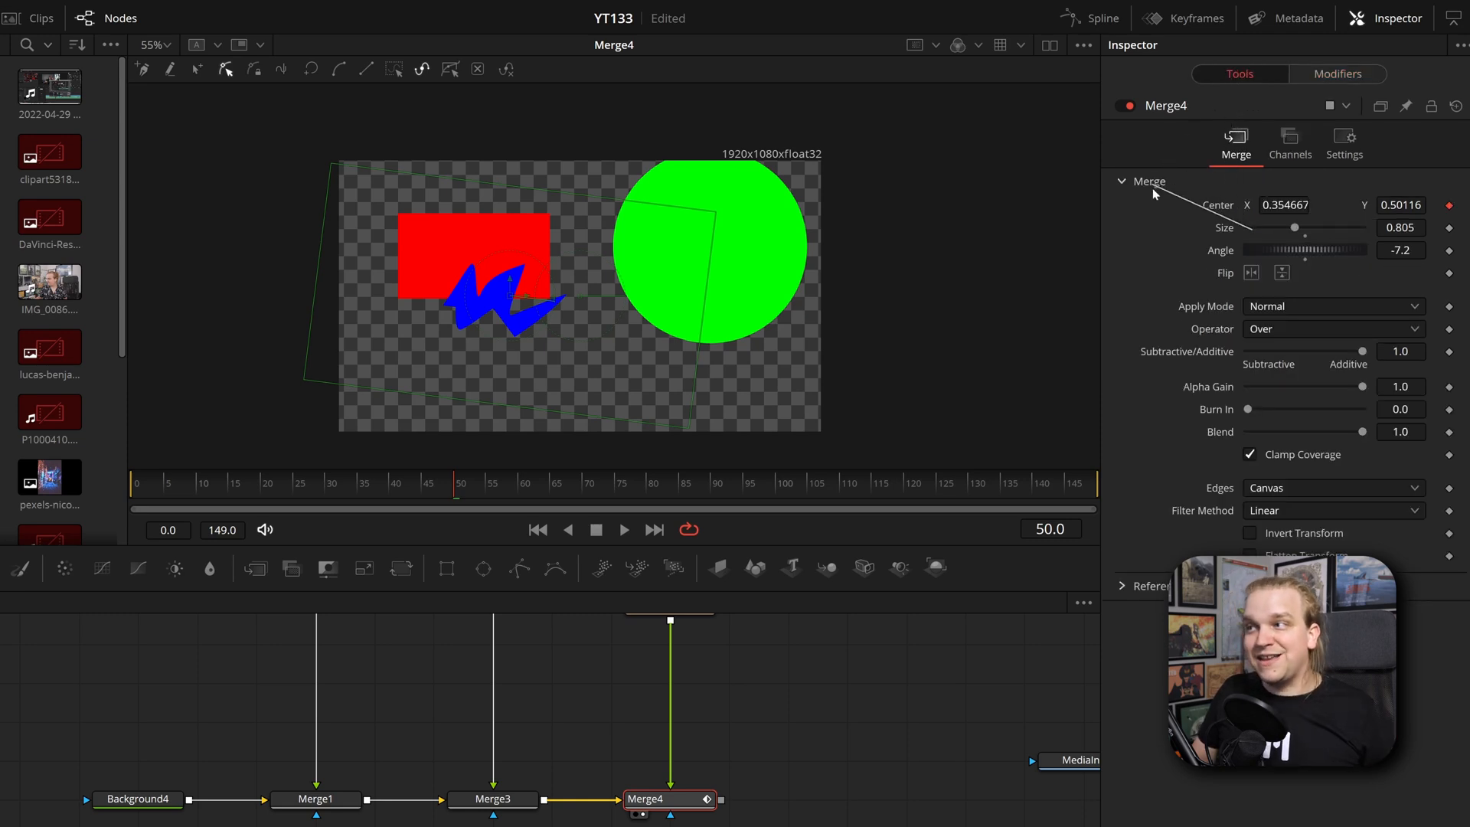
left_click(1337, 74)
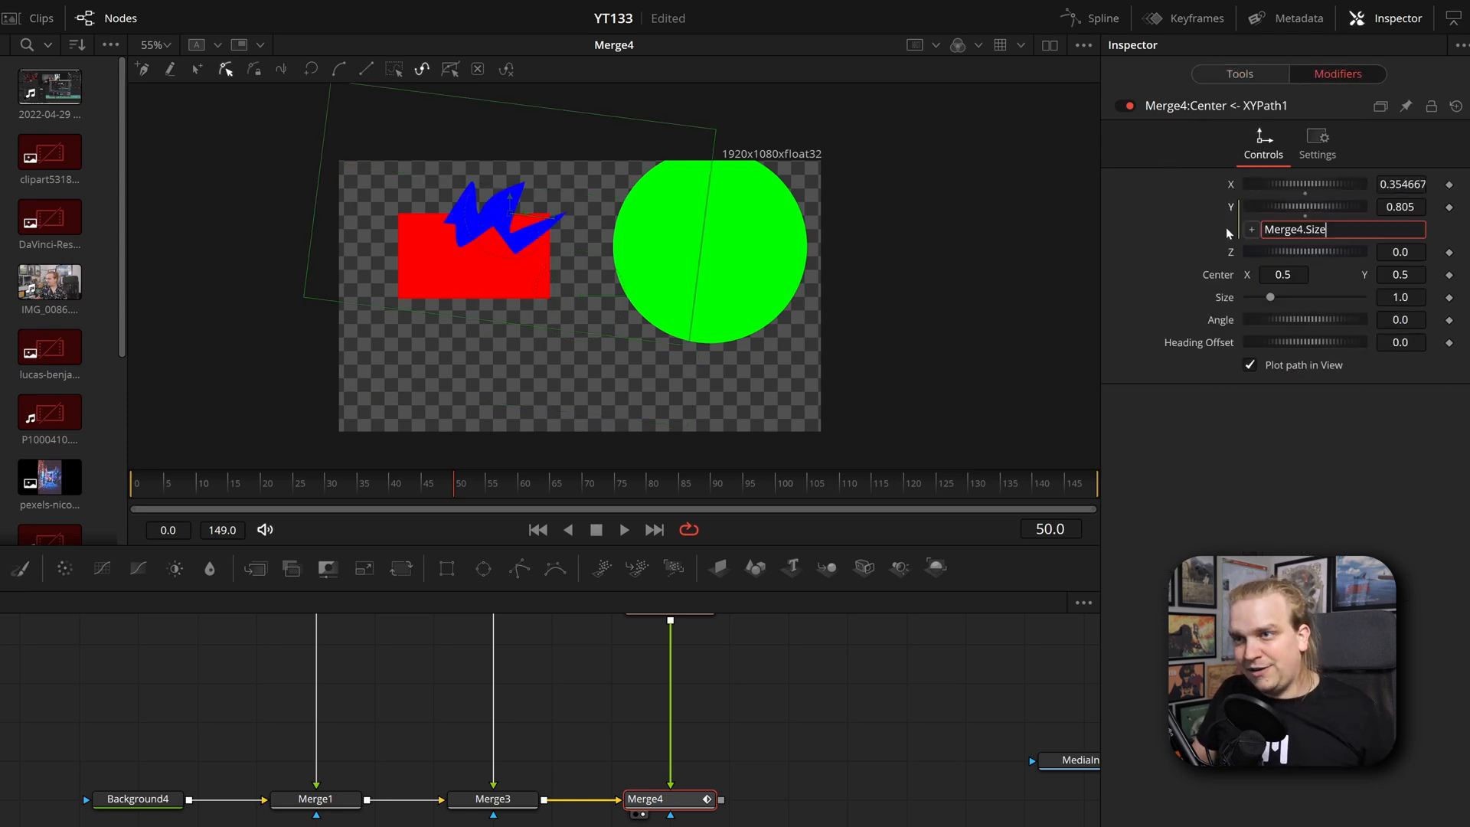